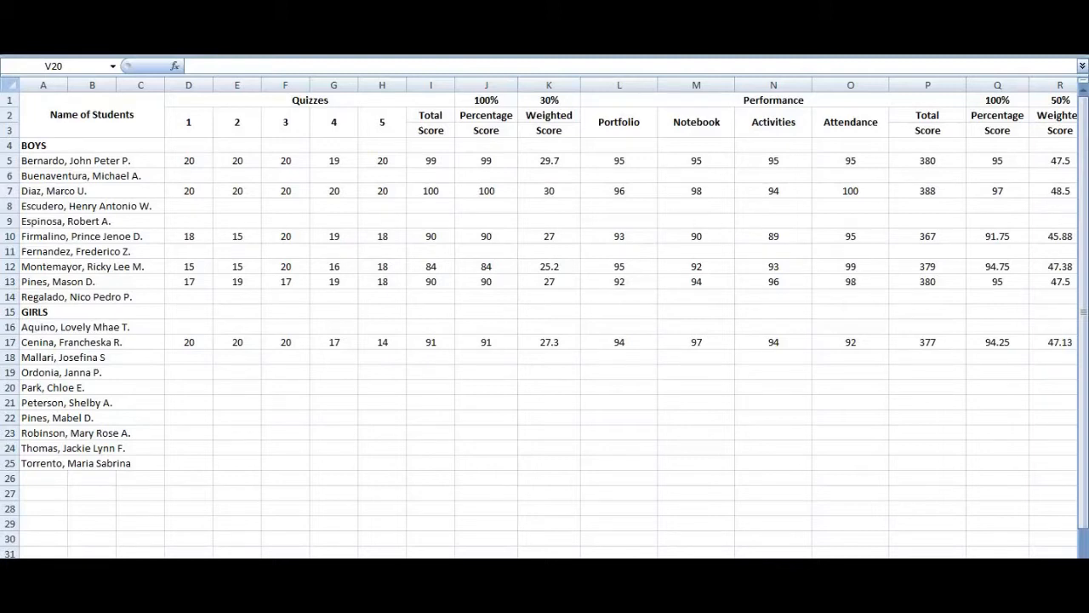
mouse_move(252, 470)
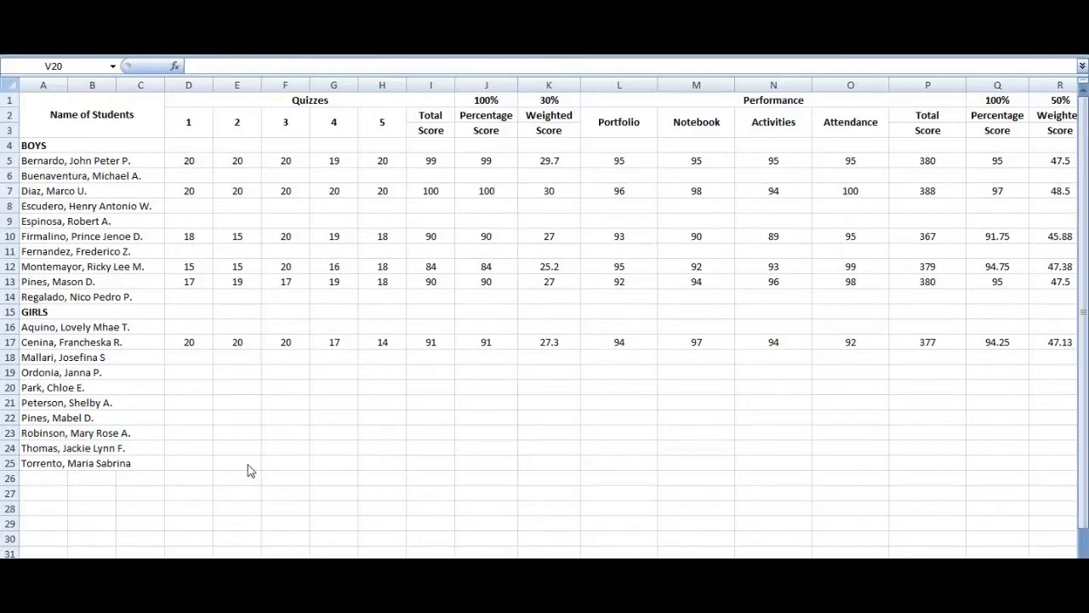
mouse_move(201, 381)
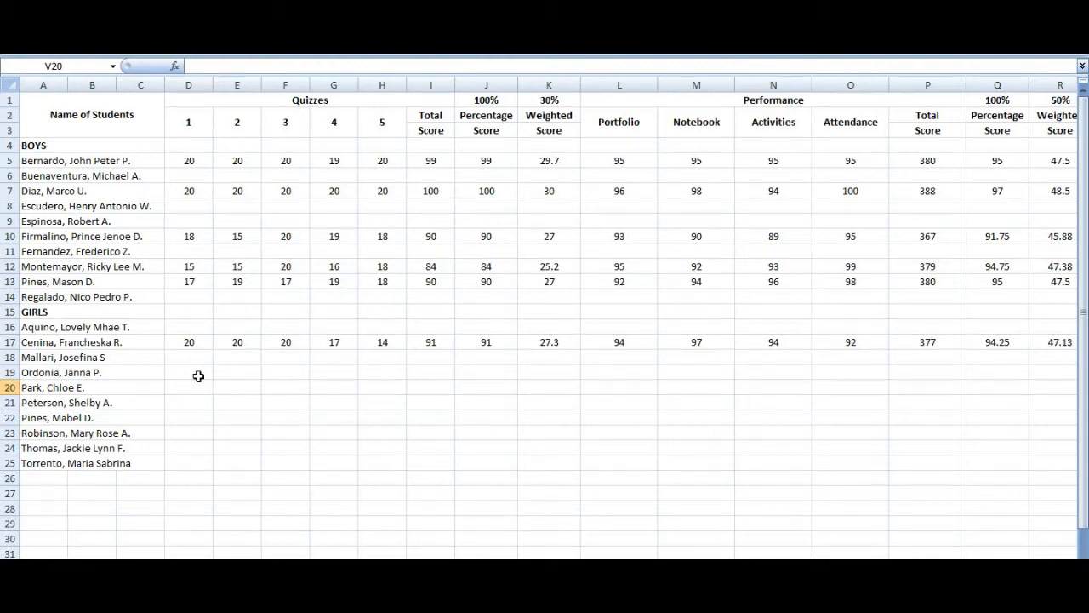
click(187, 371)
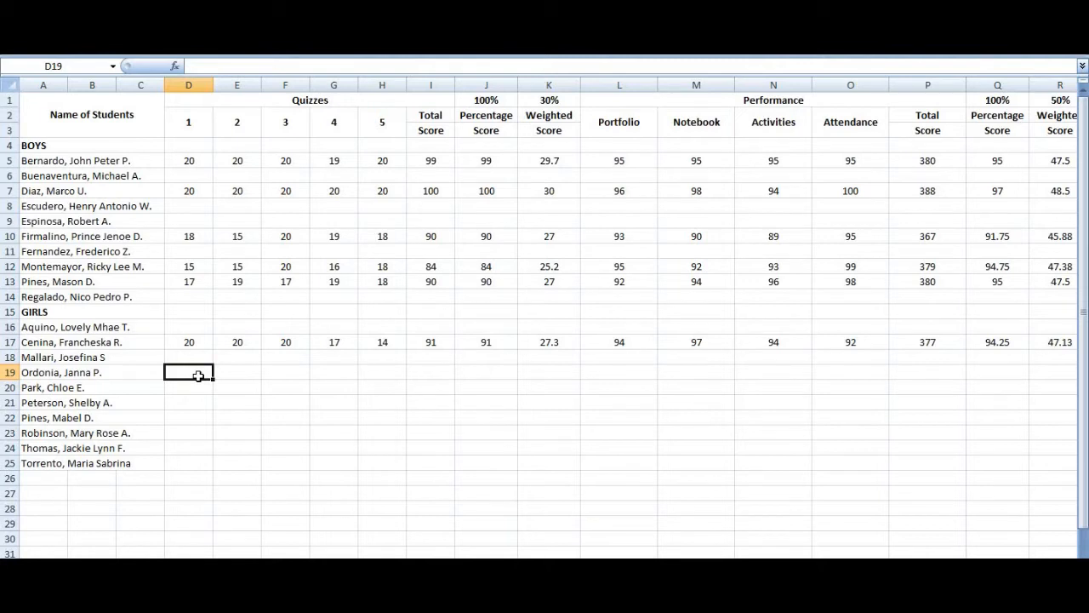
text(19)
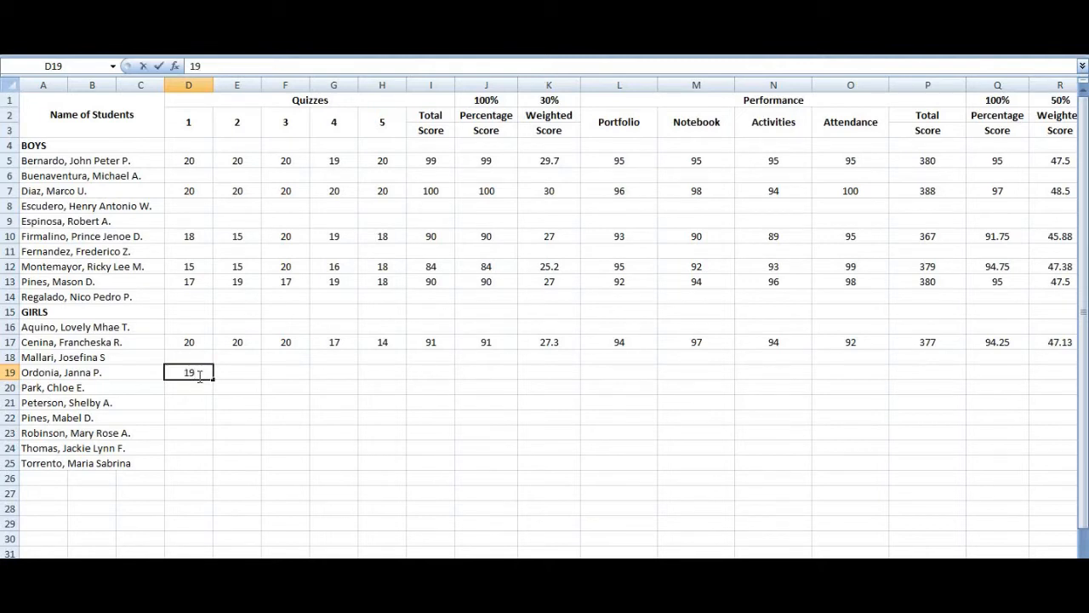
key(Tab)
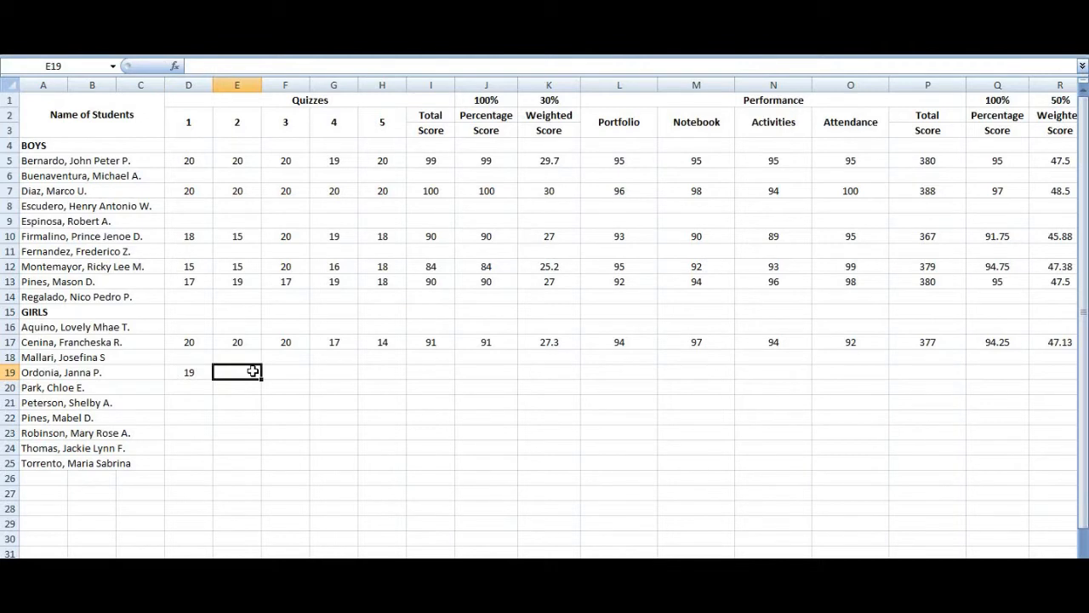
text(20)
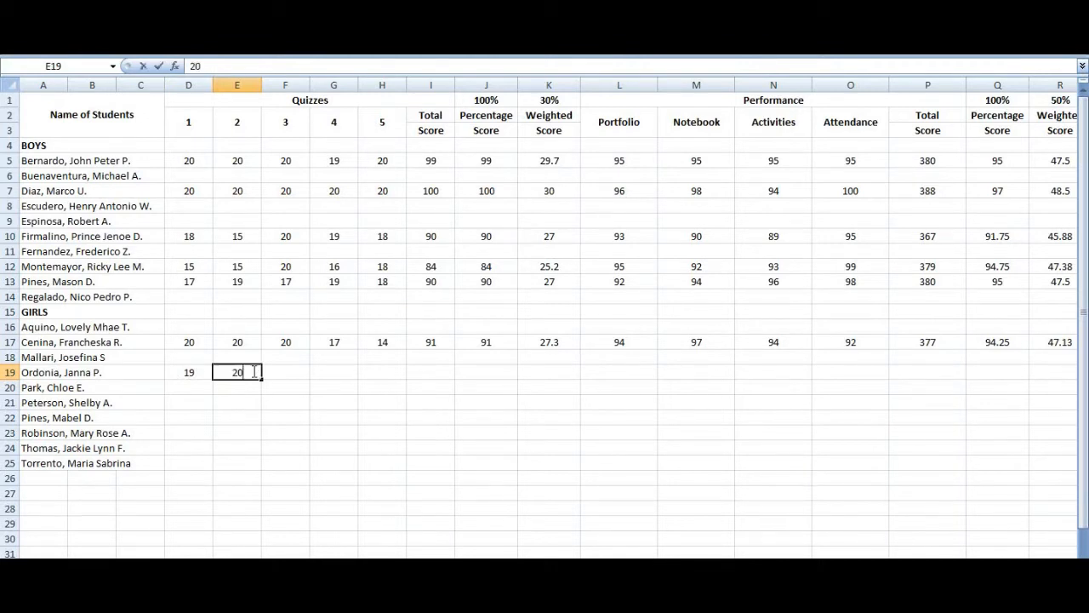
key(Tab)
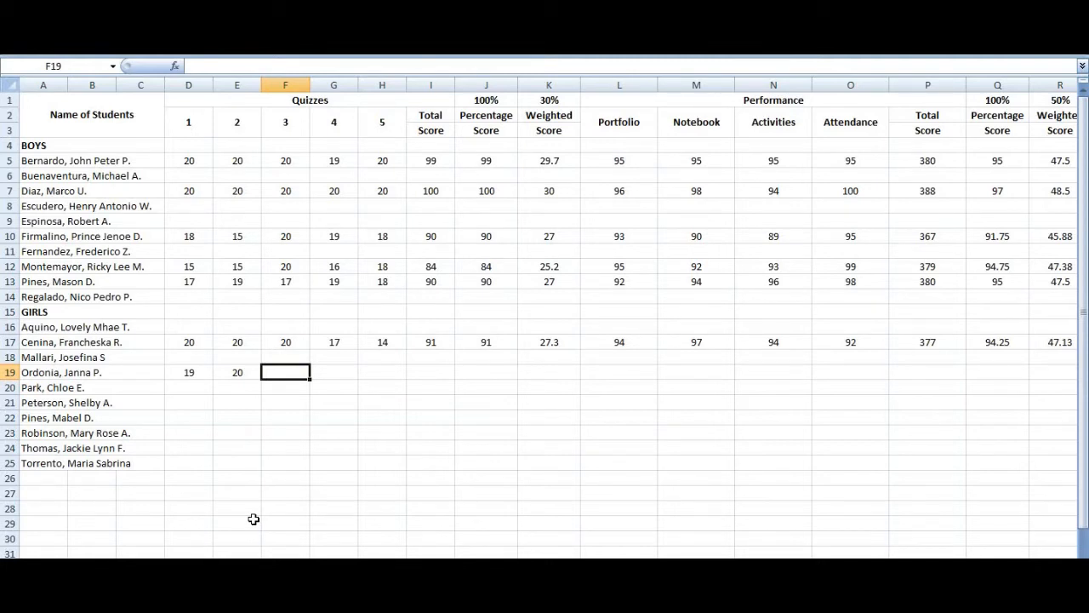
mouse_move(309, 476)
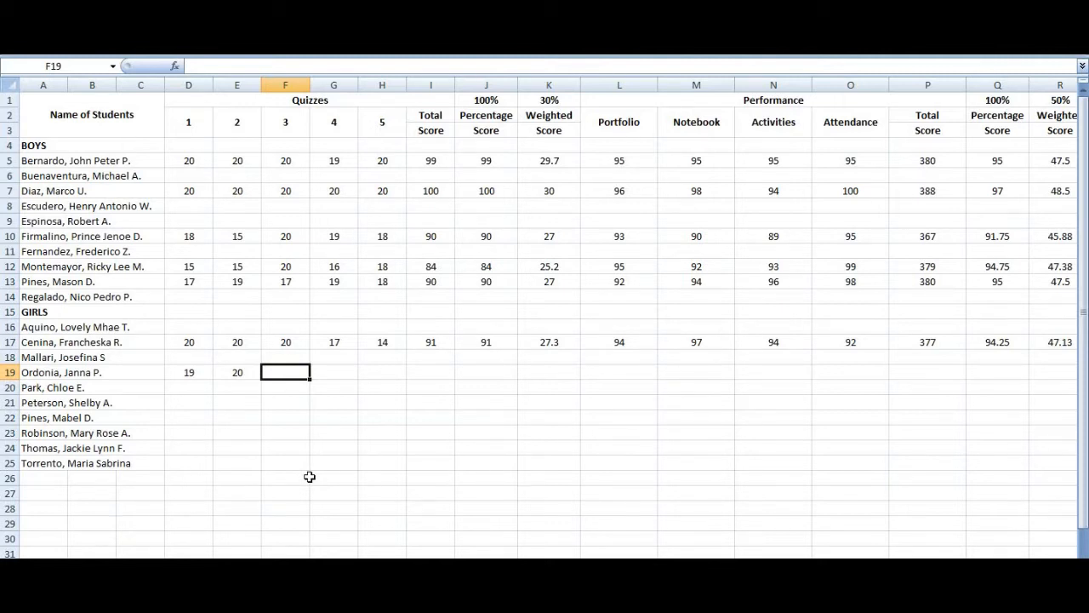
Step: Enter her remaining quiz scores 15, 18 and 20 in F19:H19
text(15)
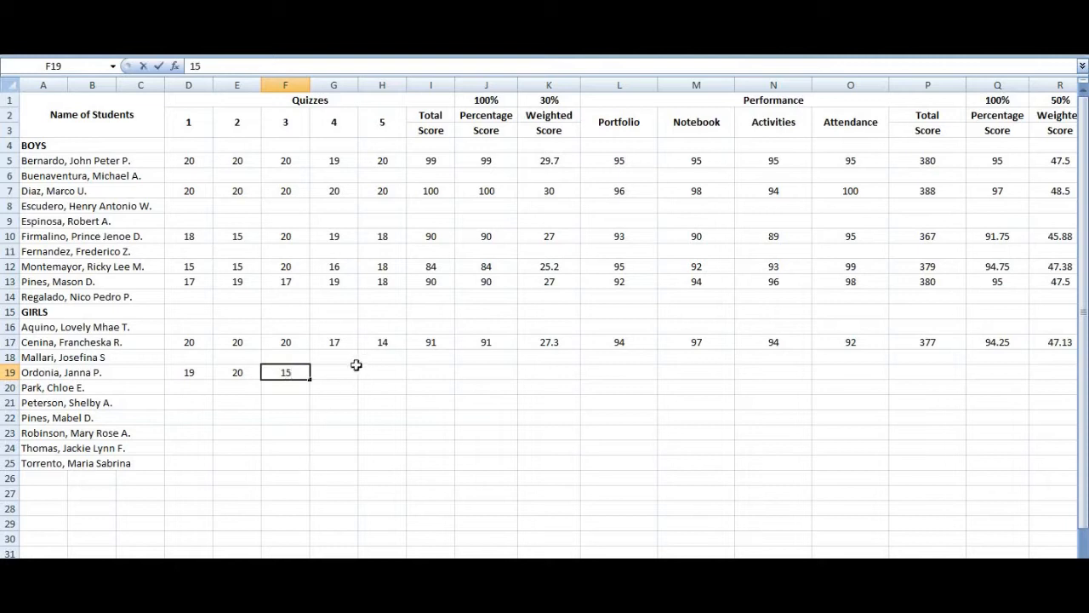
key(Tab)
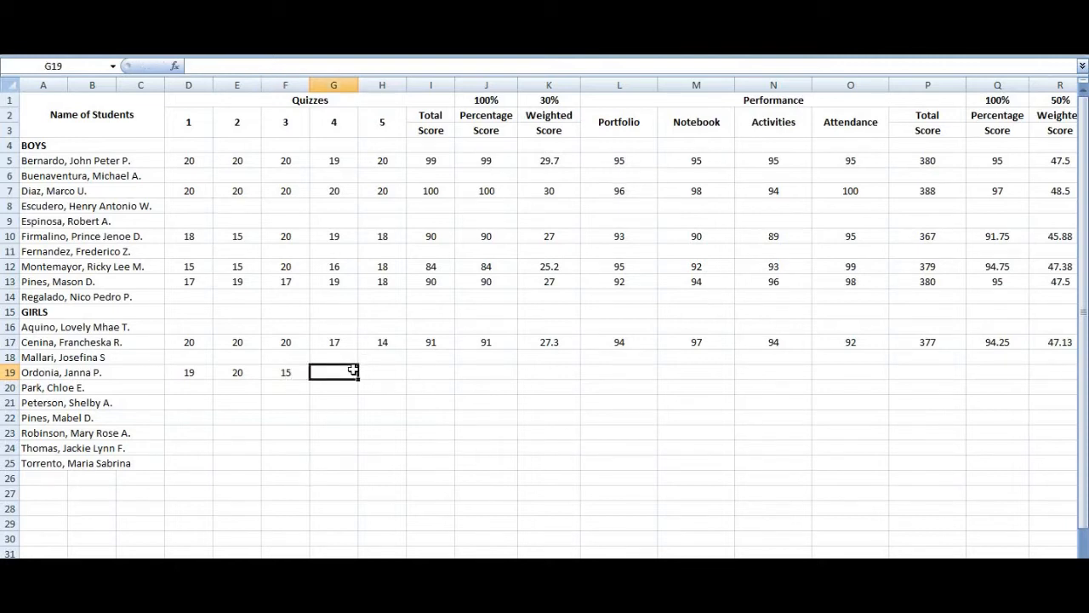
mouse_move(650, 395)
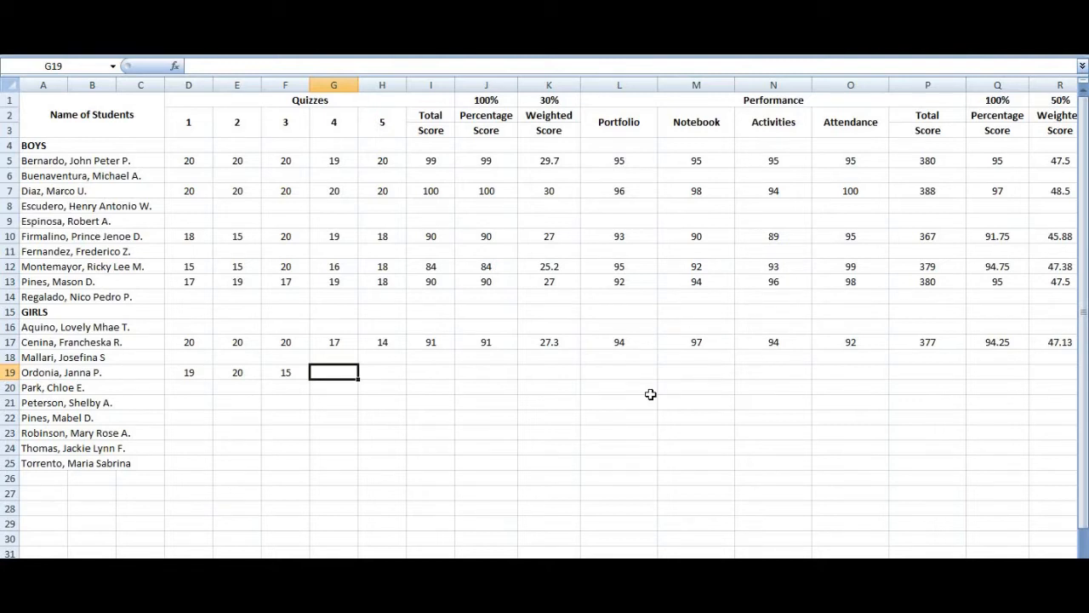
text(18)
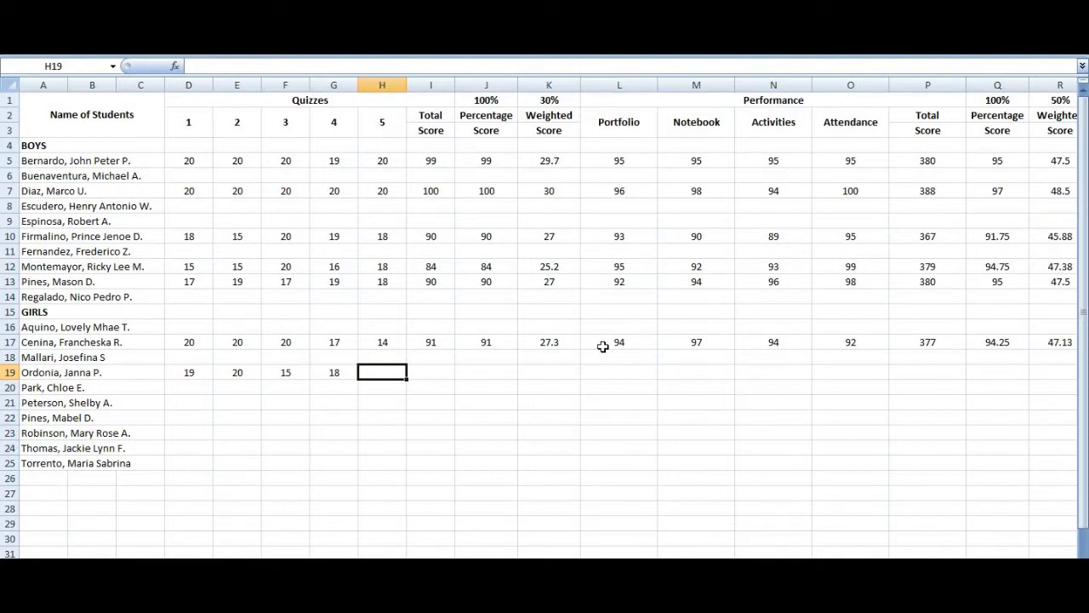
text(20)
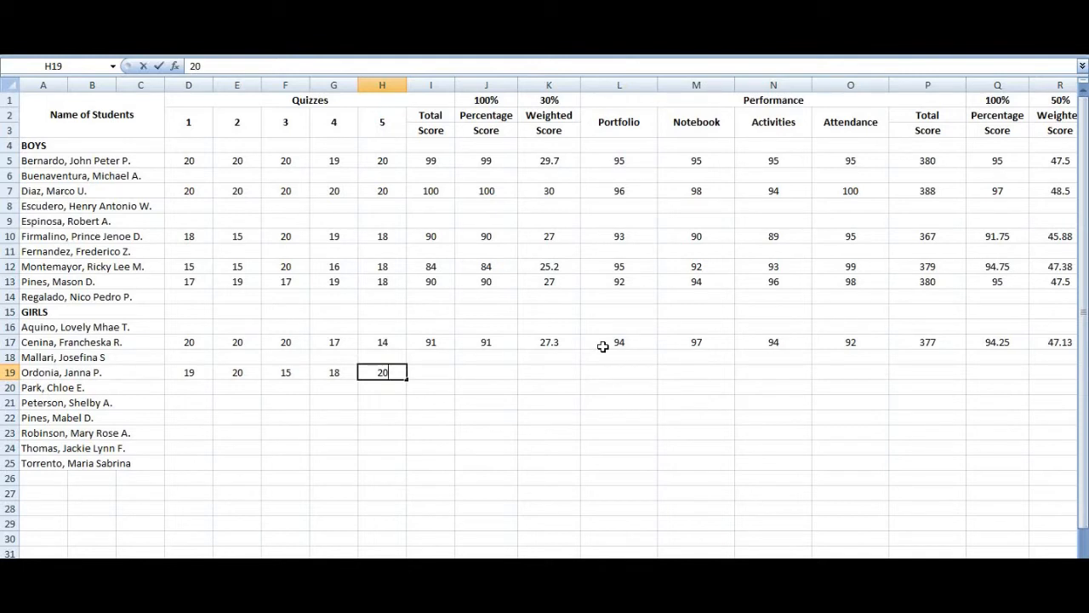
key(Tab)
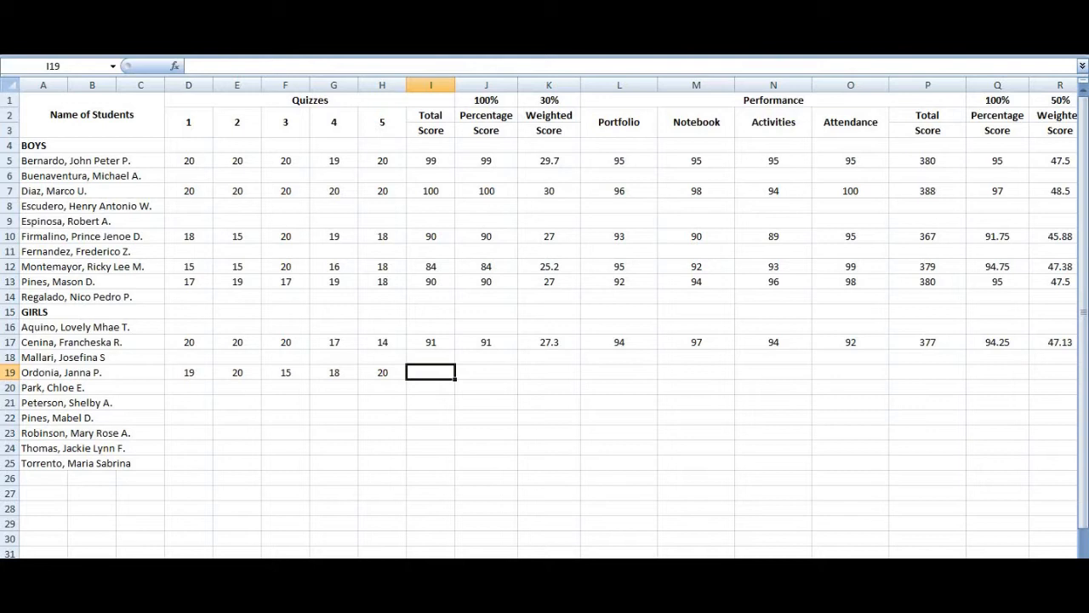
Step: Total the five quizzes in I19 with =D19+E19+F19+G19+H19, giving 92
text(=)
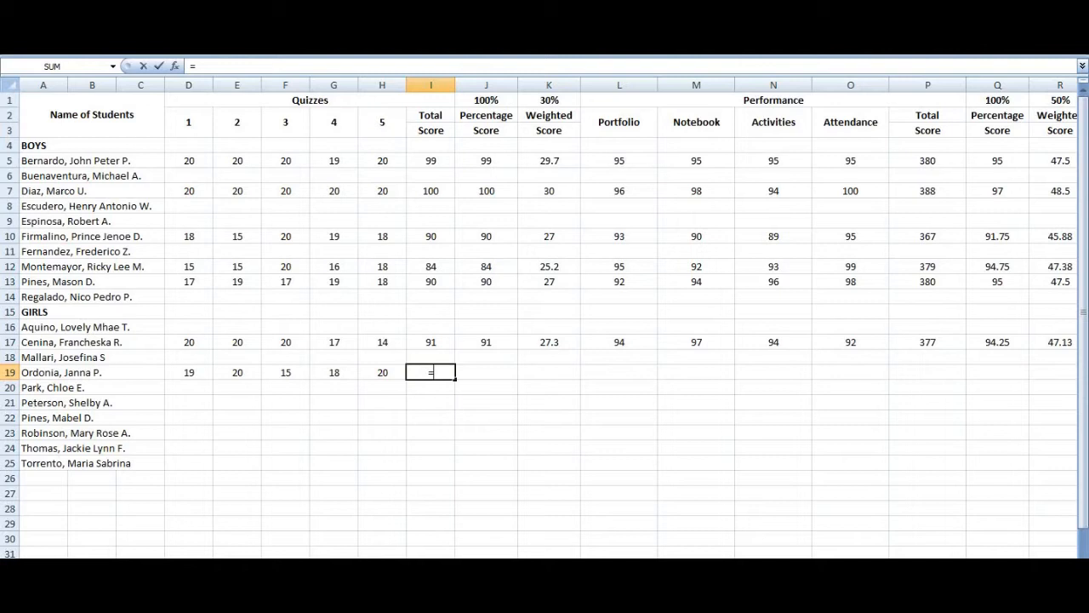
text(D19+)
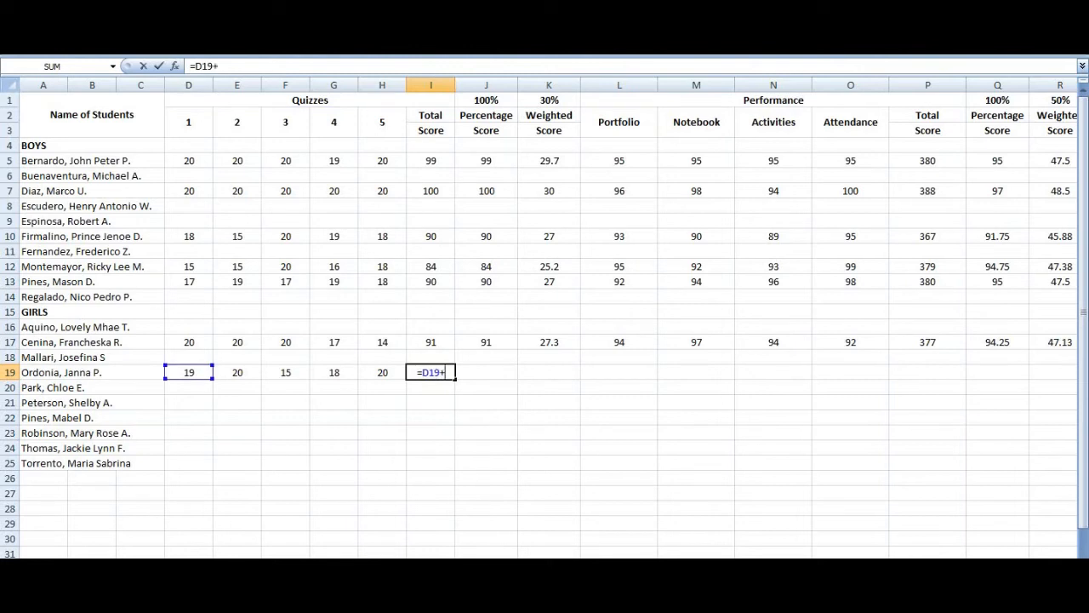
click(237, 388)
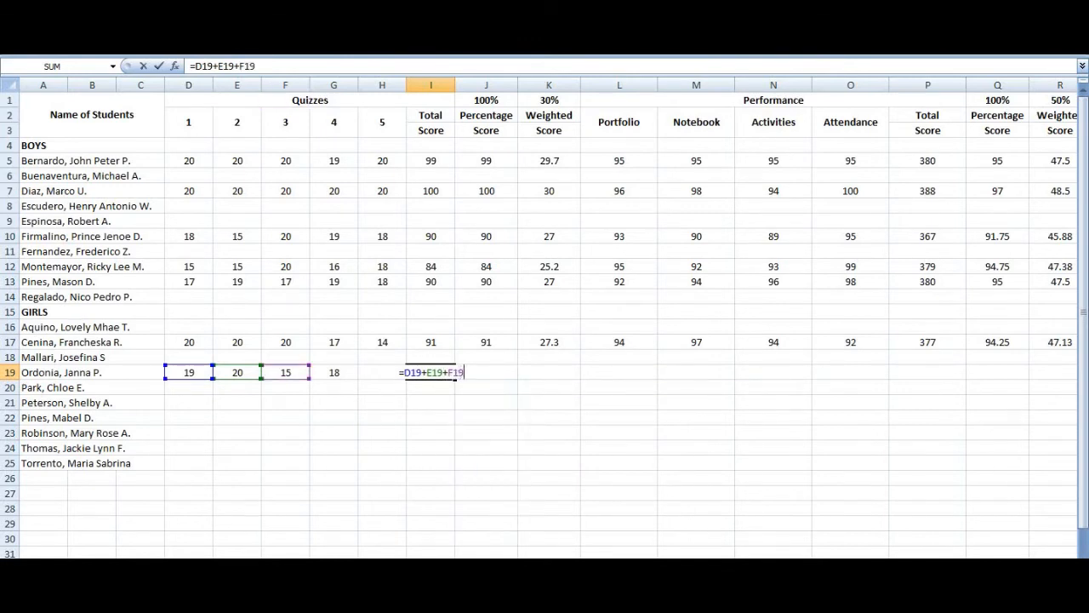
text(+)
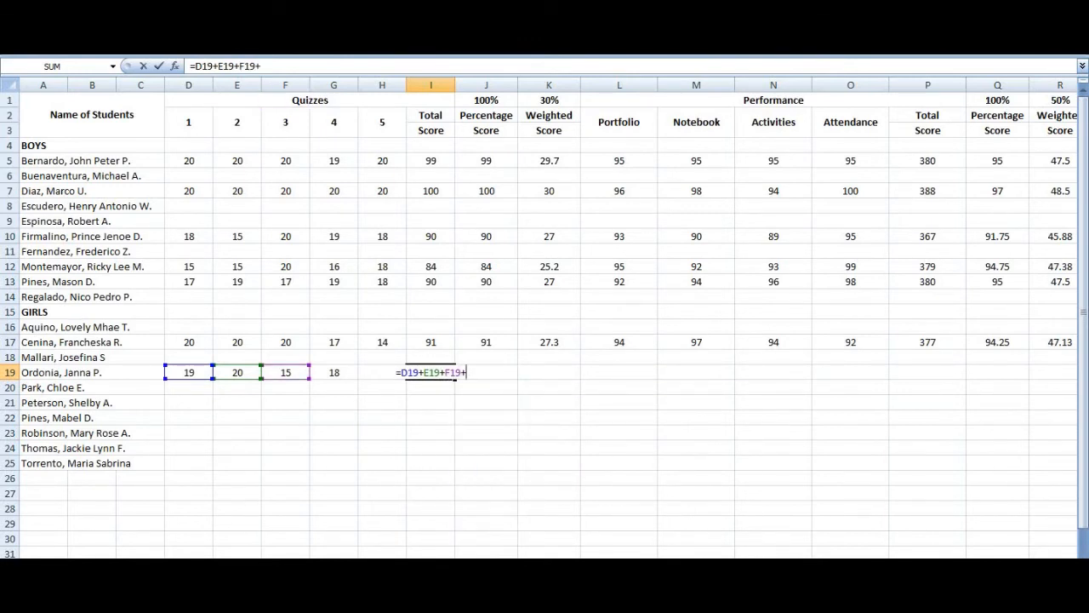
click(333, 358)
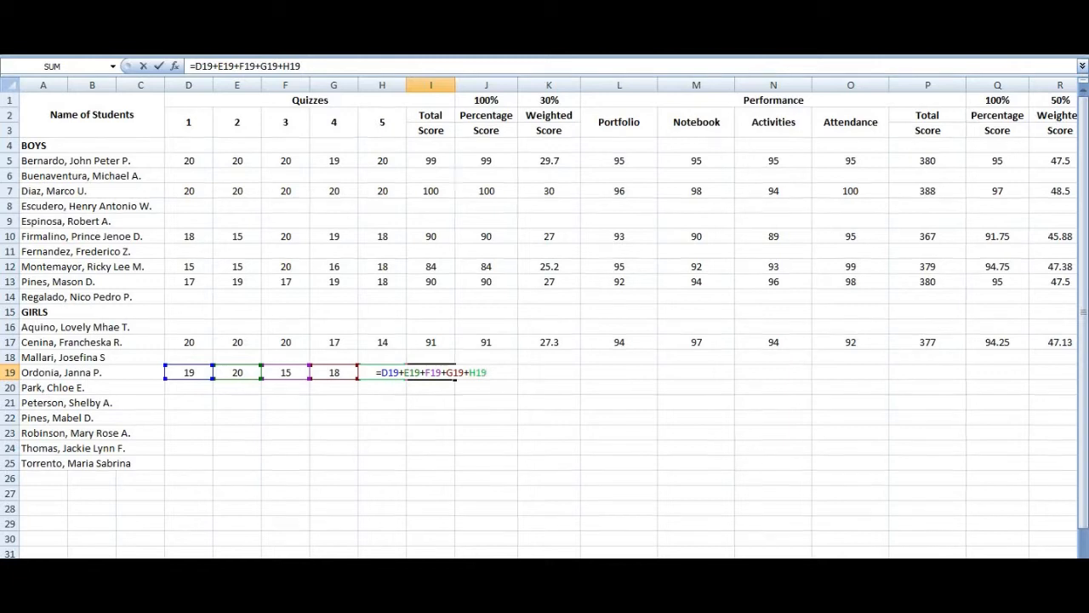
mouse_move(382, 388)
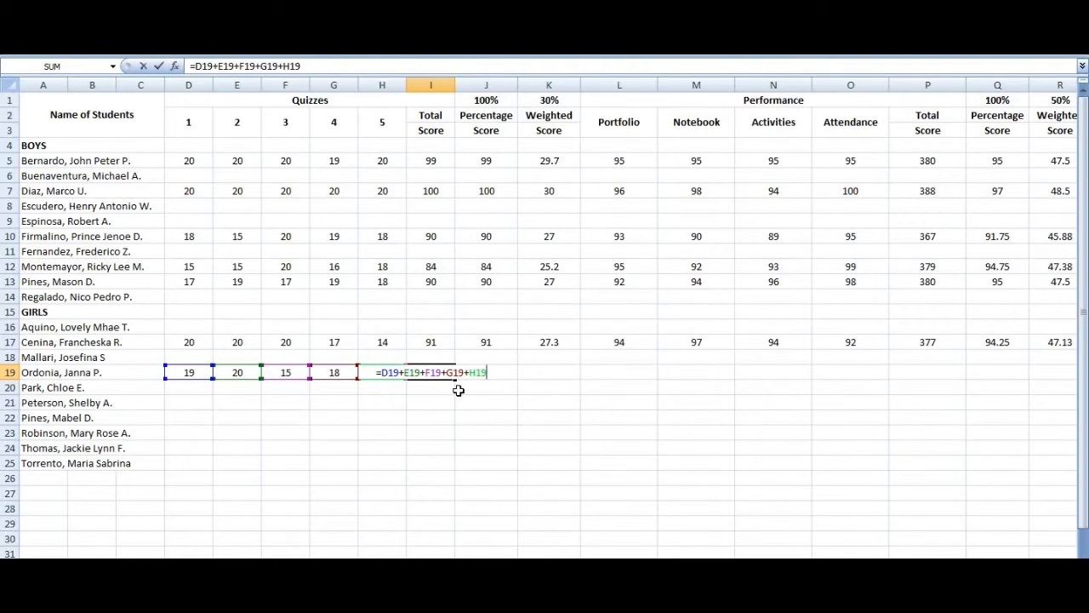
key(Return)
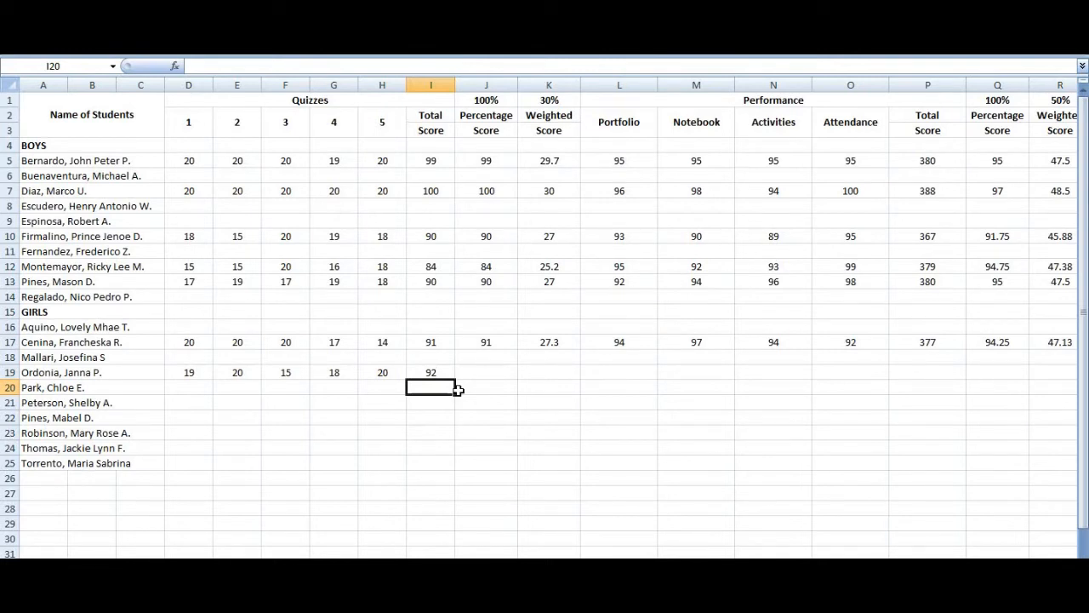
mouse_move(476, 383)
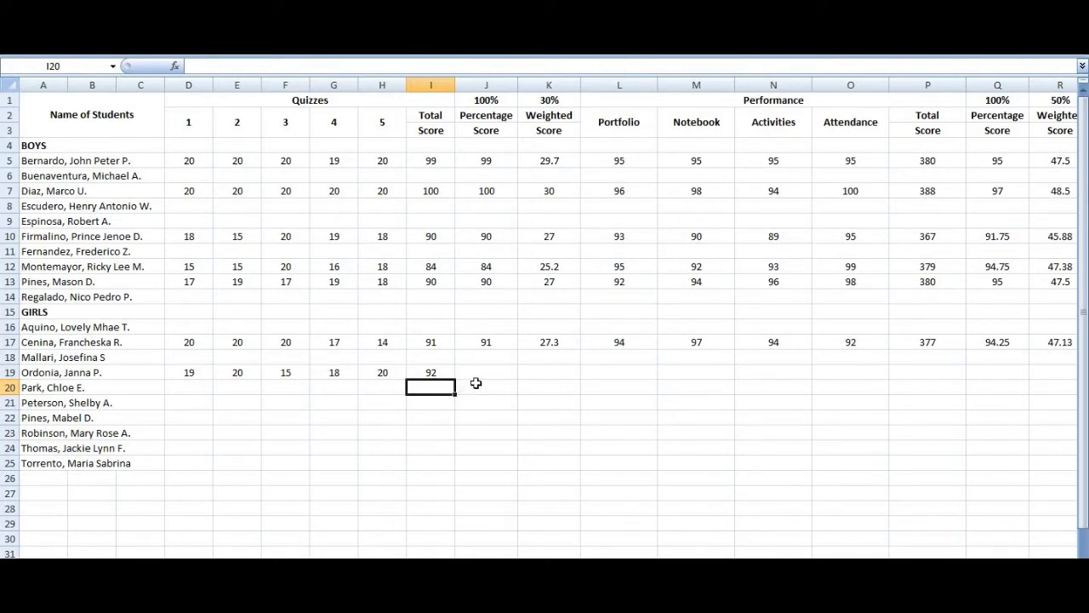
Step: Compute the quiz percentage in J19 as the total /100*100, giving 92
click(486, 371)
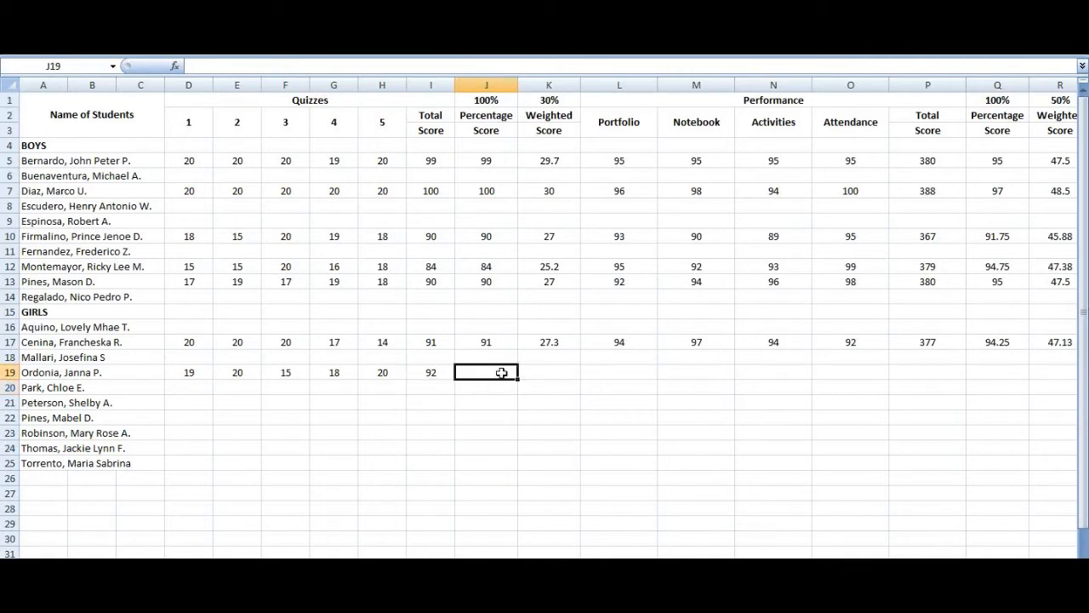
mouse_move(637, 426)
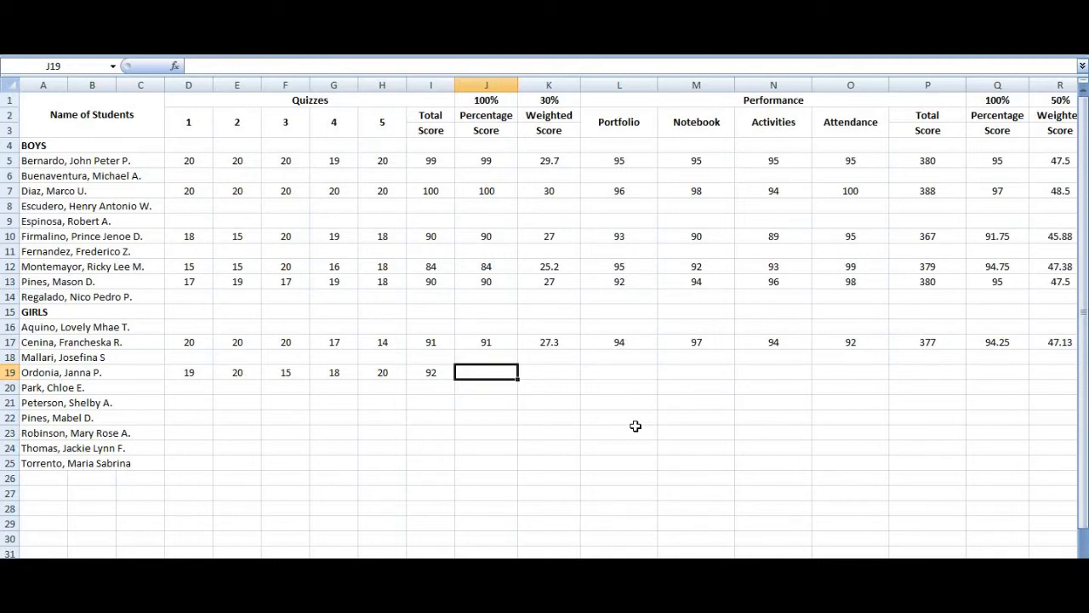
text(=I19)
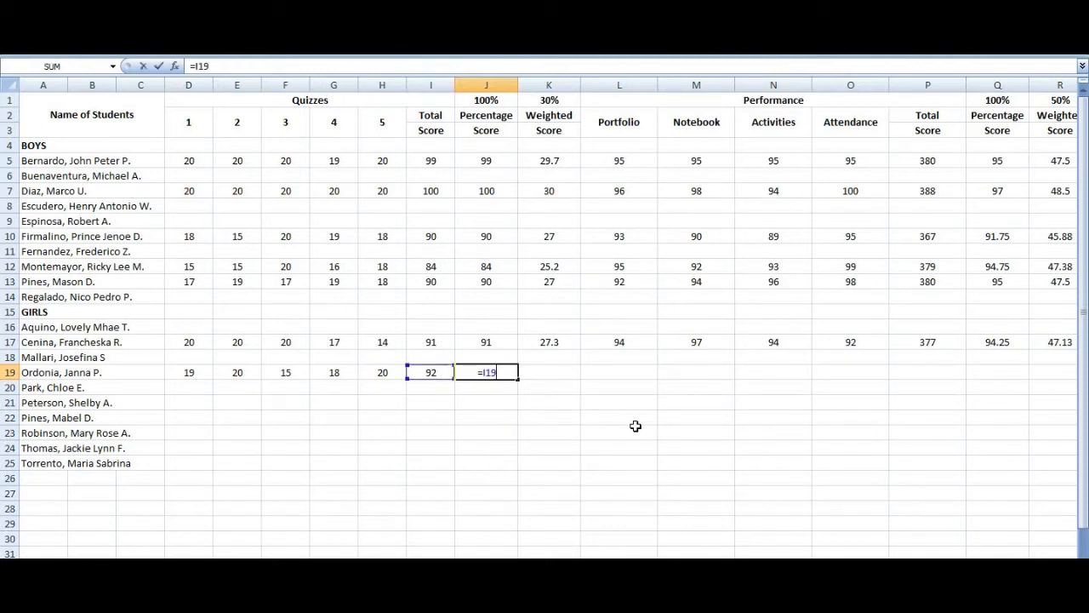
text(/100*)
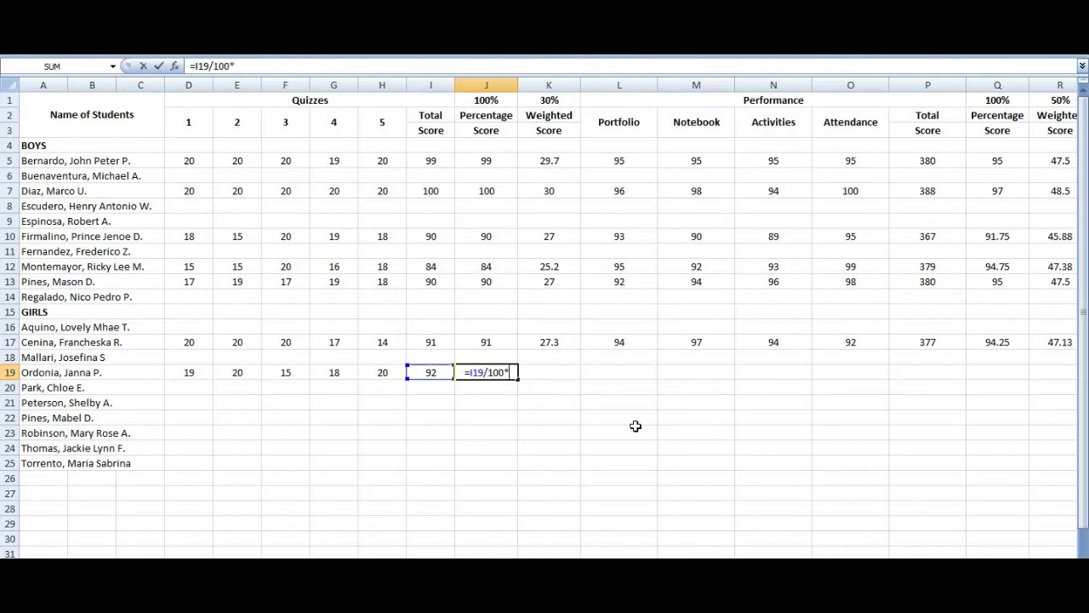
text(100)
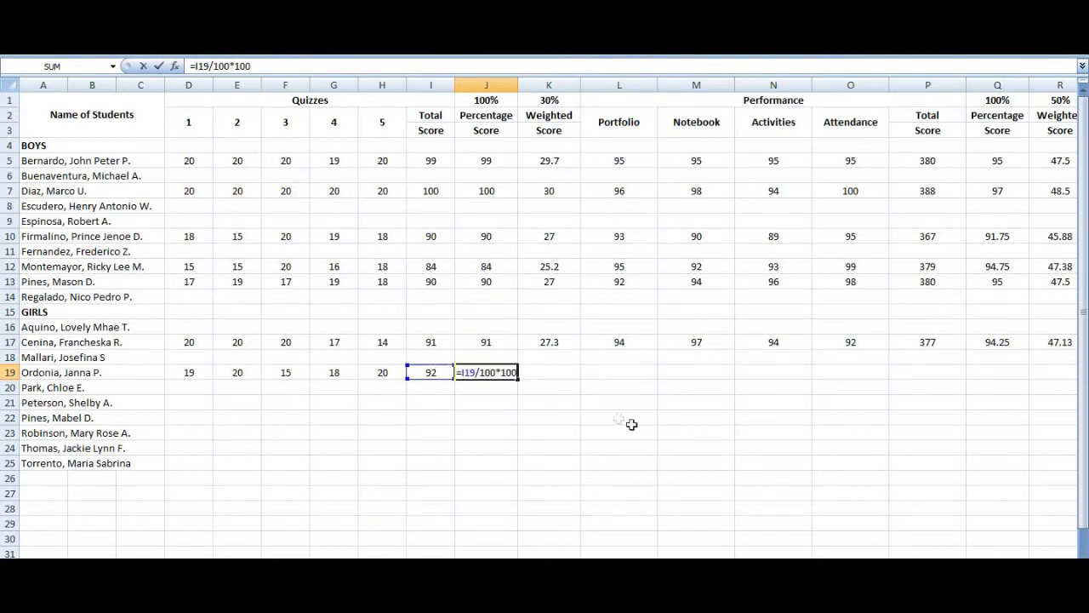
key(Return)
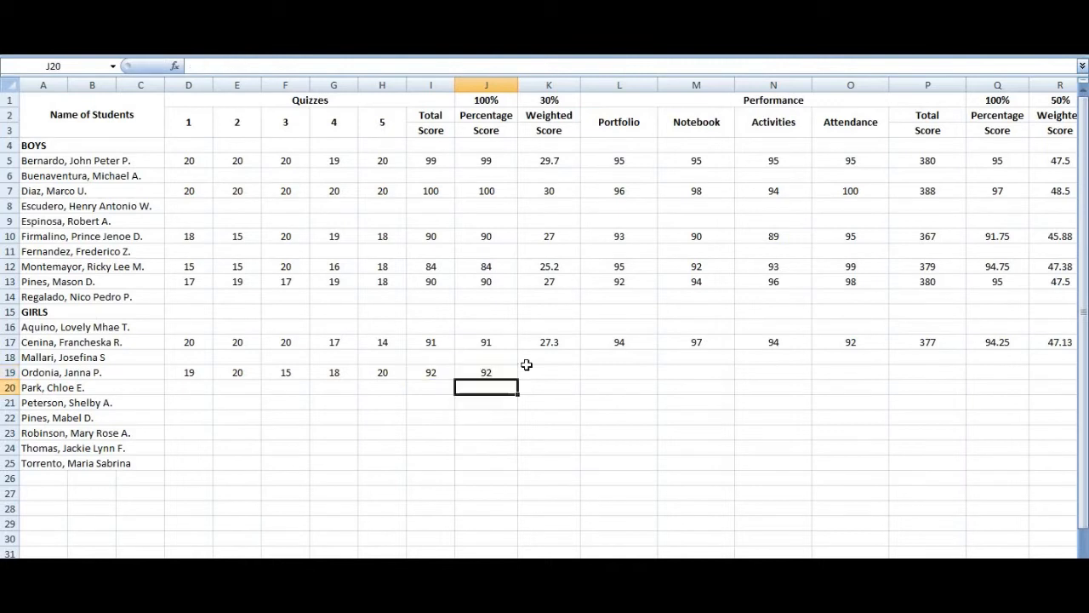
mouse_move(538, 371)
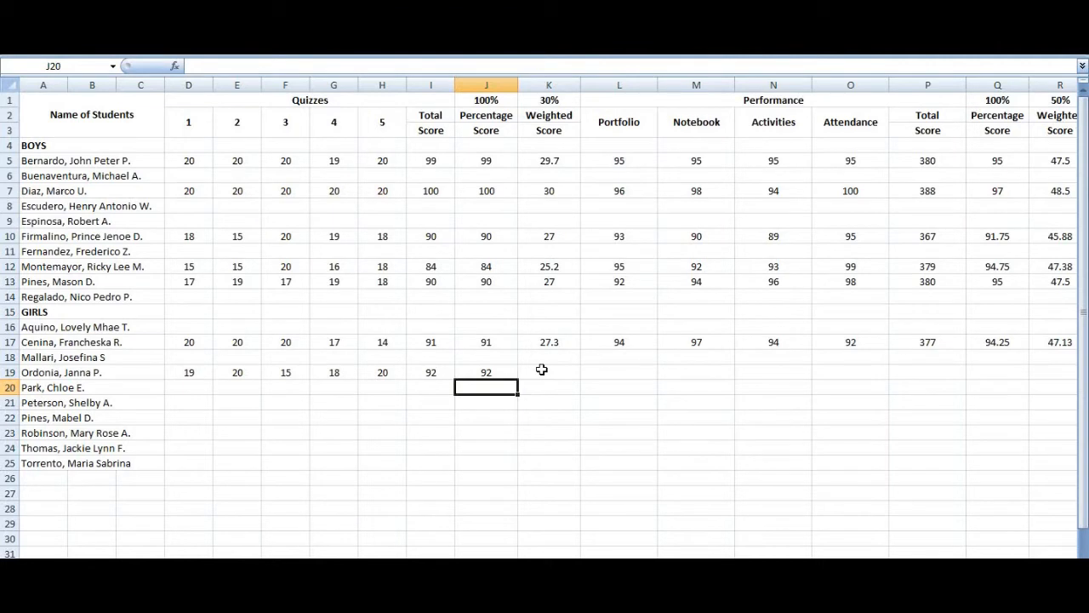
Step: Compute the weighted quiz score in K19 as =J19*30%, giving 27.6
click(548, 371)
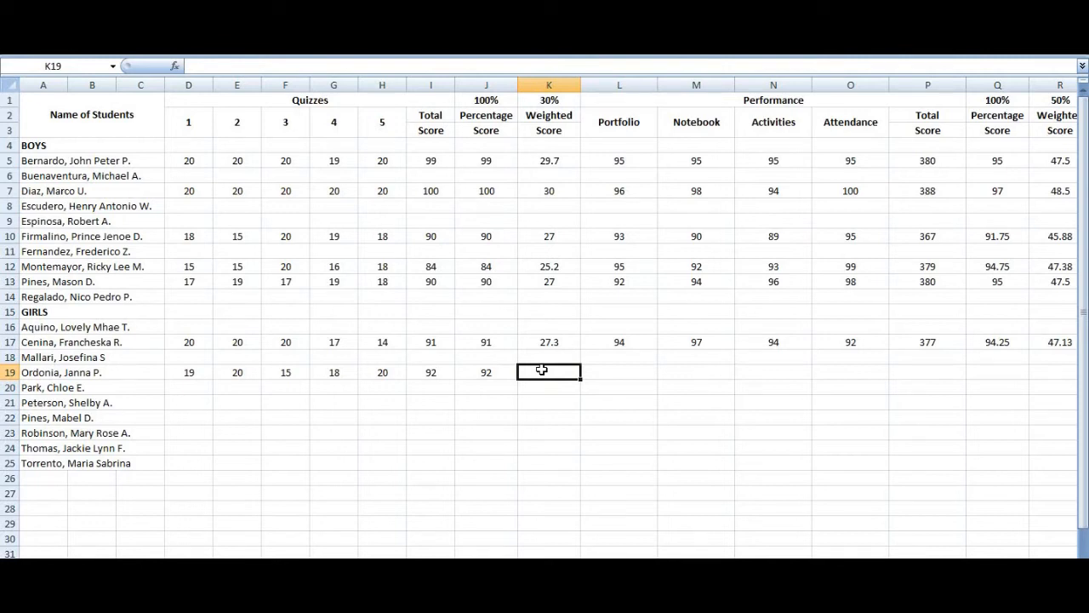
text(J)
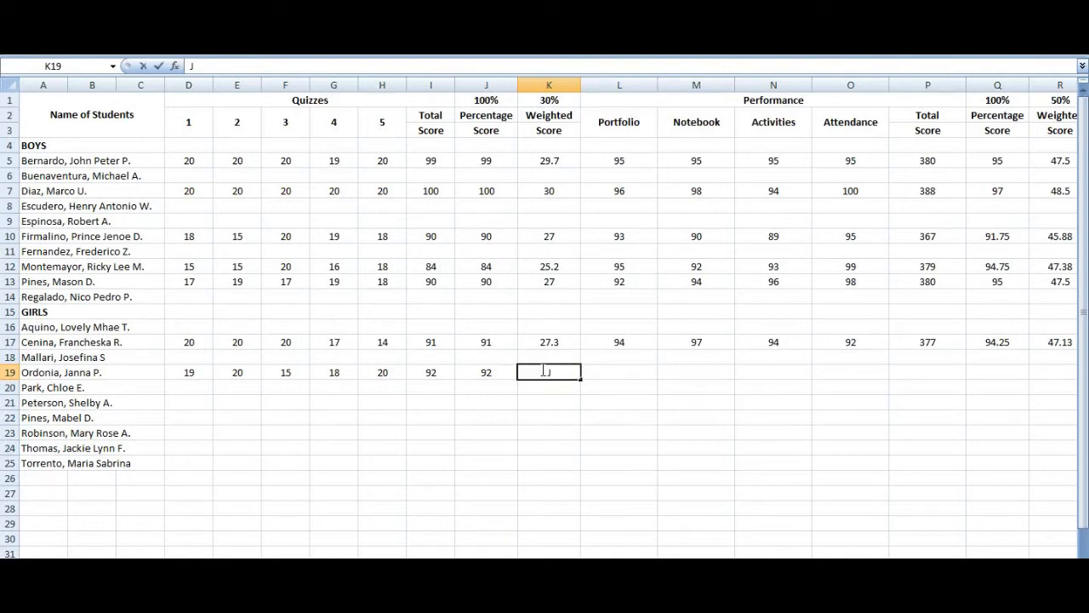
text(19*)
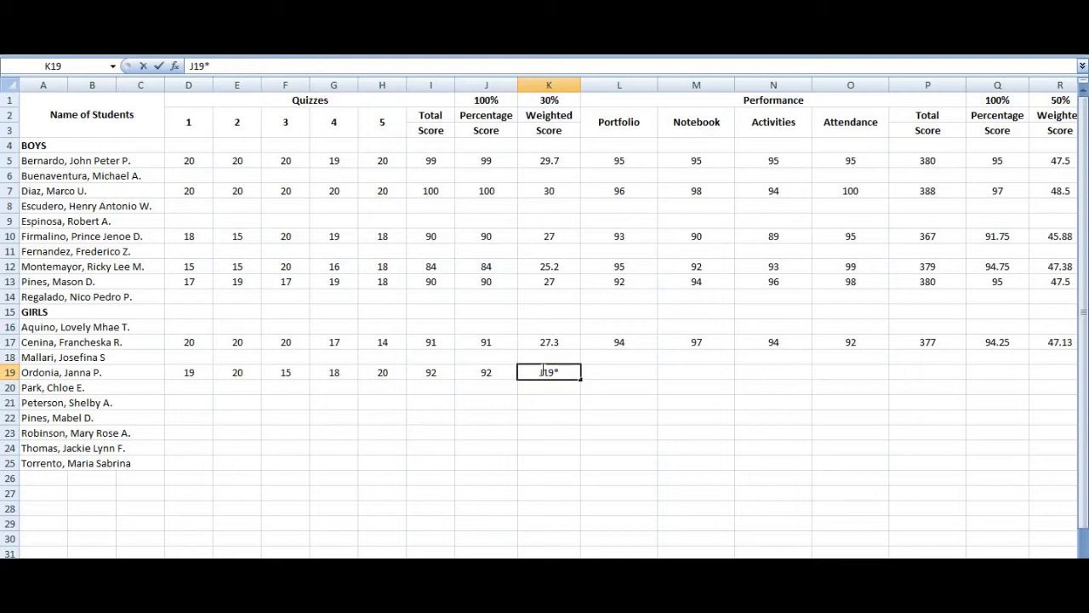
text(*30%)
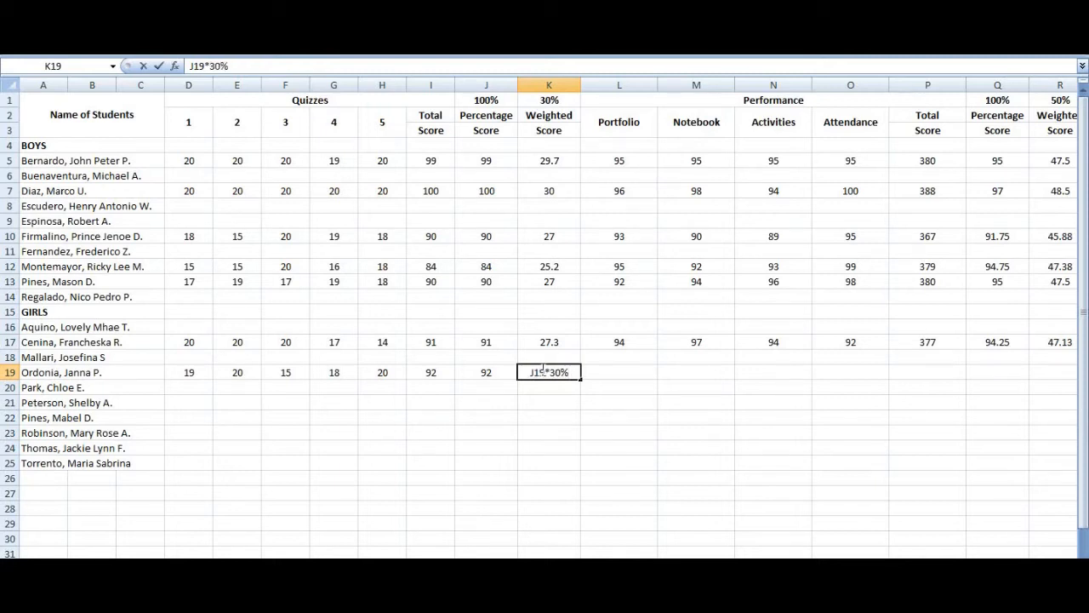
mouse_move(614, 391)
text(=)
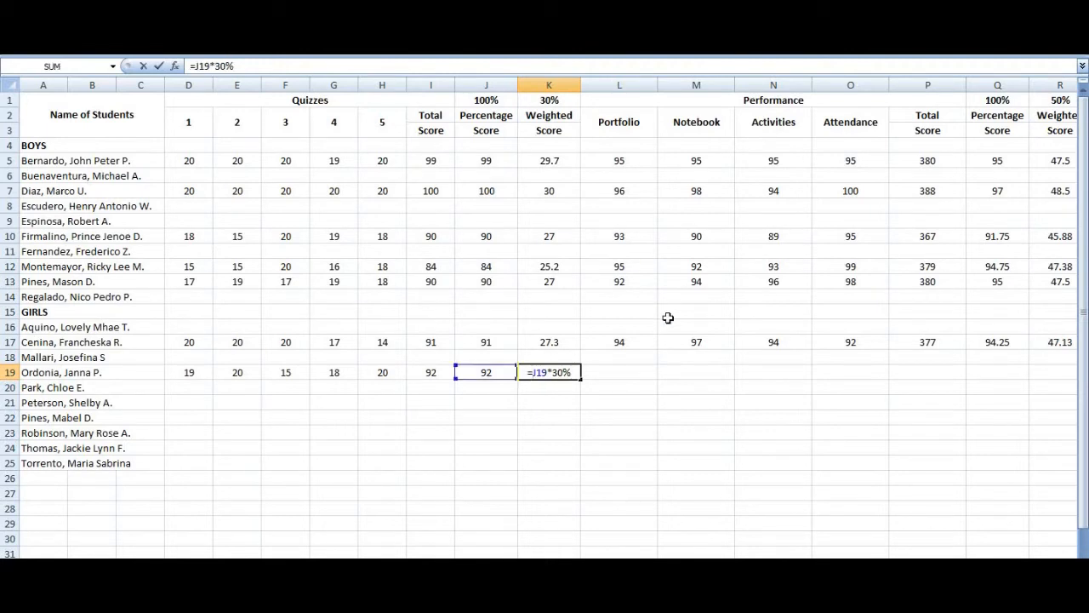
key(Return)
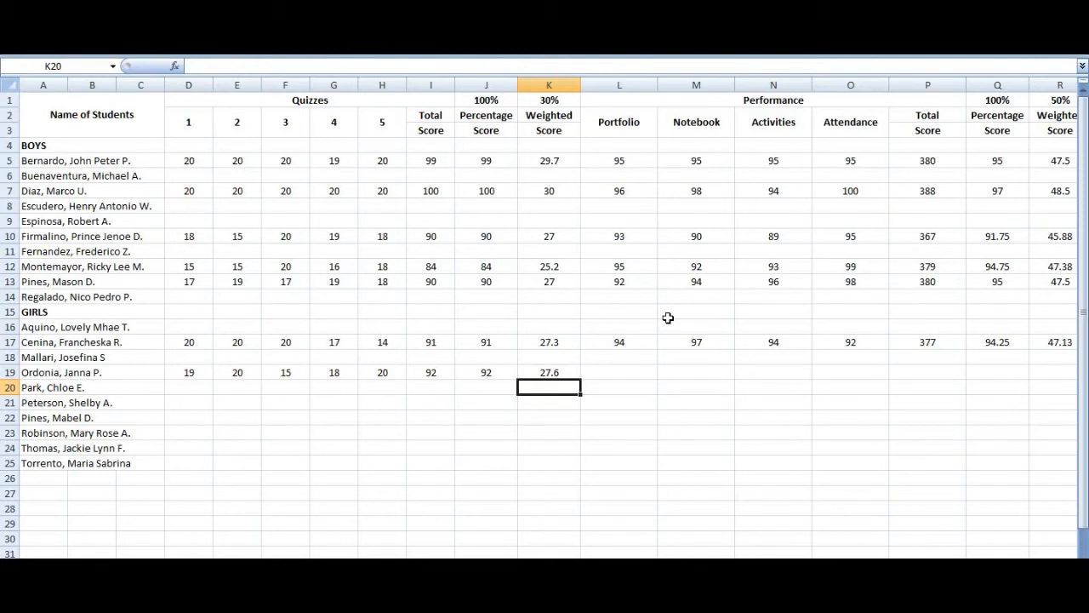
mouse_move(668, 318)
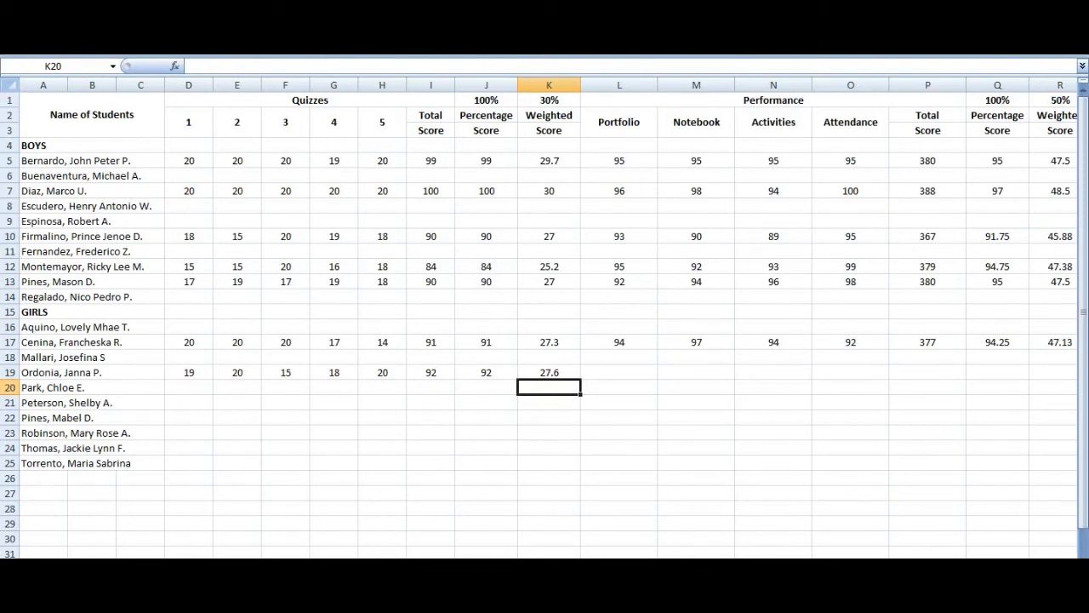
Step: Scroll right to the performance columns and select the portfolio cell L19
scroll(right, 3)
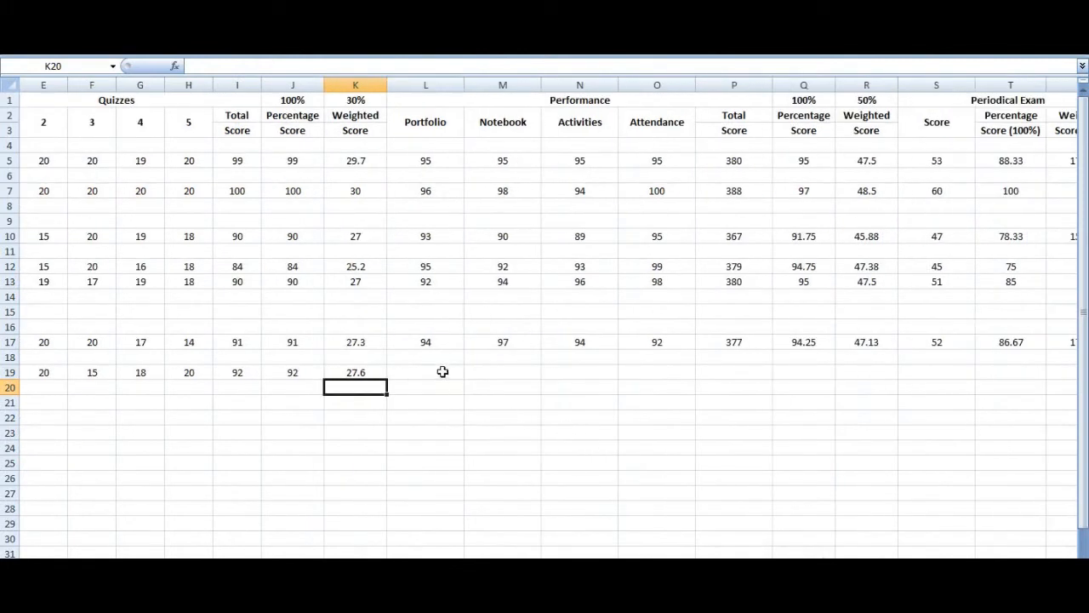
click(426, 371)
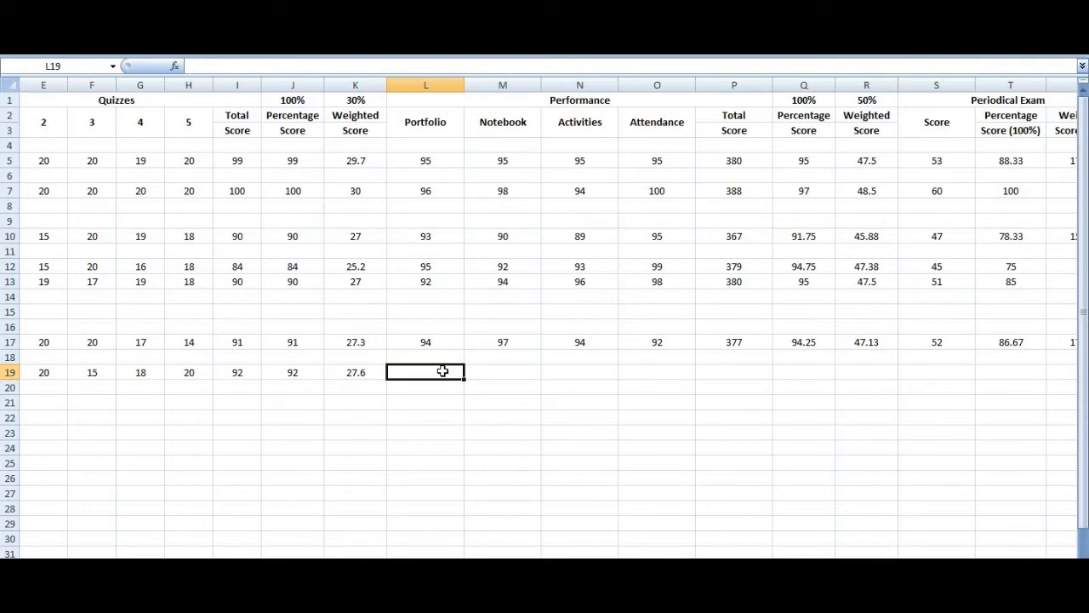
Step: Enter portfolio 95 and notebook 91 in L19 and M19
text(95)
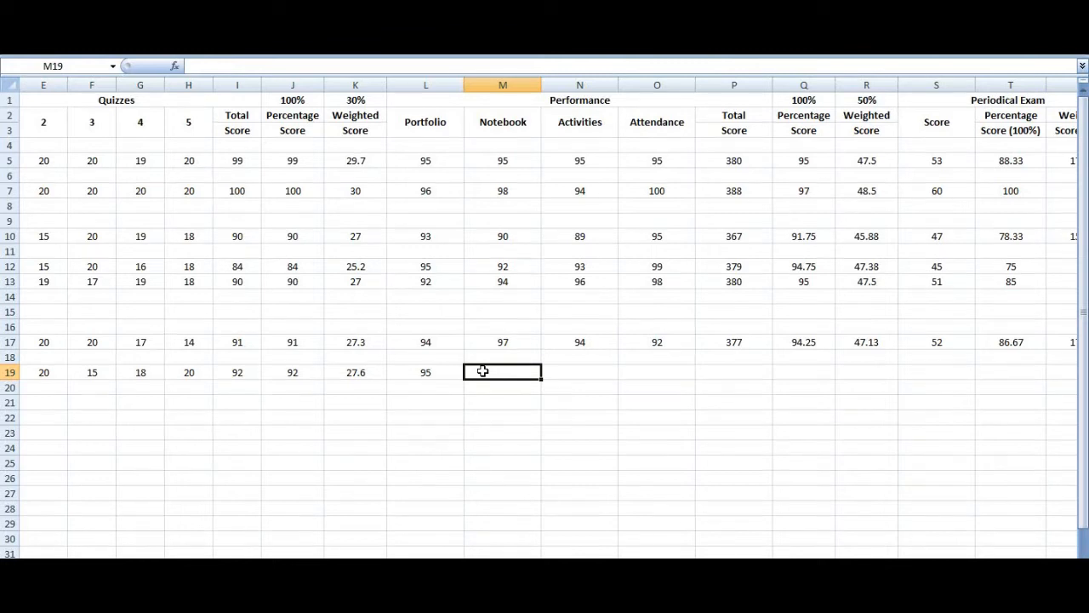
text(9)
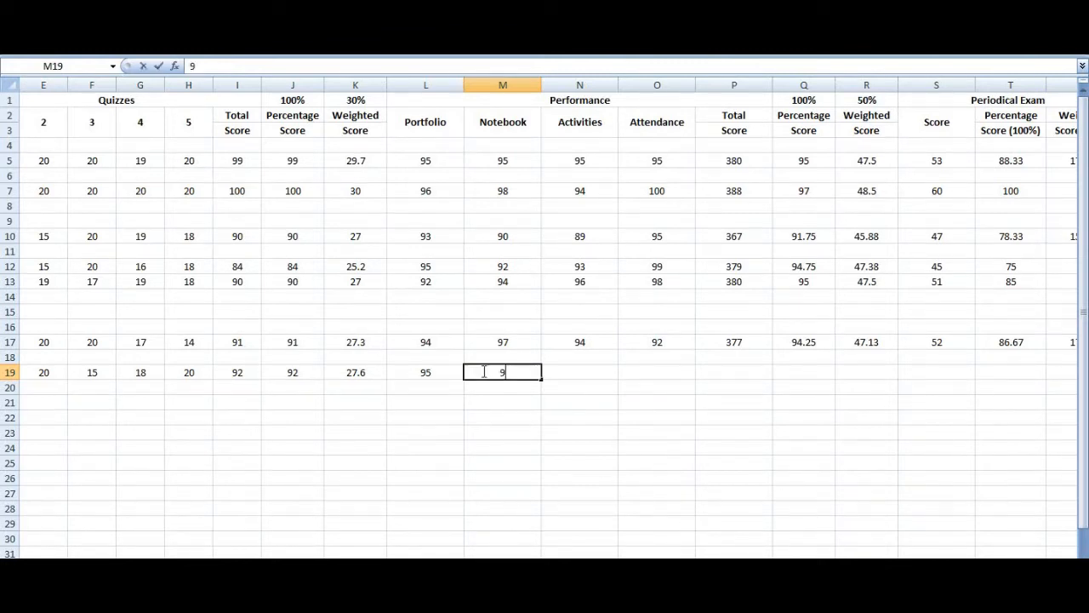
text(1)
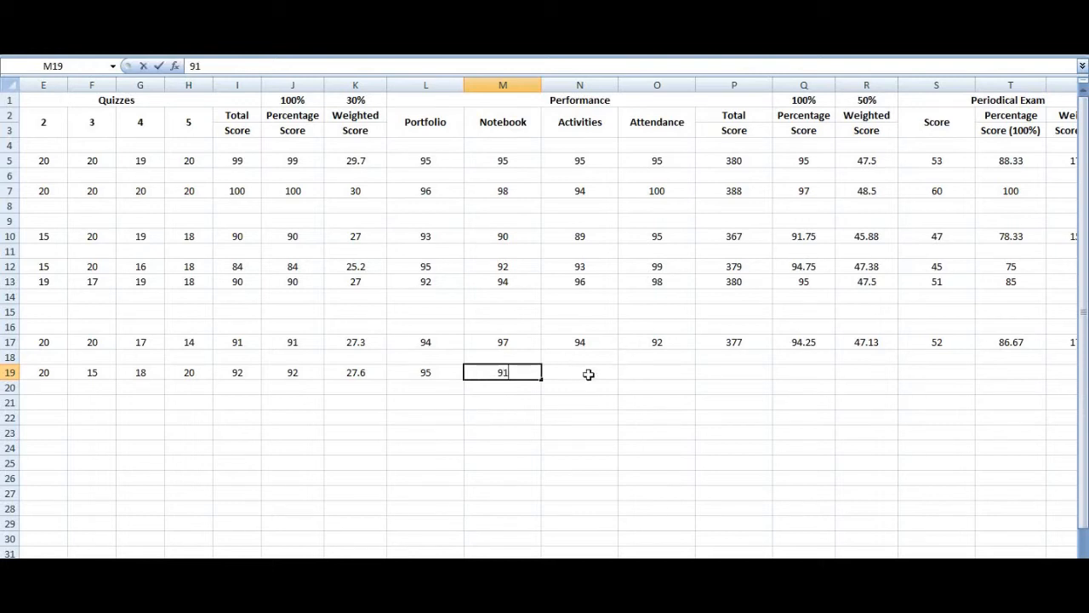
key(tab)
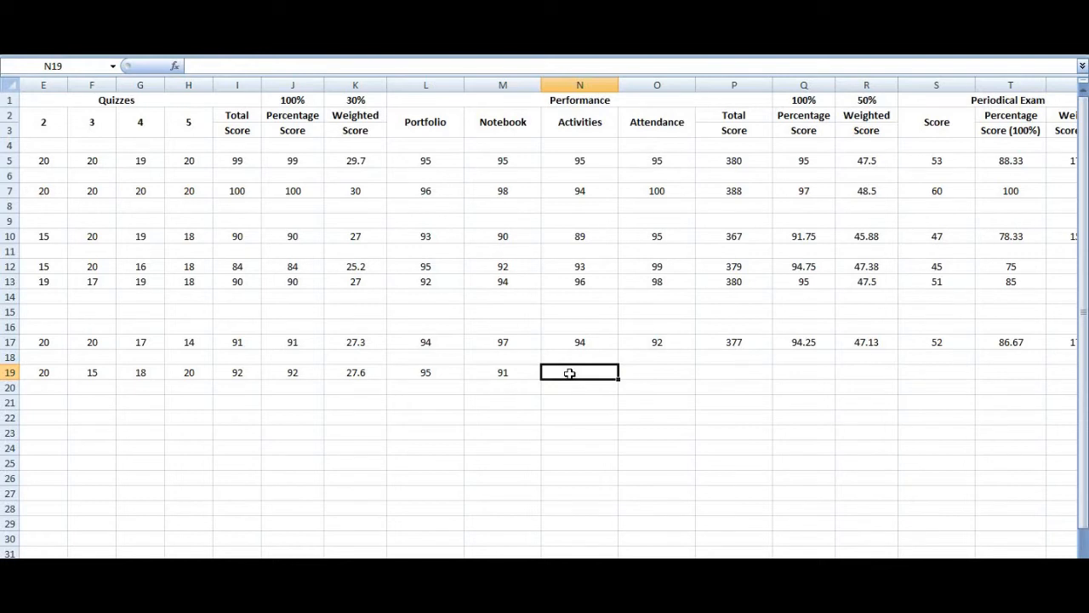
mouse_move(212, 487)
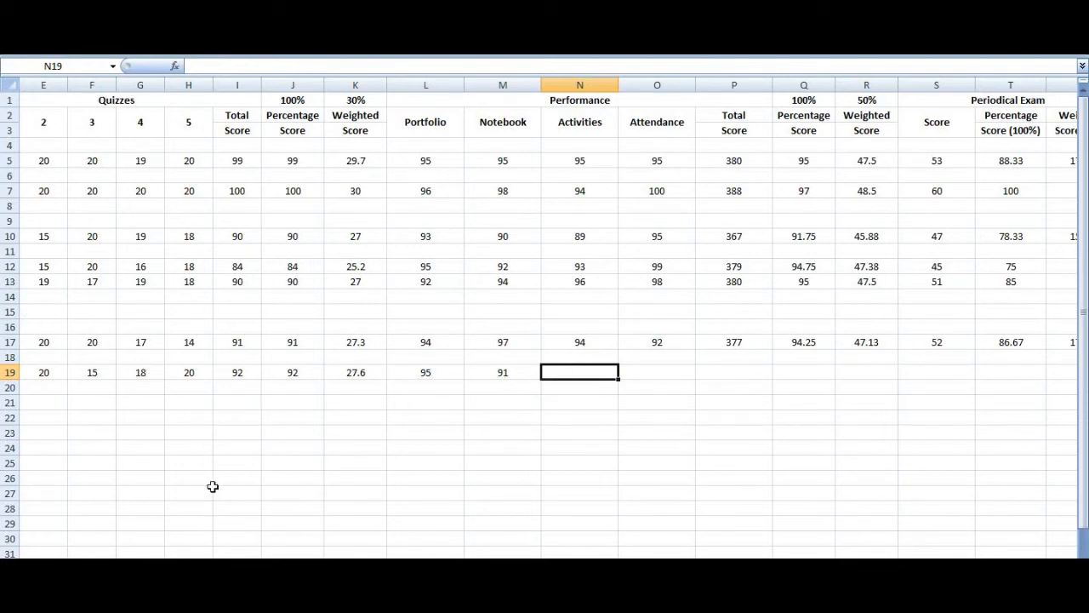
Step: Enter activities 93 and attendance 100 in N19 and O19
text(93)
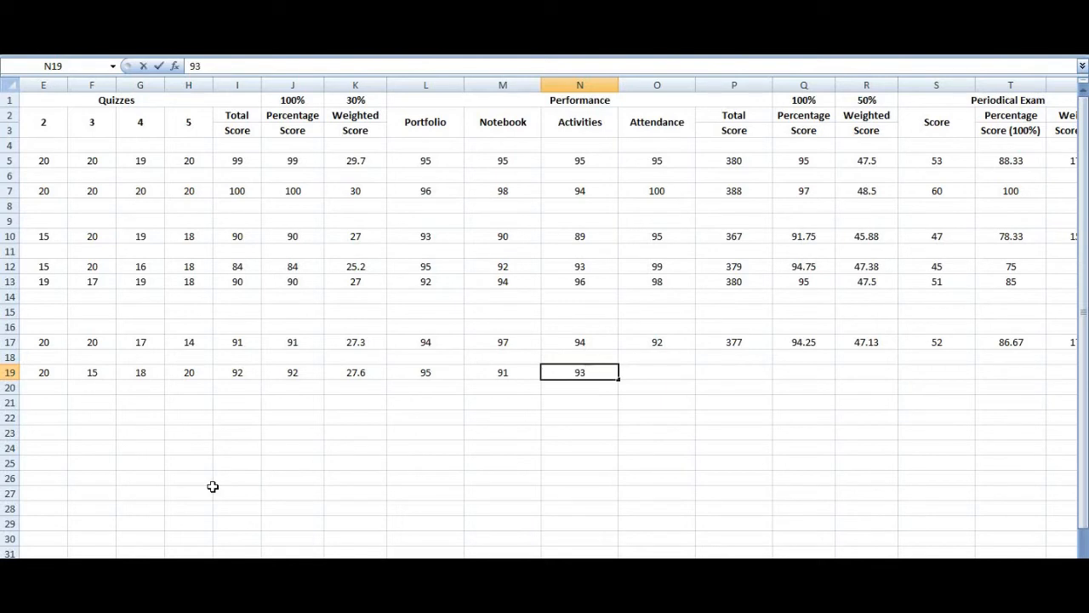
click(656, 371)
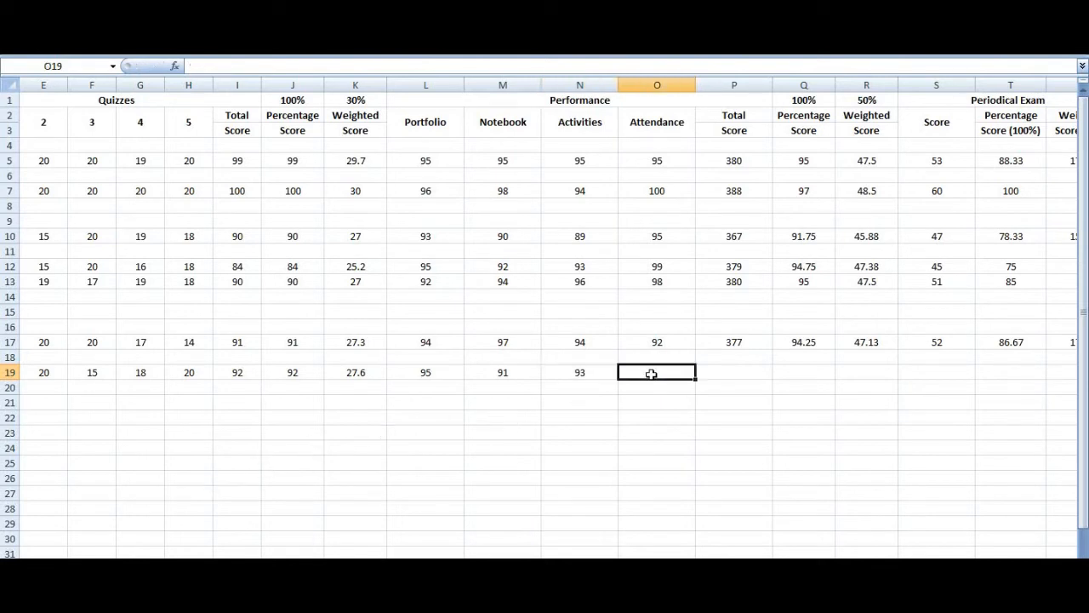
mouse_move(599, 448)
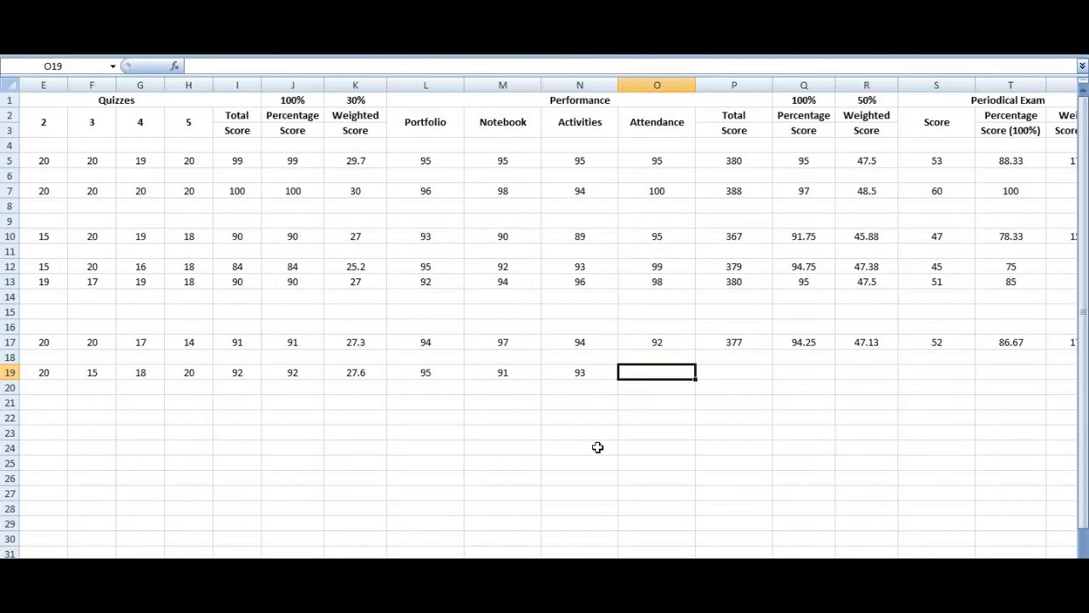
text(100)
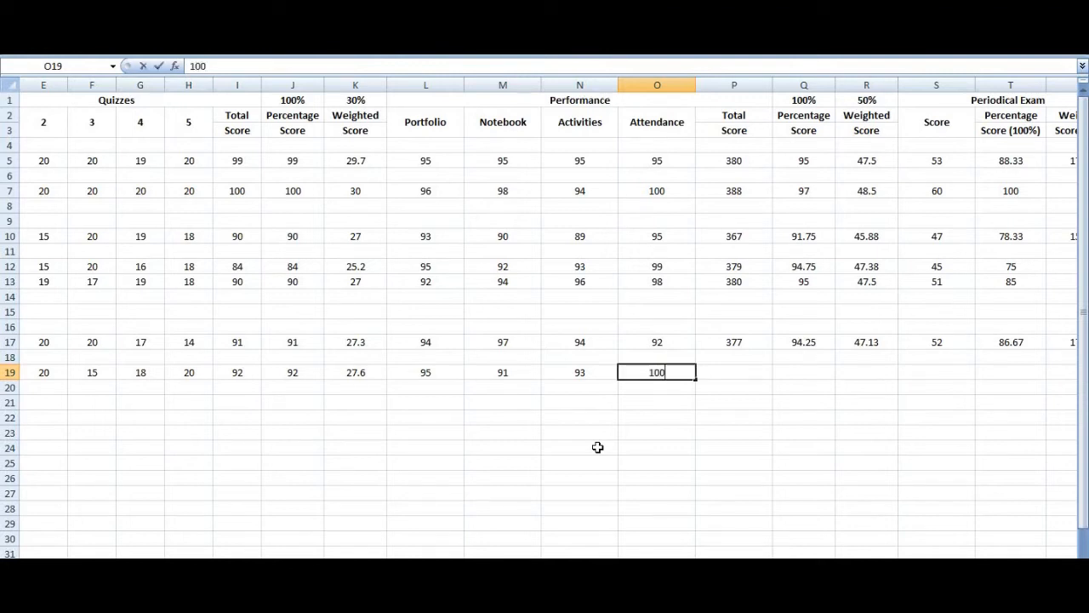
key(Tab)
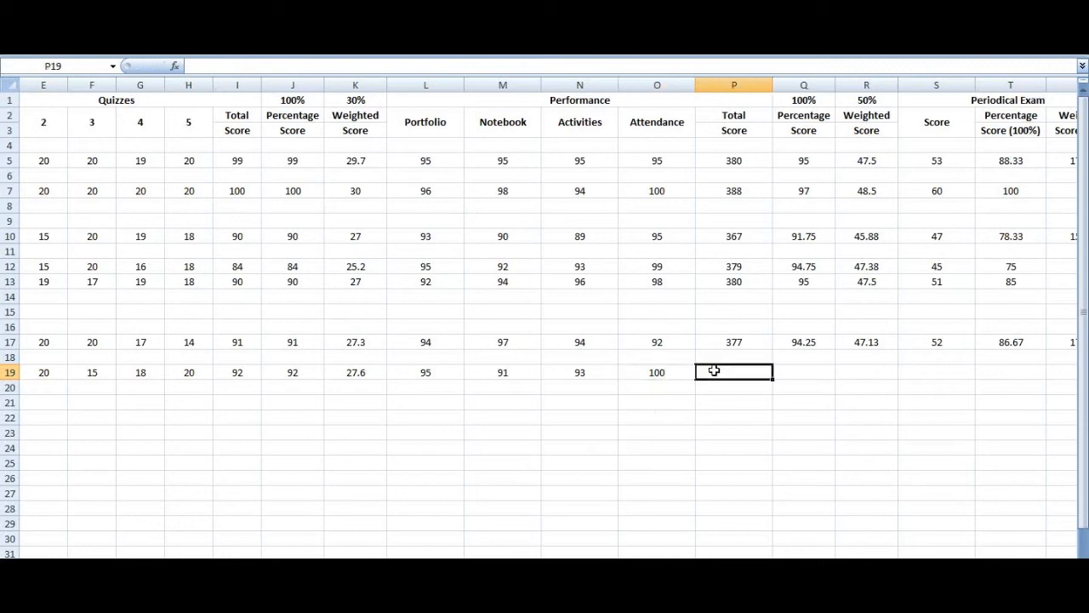
mouse_move(583, 446)
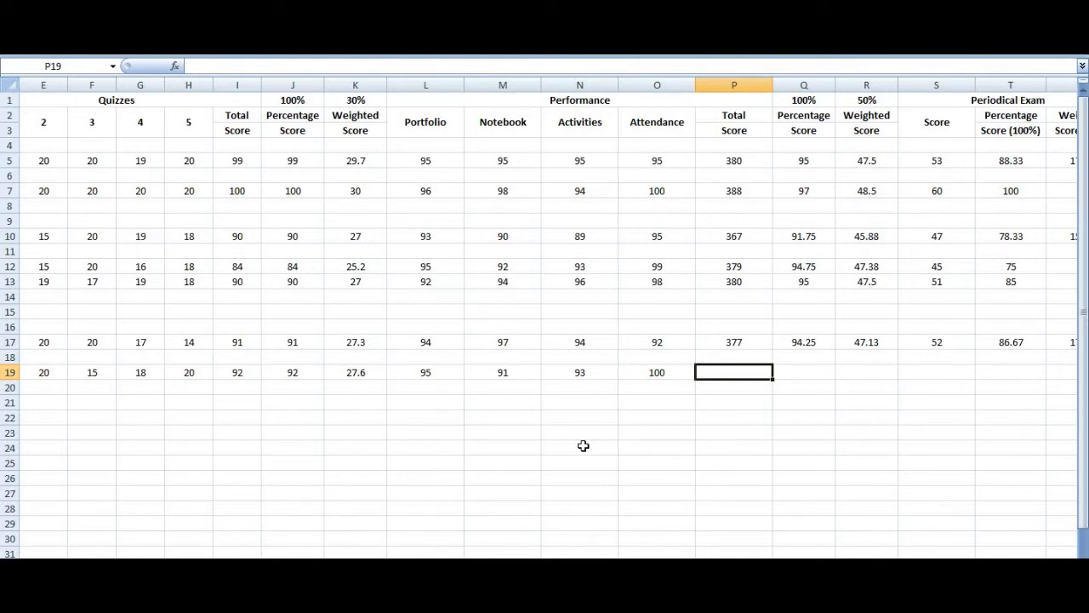
Step: Sum the four performance scores in P19 from L19 to O19, giving 379
text(=L)
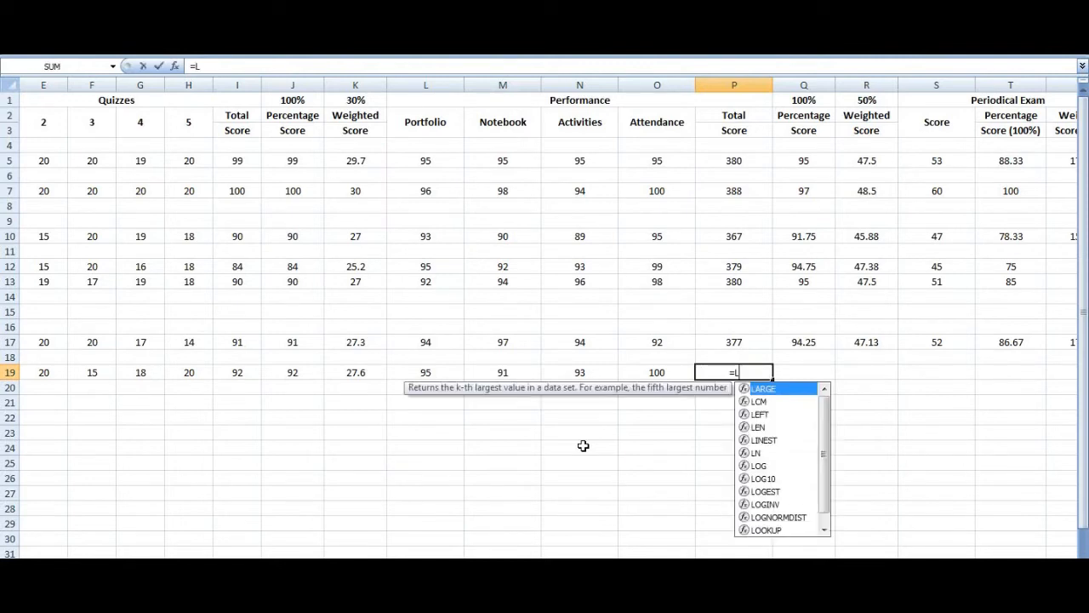
key(backspace)
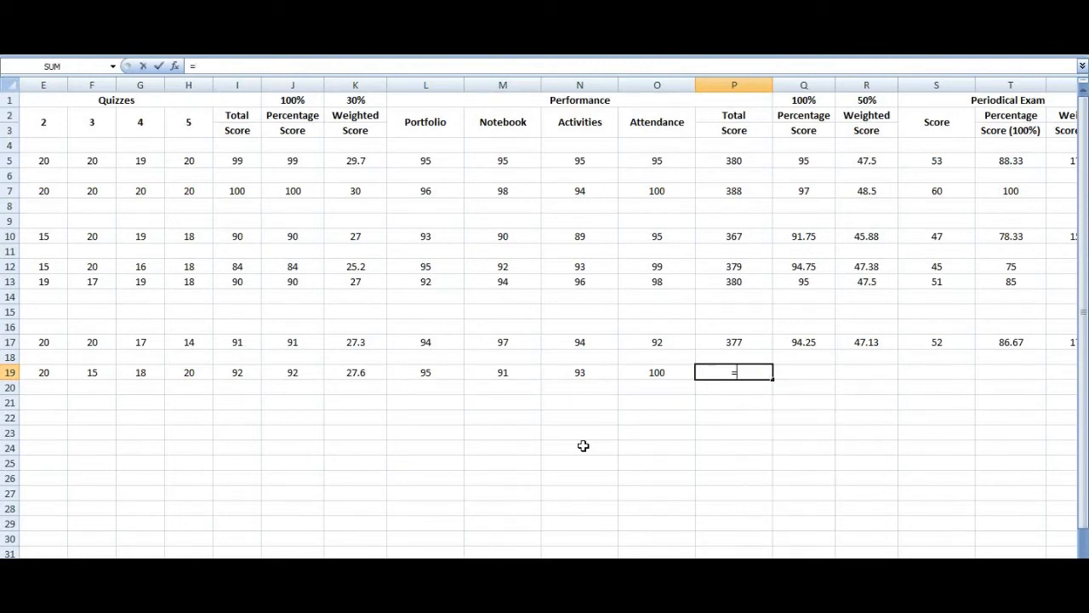
click(425, 371)
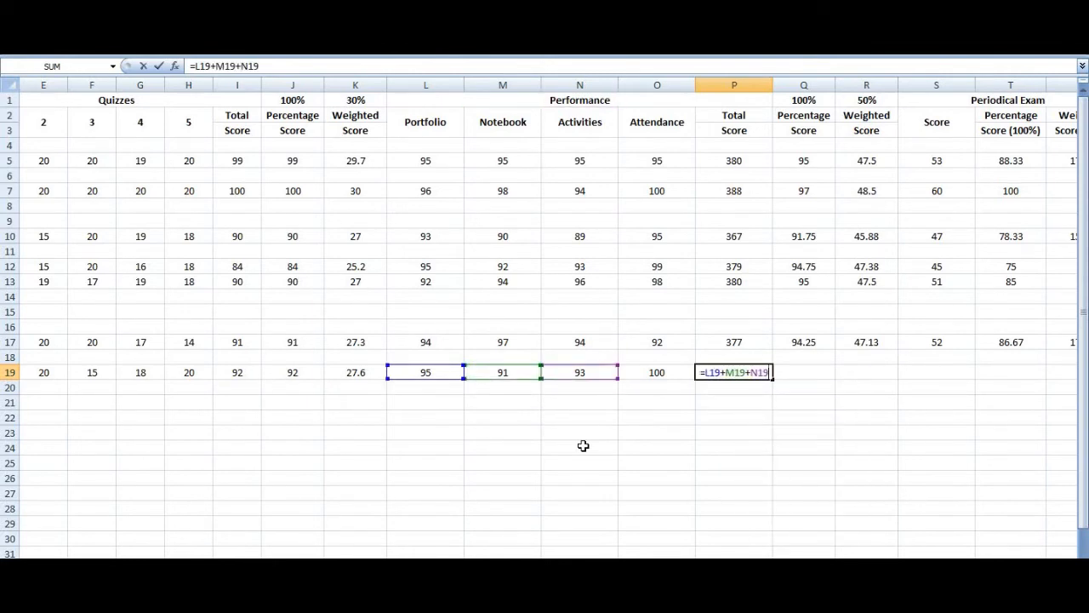
text(O)
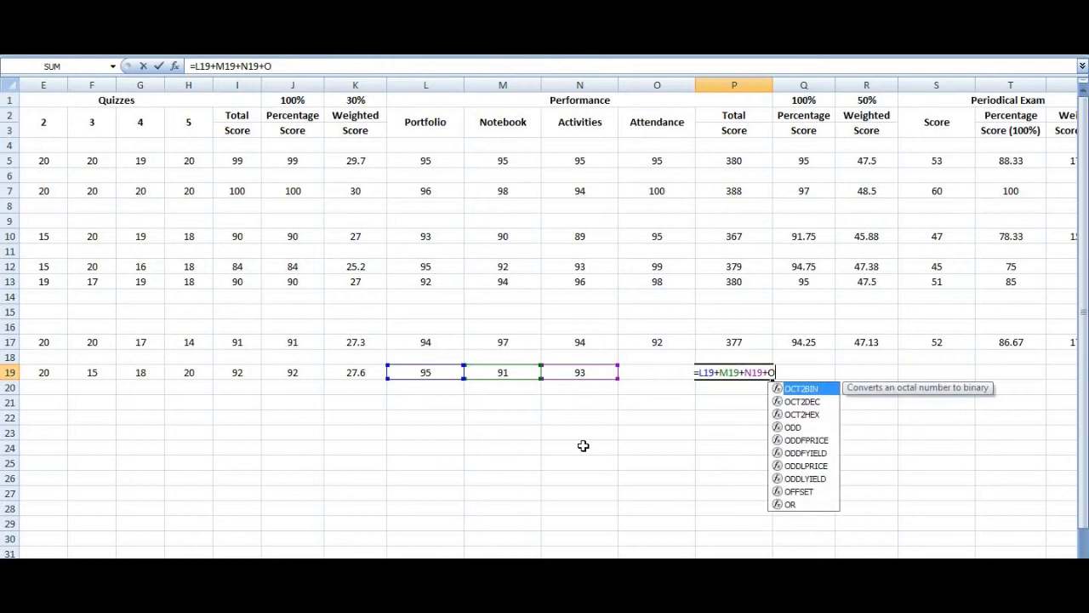
text(1)
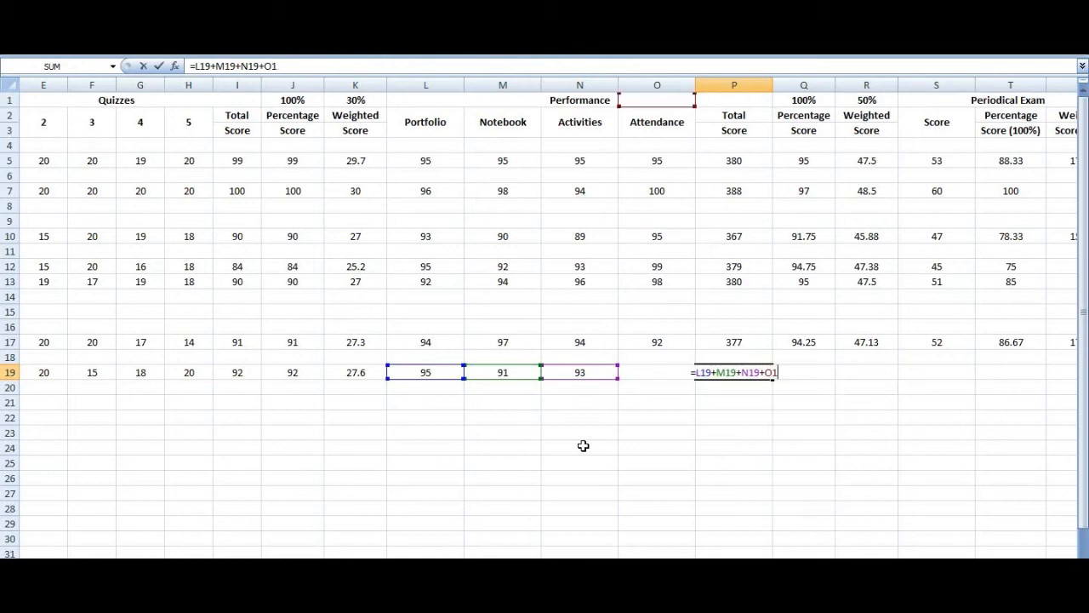
text(9)
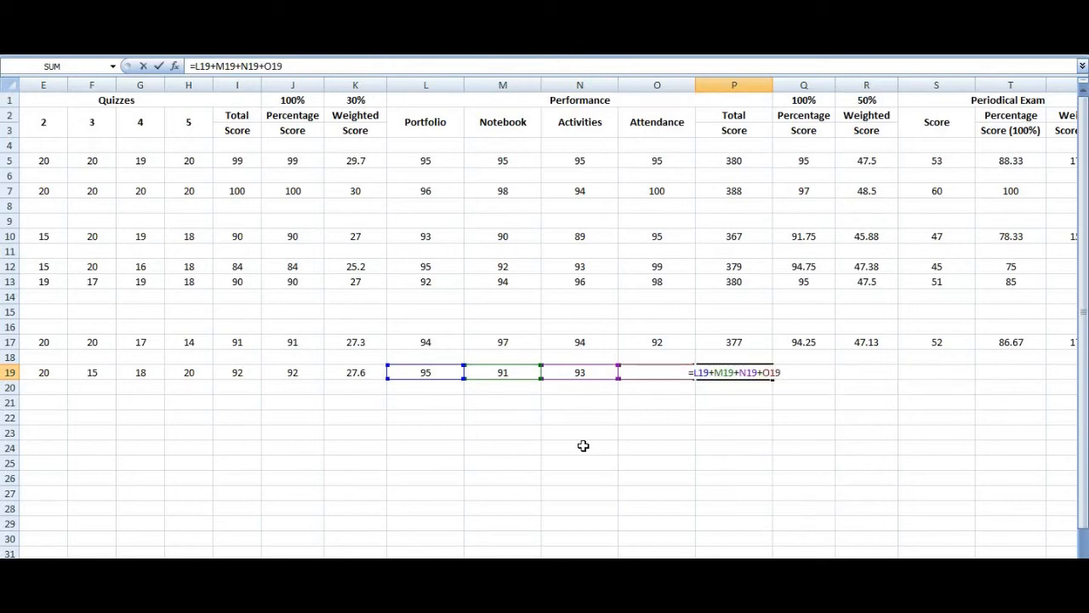
mouse_move(715, 429)
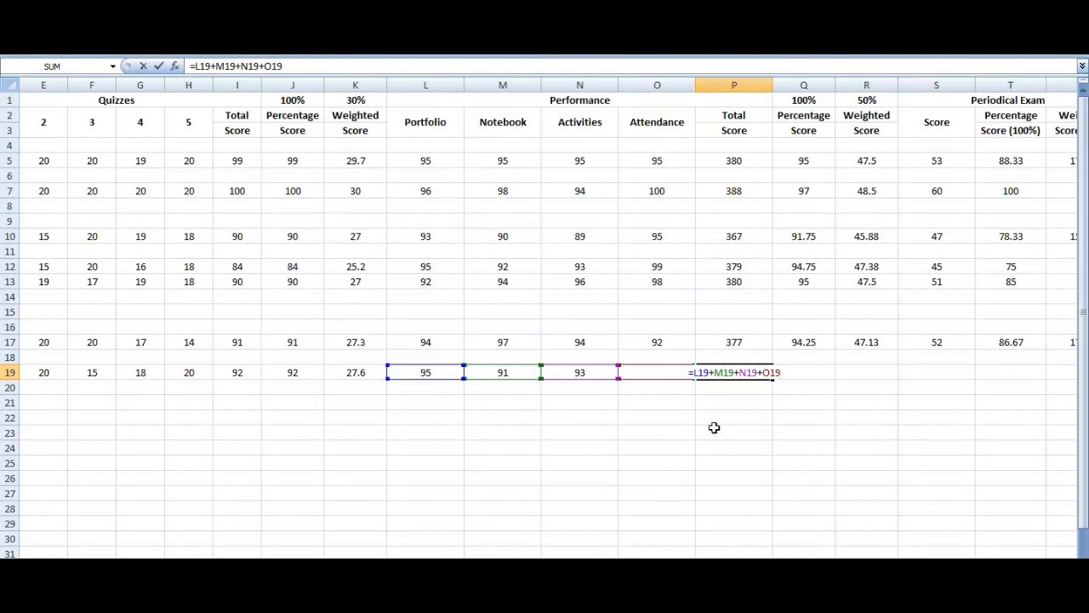
key(Return)
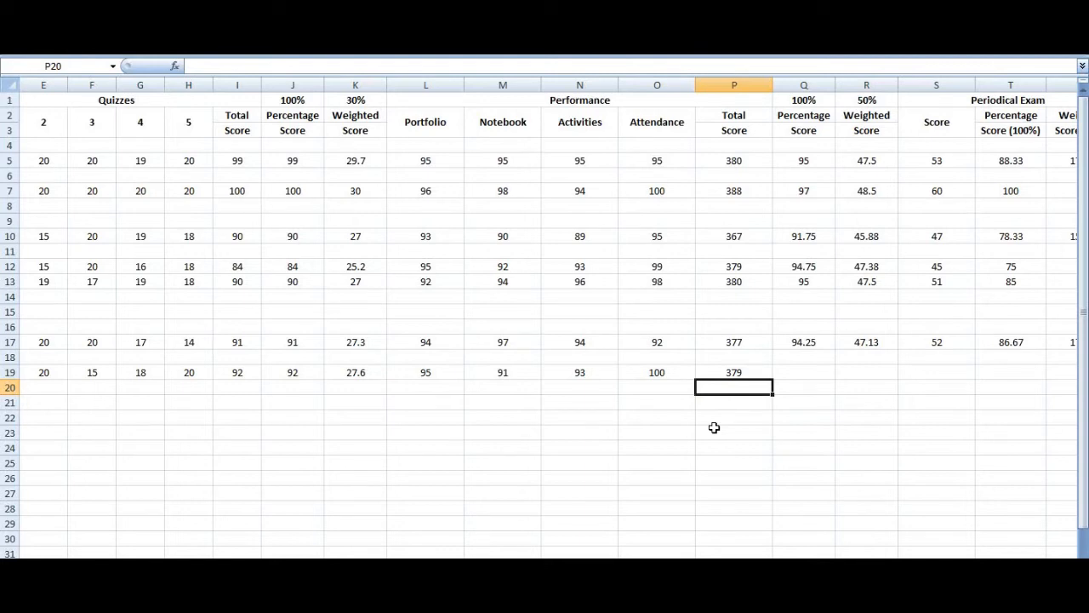
mouse_move(781, 384)
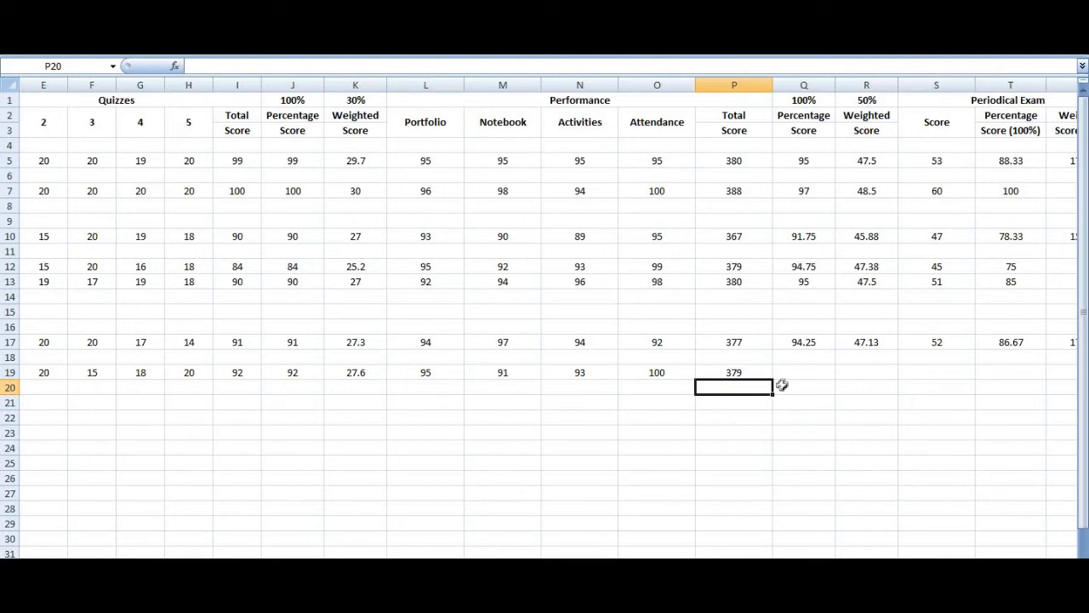
mouse_move(793, 373)
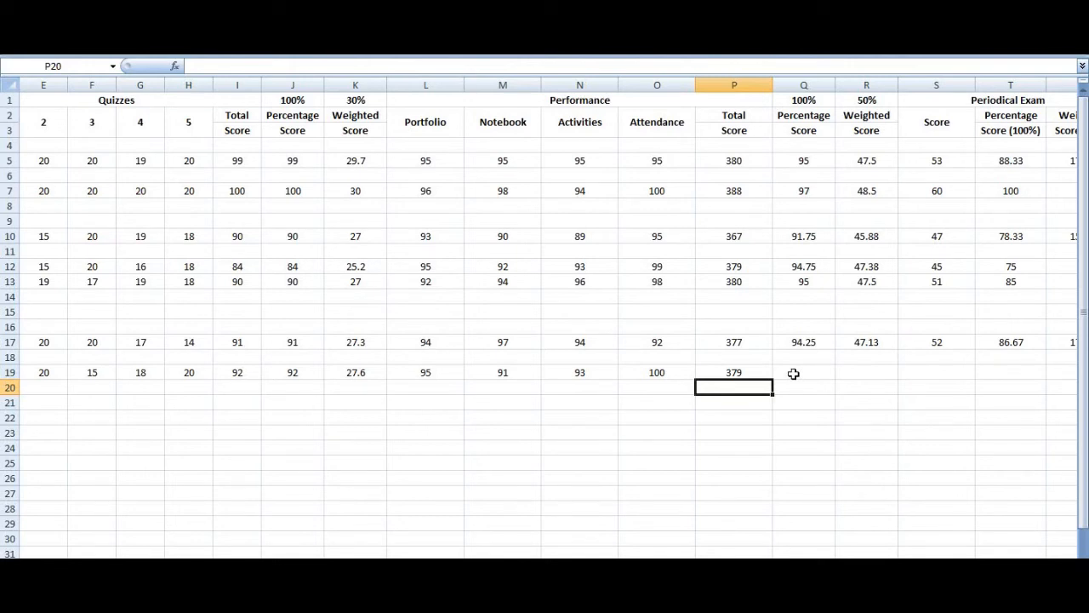
Step: Compute the performance percentage in Q19 as =P19/4*100%, giving 94.75
click(803, 371)
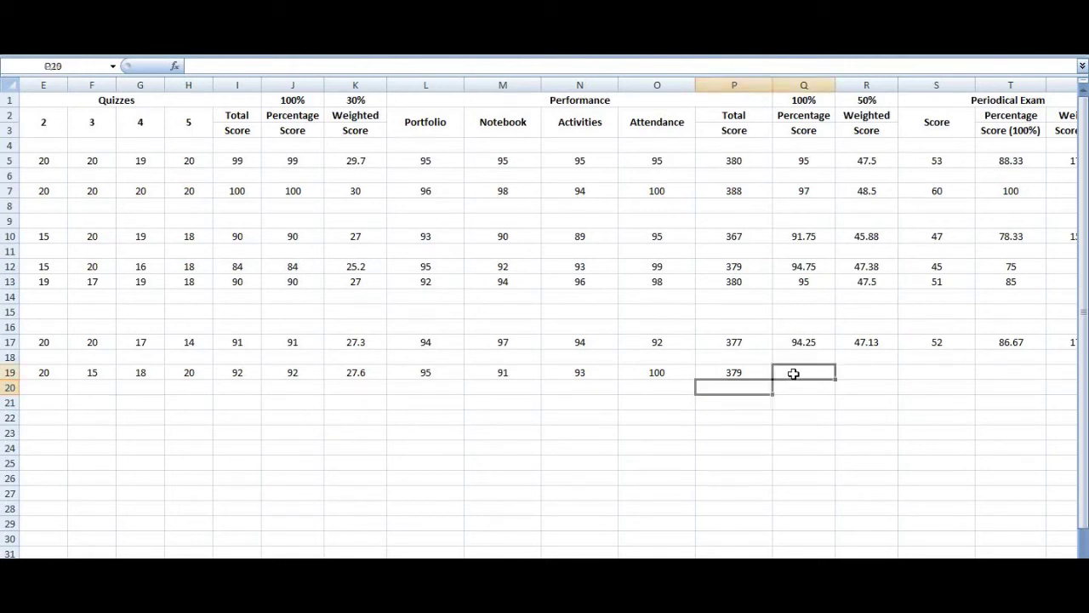
click(804, 371)
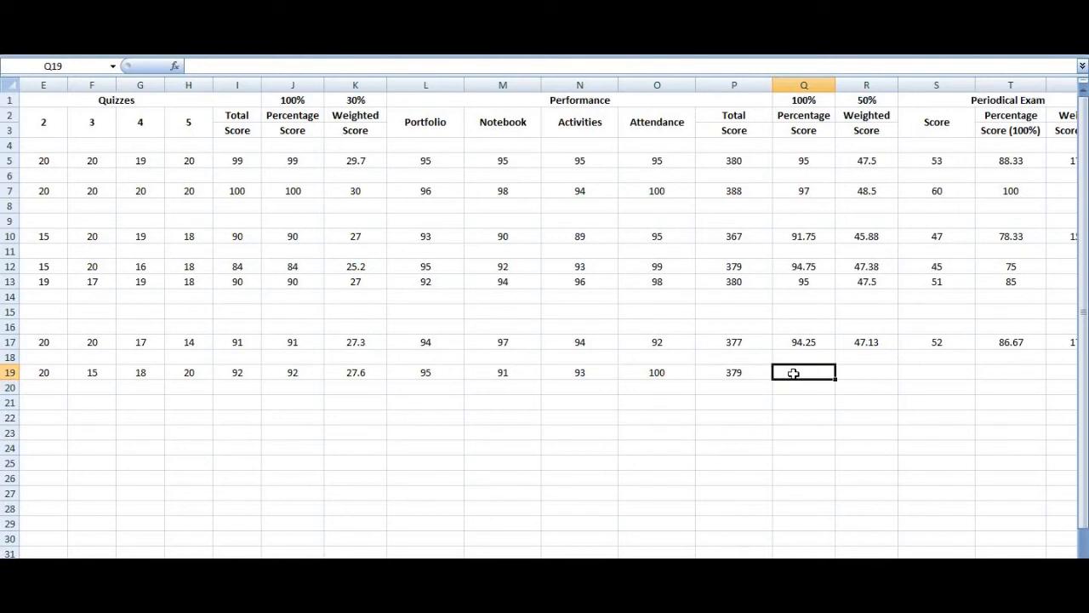
text(=)
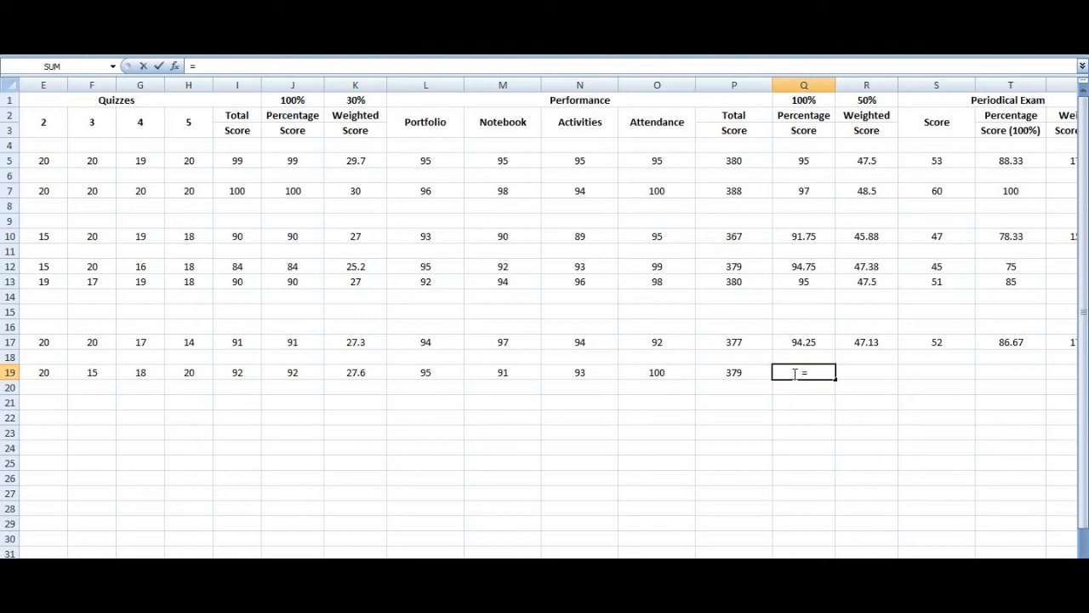
text(P19/)
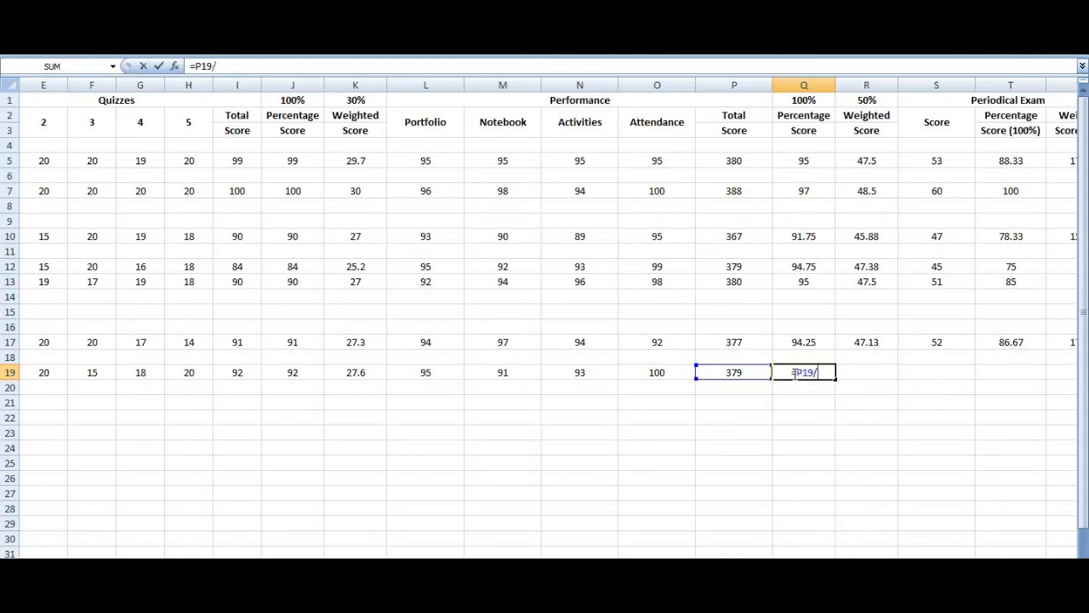
text(4)
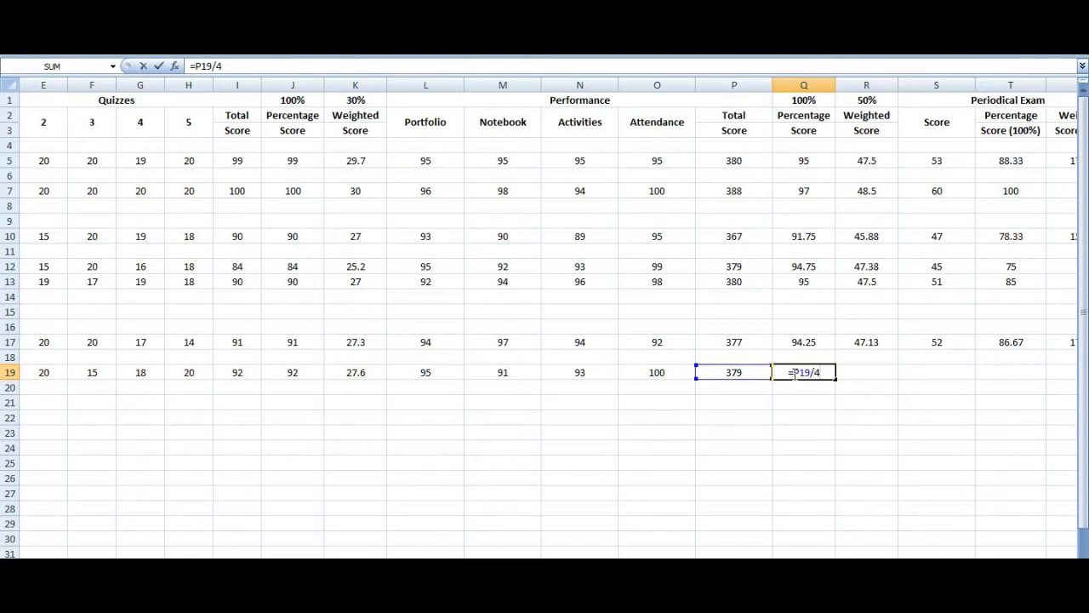
text(*100%)
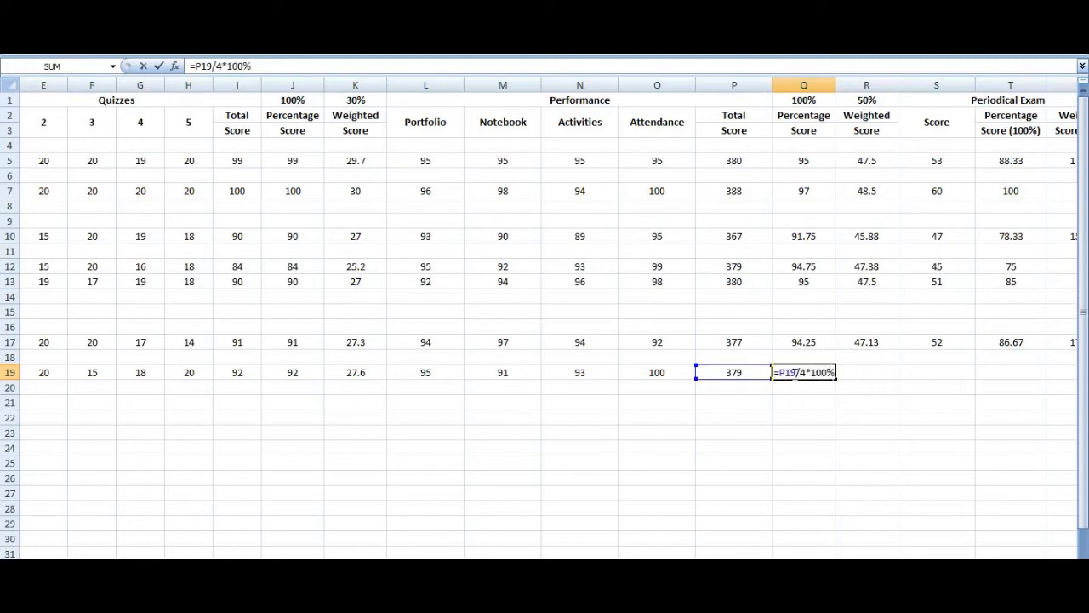
key(Return)
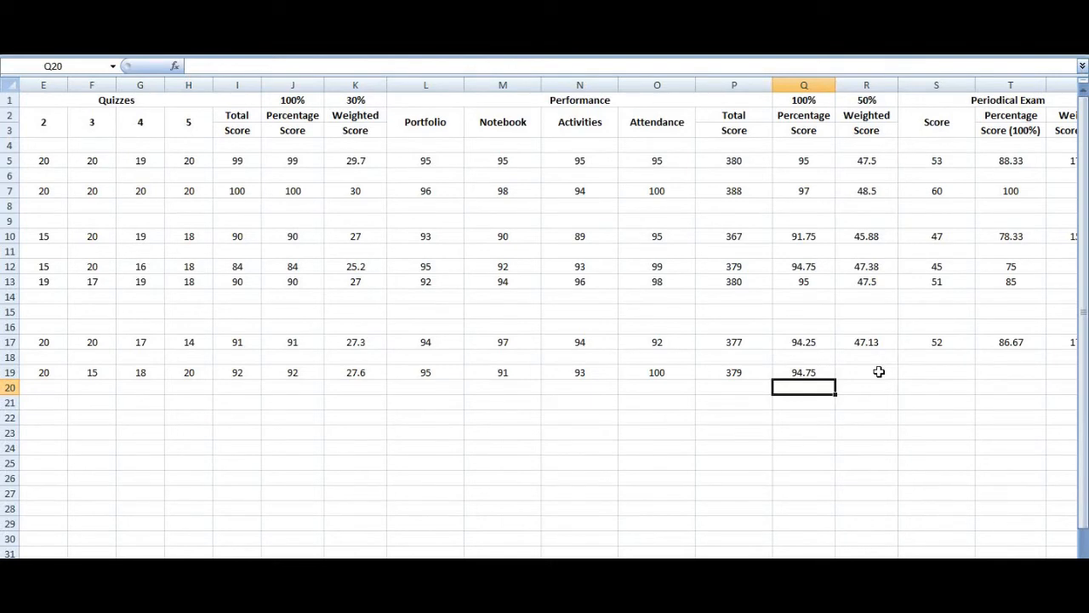
Step: Compute the weighted performance score in R19 as =Q19*50%, giving 47.38
click(866, 371)
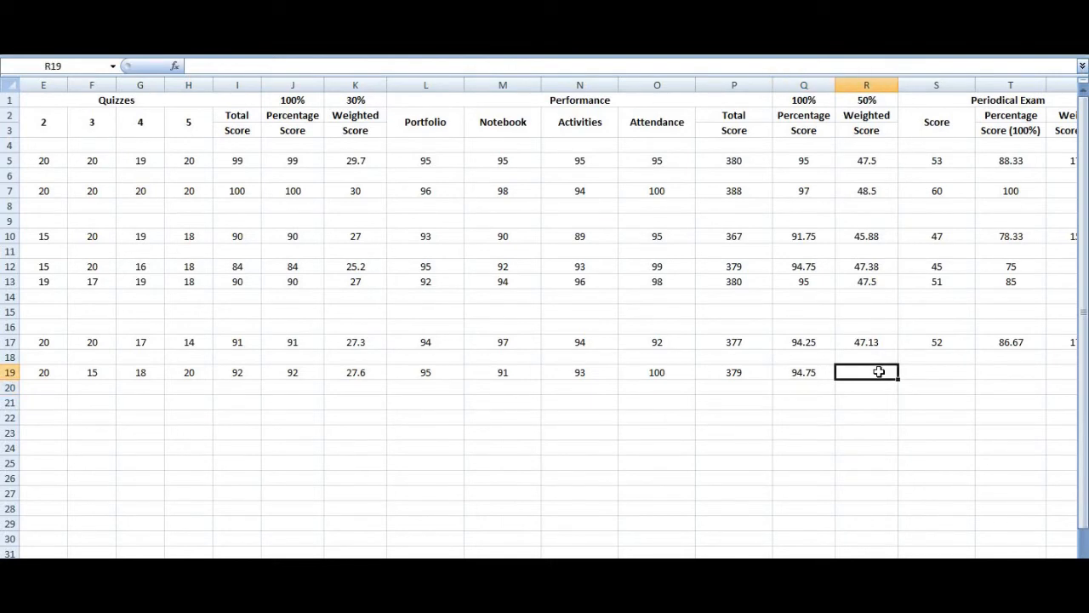
text(=)
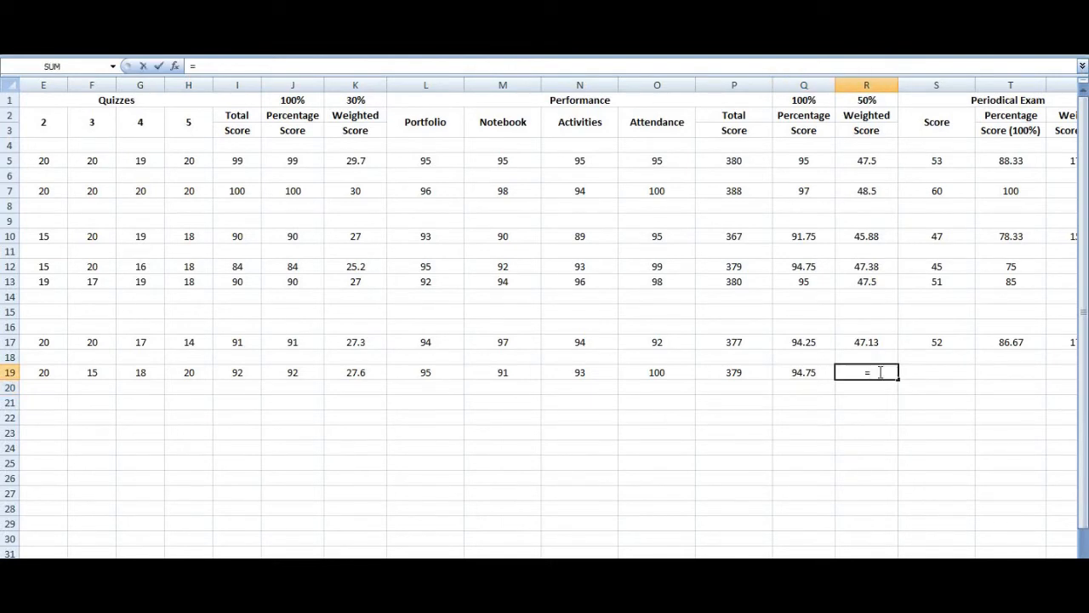
text(Q)
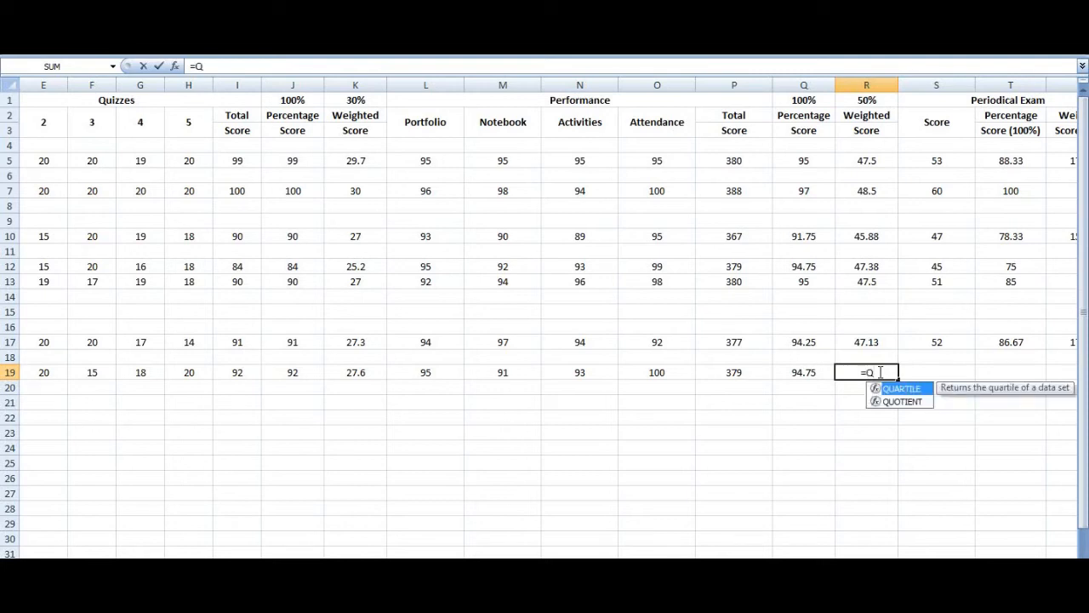
text(1)
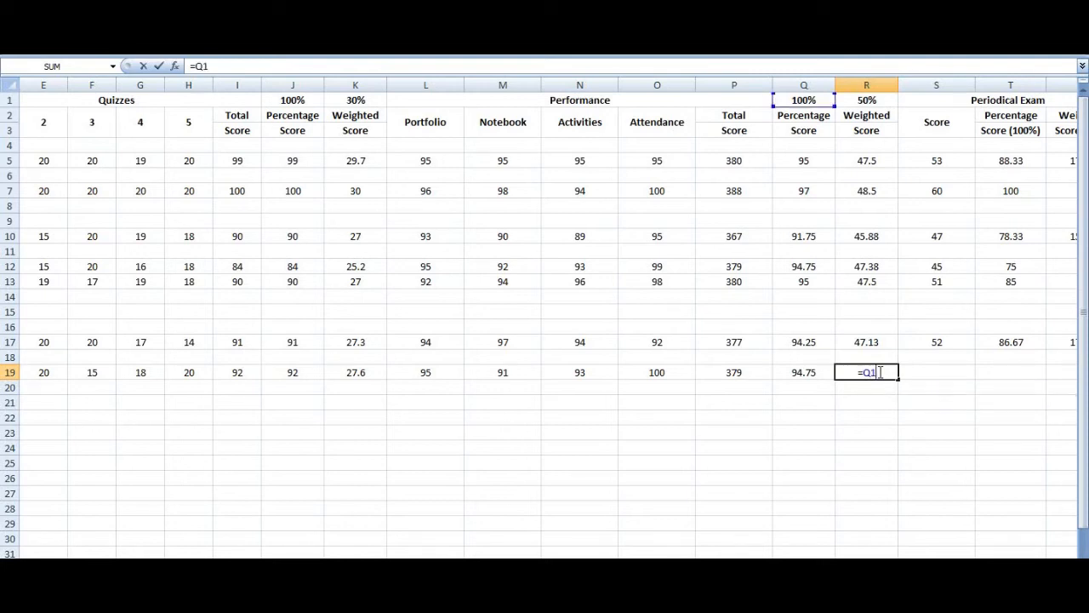
click(803, 371)
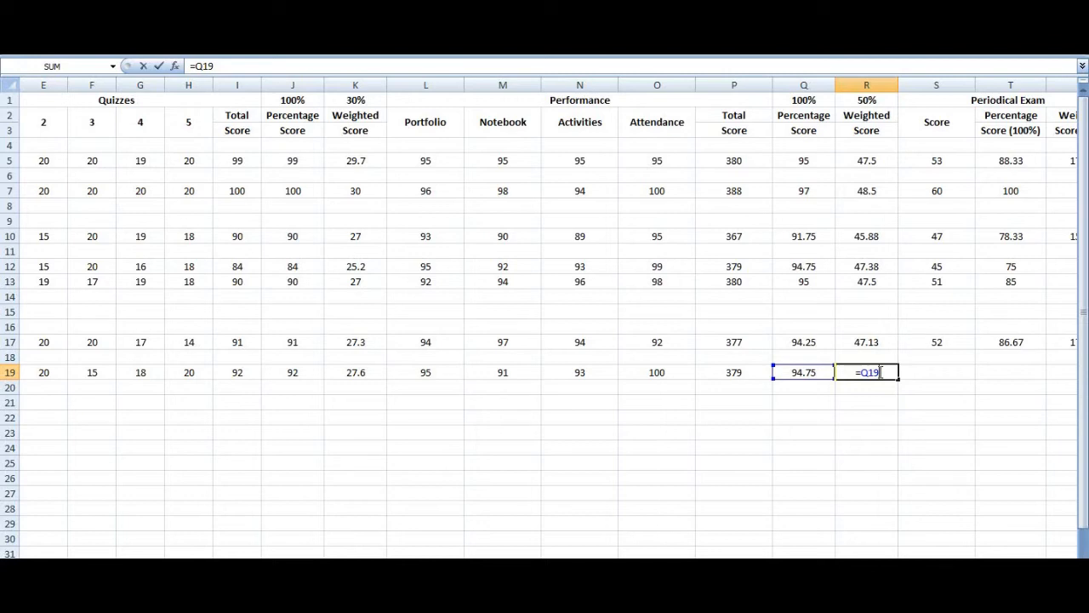
text(*5)
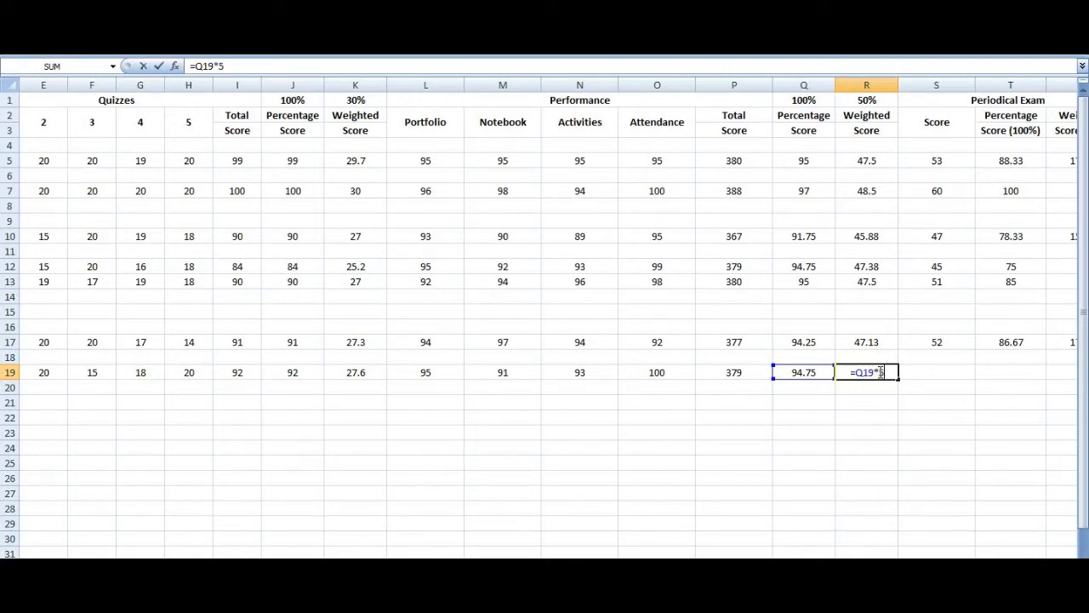
text(0%)
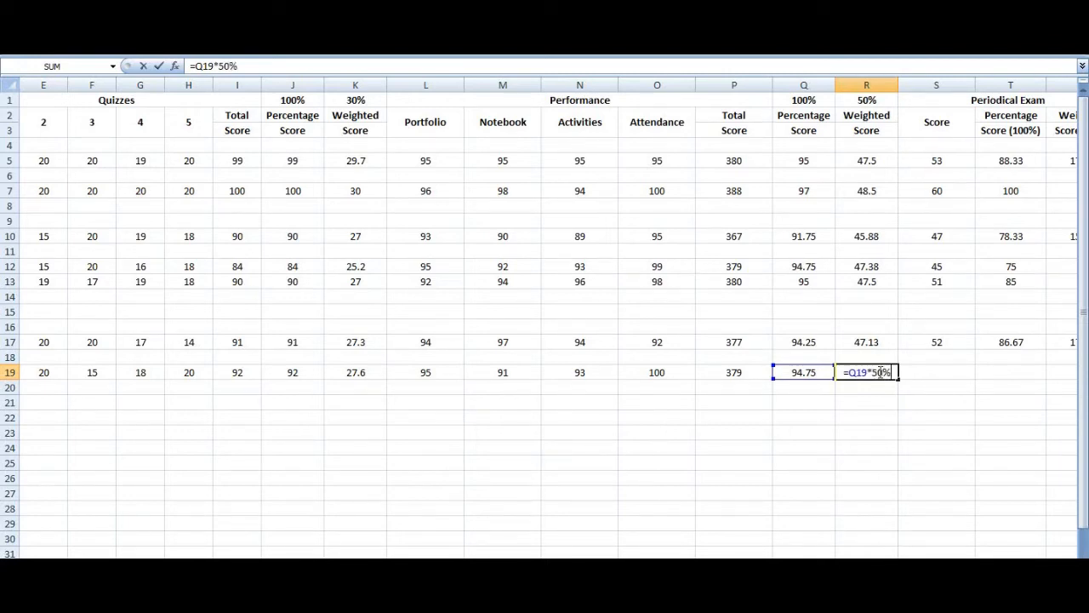
key(Return)
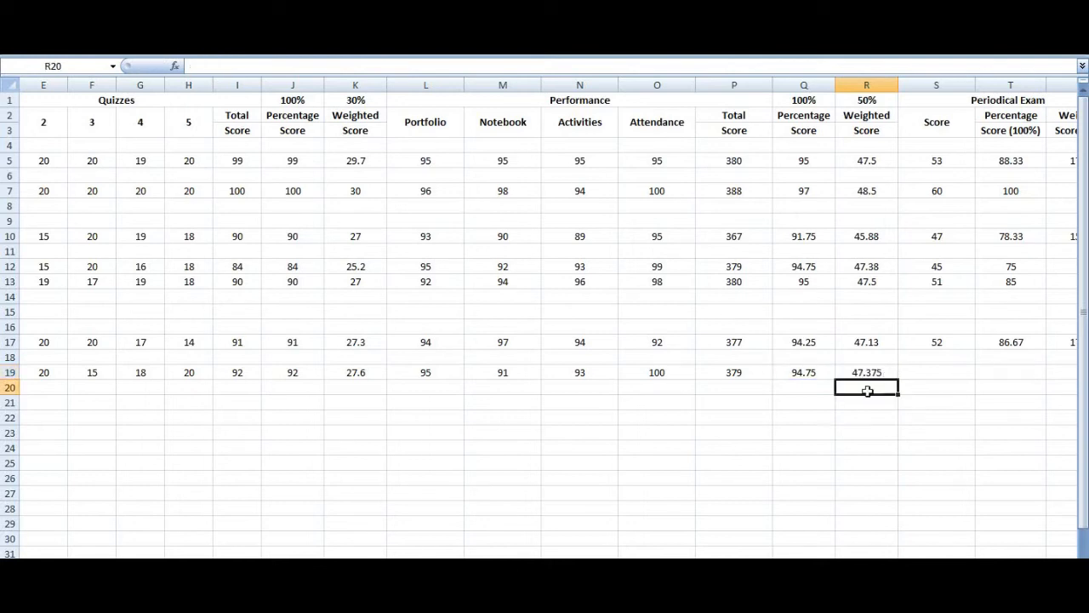
mouse_move(899, 361)
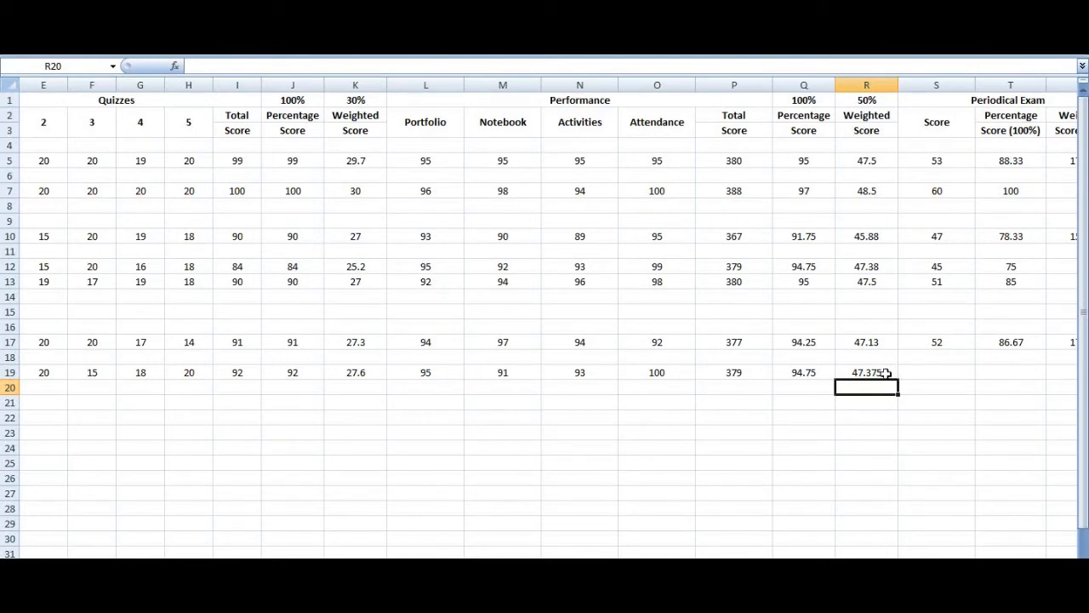
Step: Round R19 to two decimals and scroll right to the Final Grade column
click(866, 371)
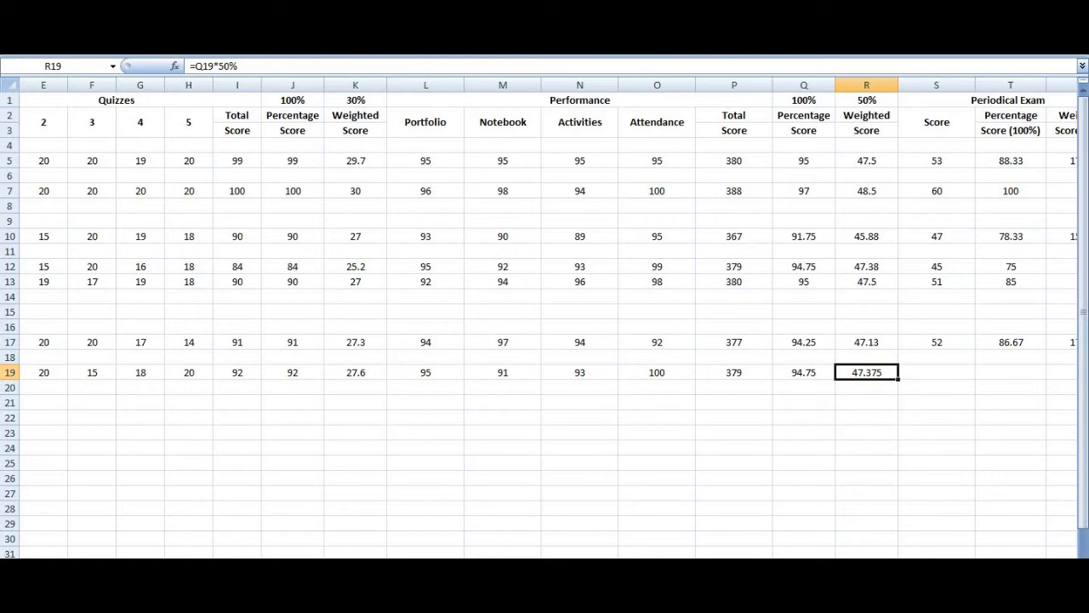
mouse_move(621, 76)
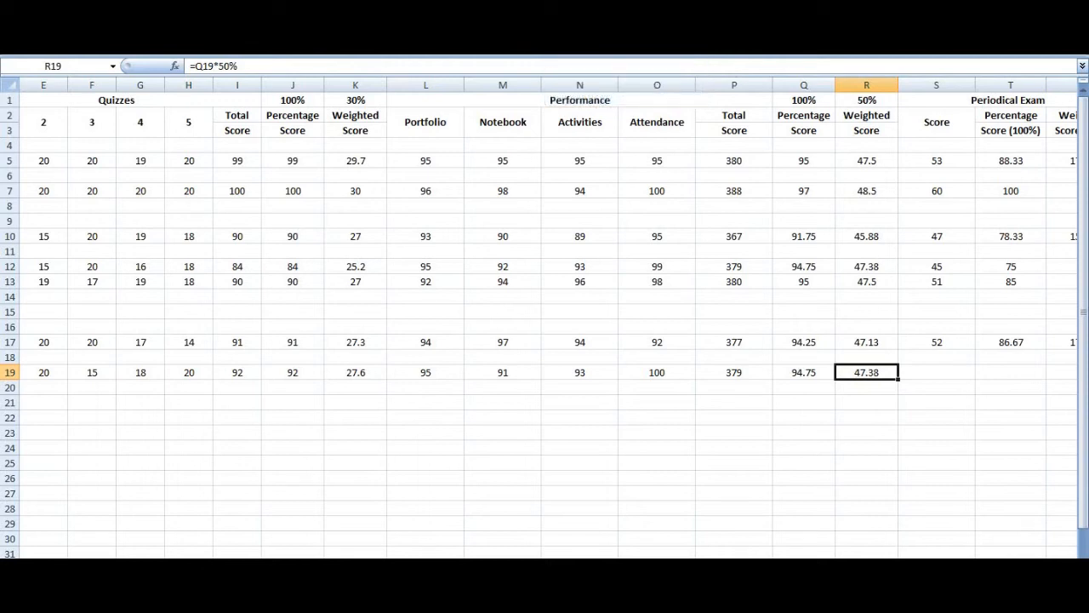
mouse_move(626, 504)
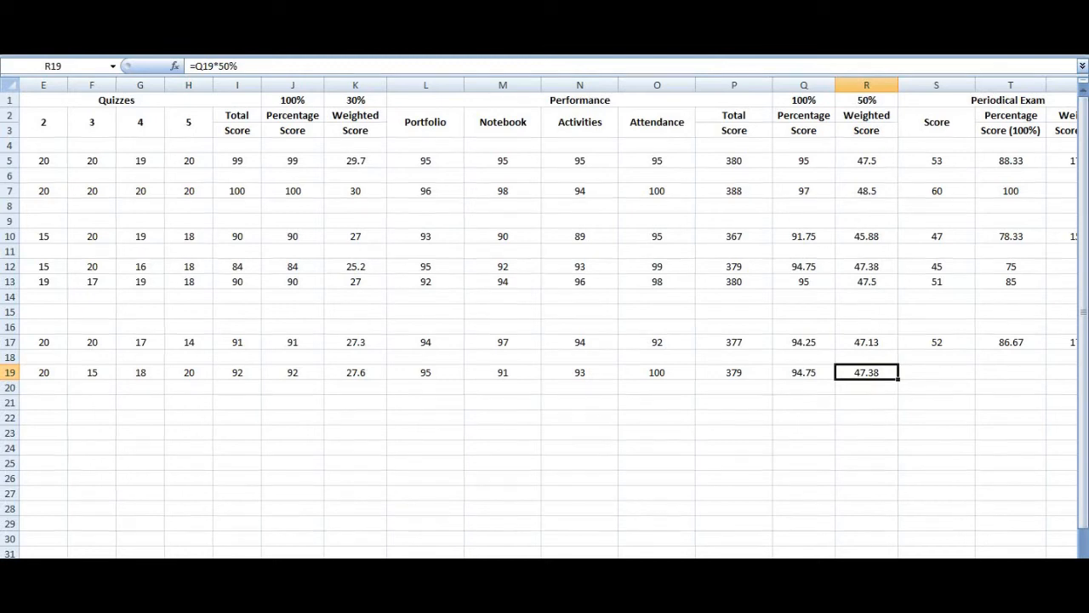
scroll(right, 3)
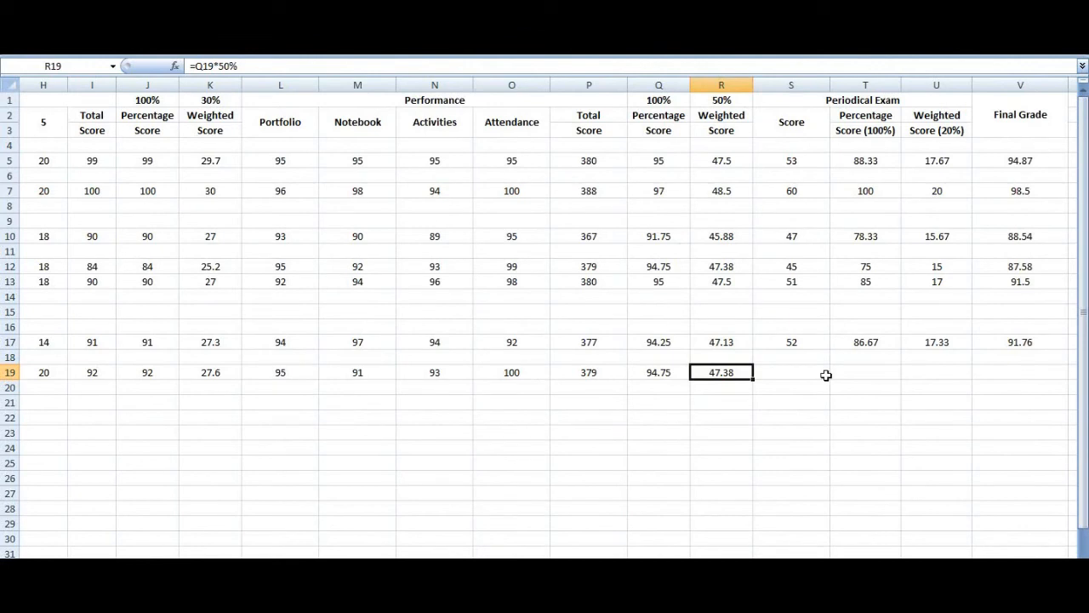
Step: Record the periodical exam score of 55 in S19
click(789, 371)
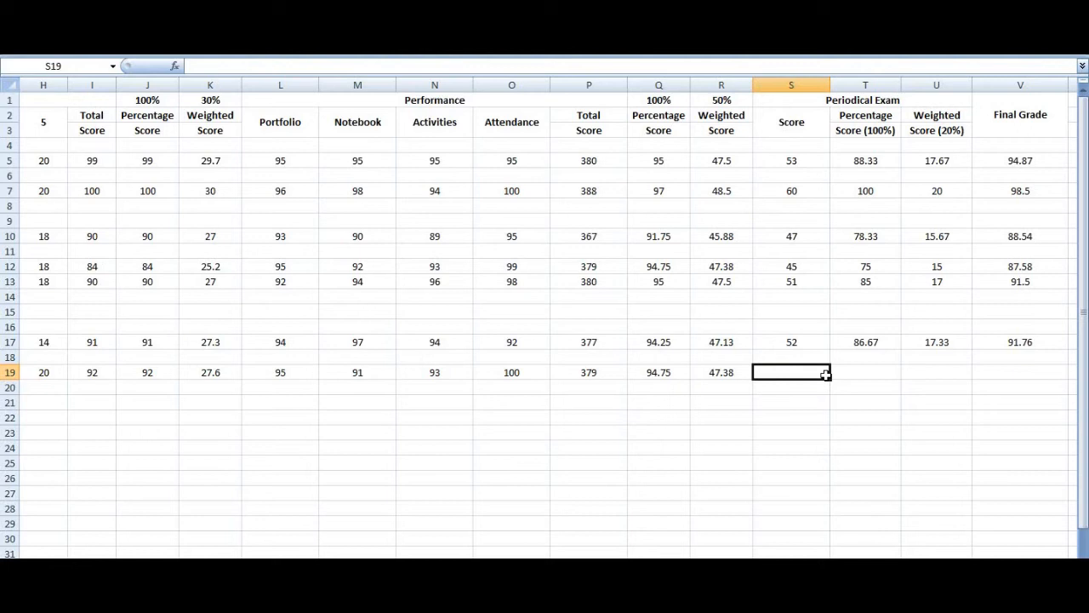
text(55)
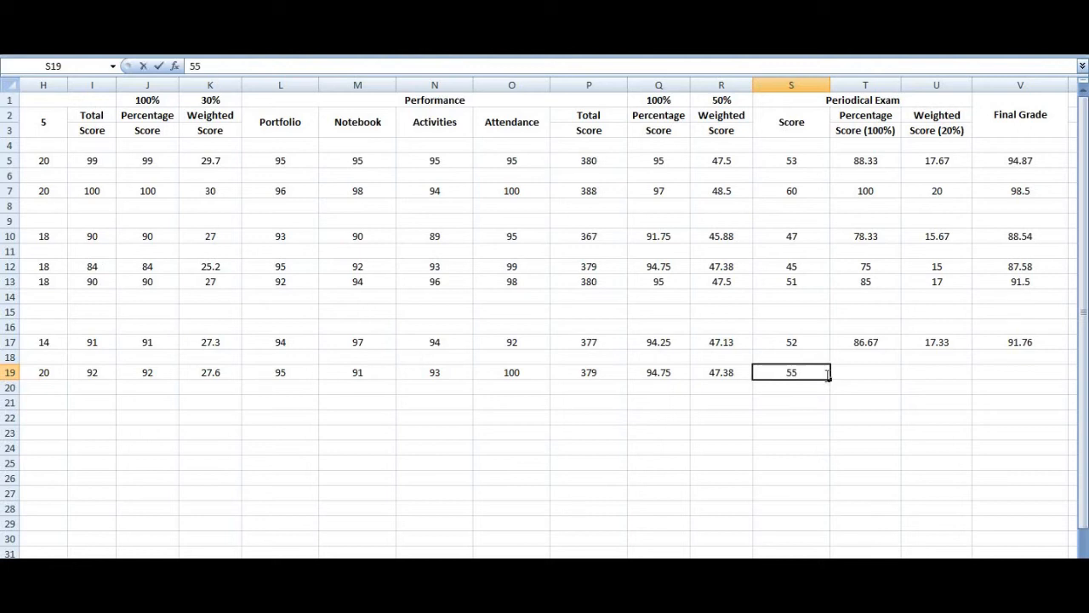
mouse_move(854, 378)
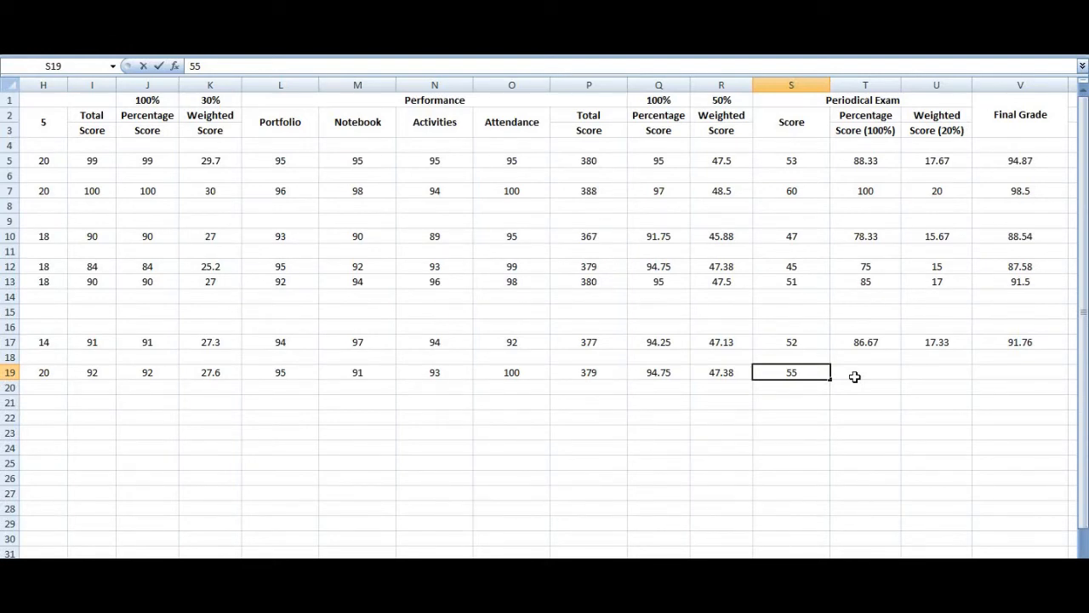
key(Tab)
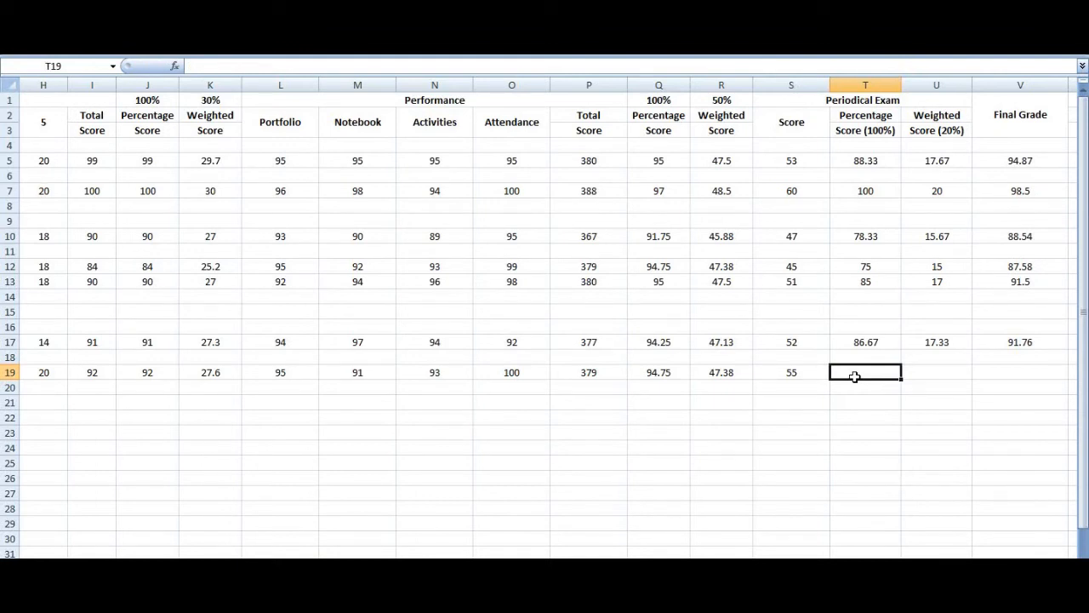
Step: Compute the exam percentage in T19 as =S19/60*100, showing 91.67 at two decimals
text(=)
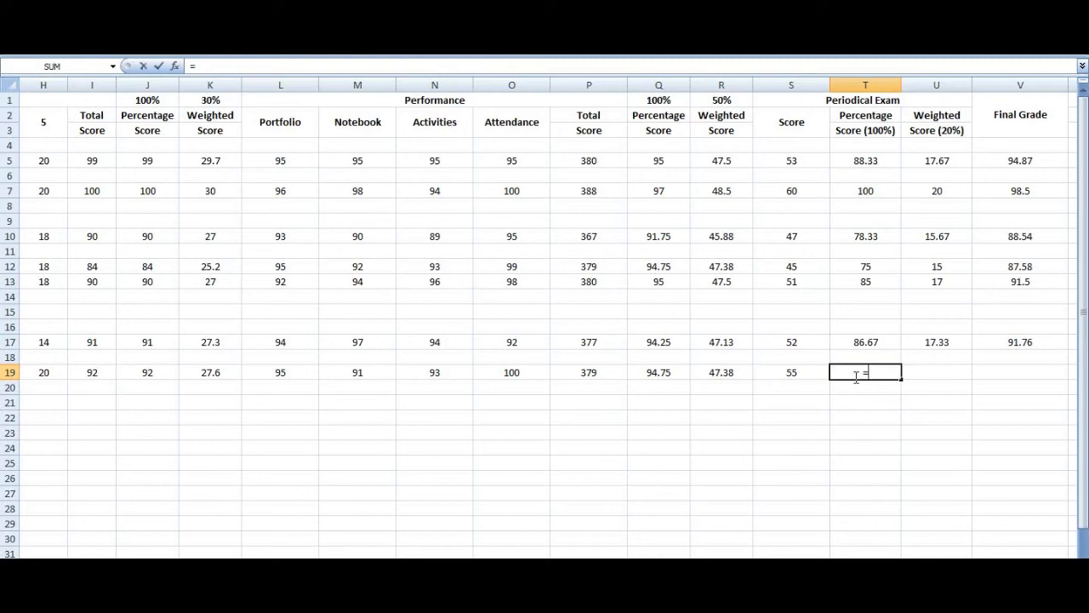
click(790, 371)
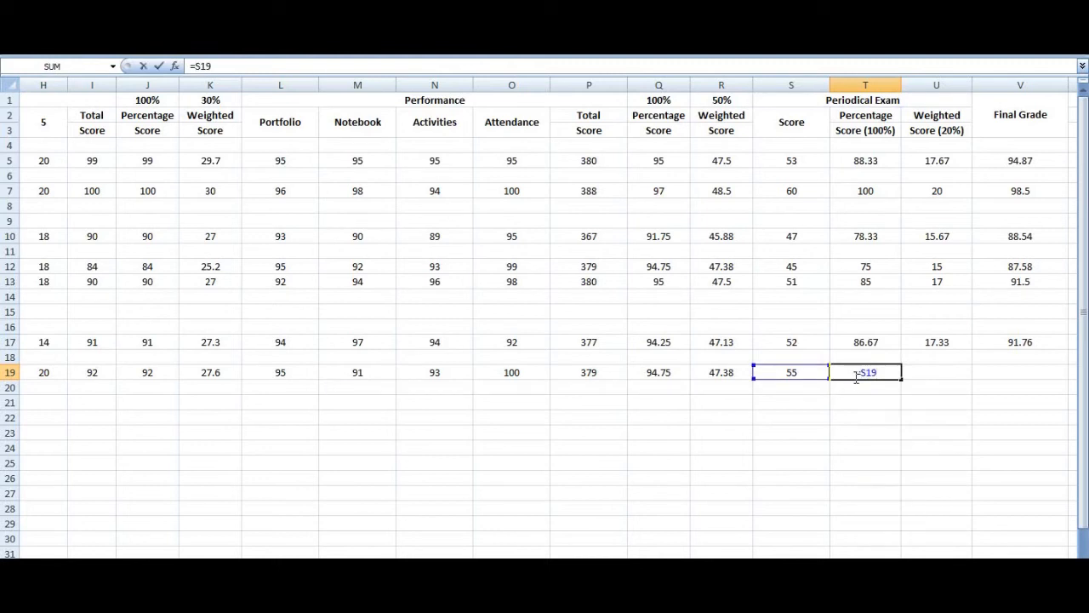
text(/6)
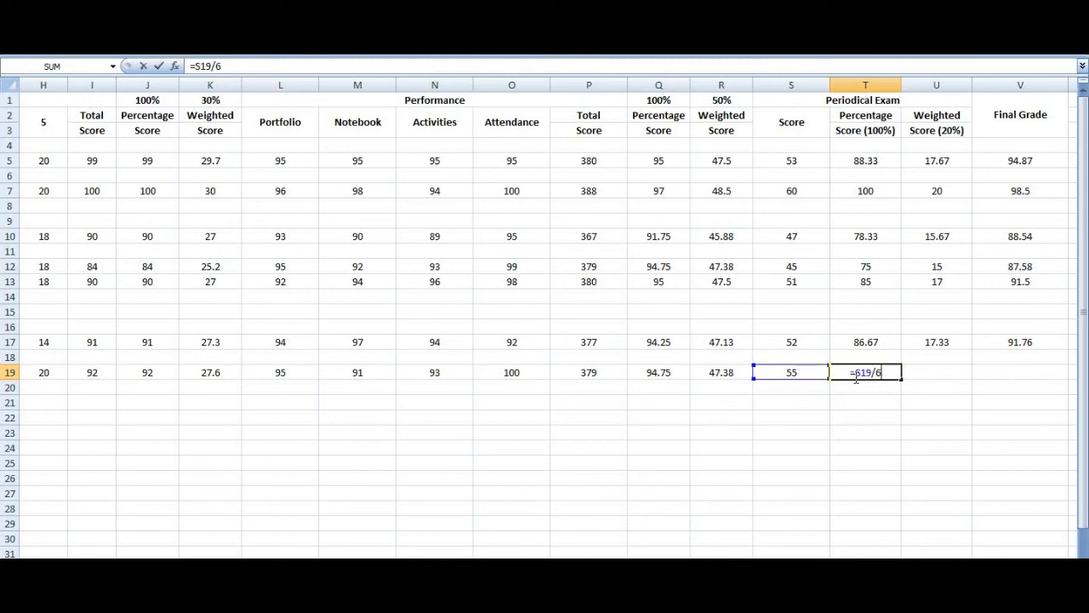
text(0*)
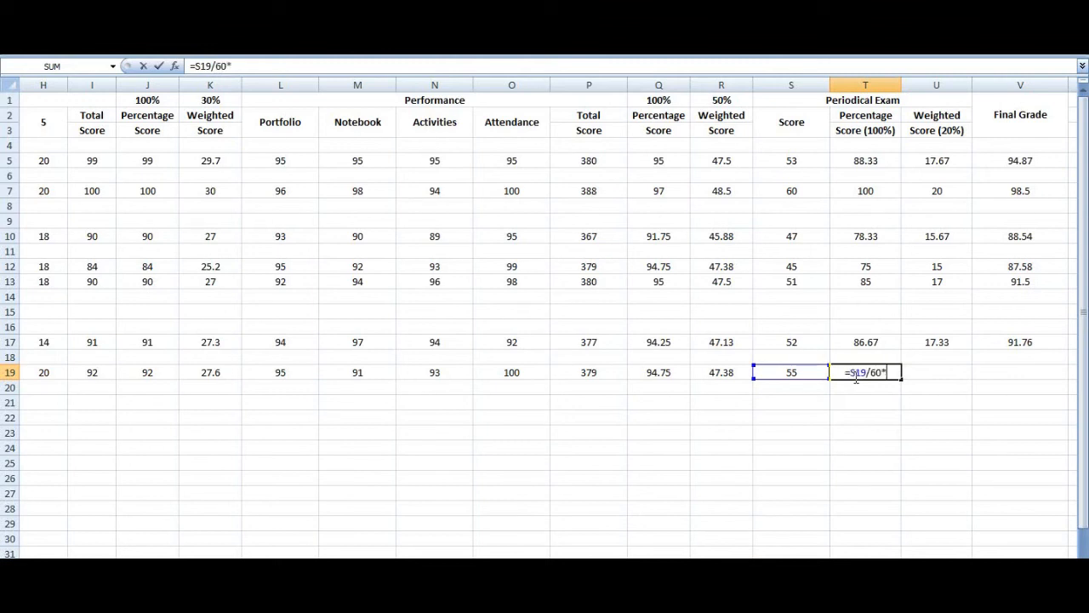
text(100)
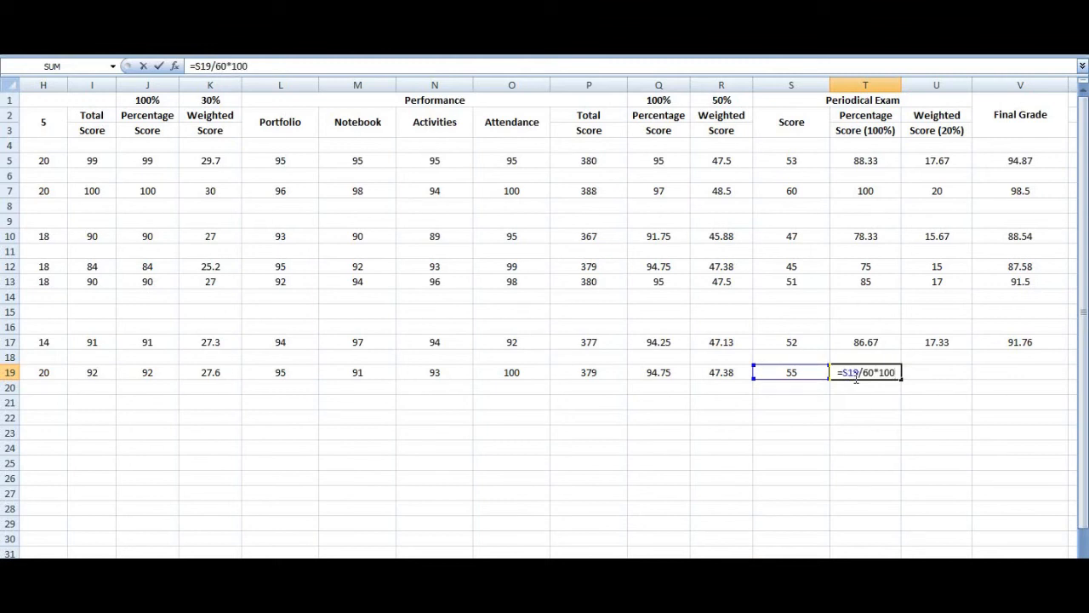
key(Return)
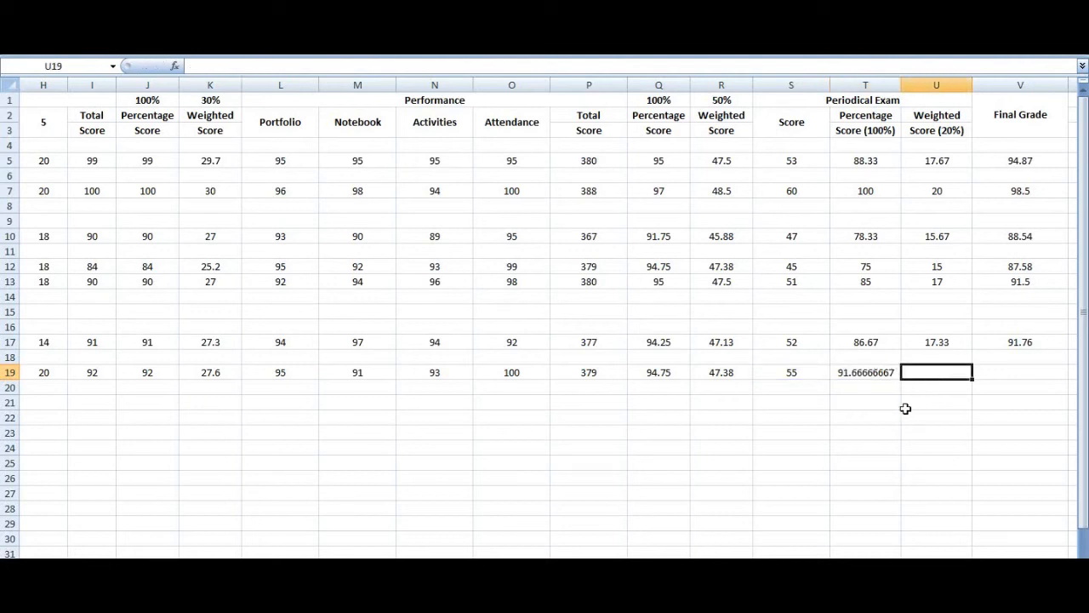
mouse_move(885, 374)
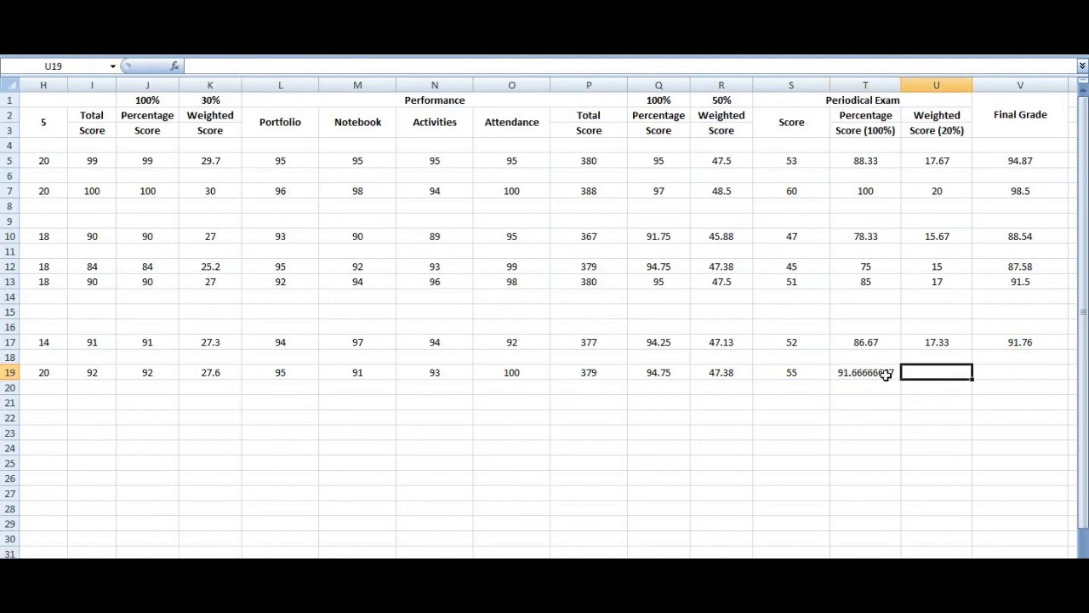
click(865, 371)
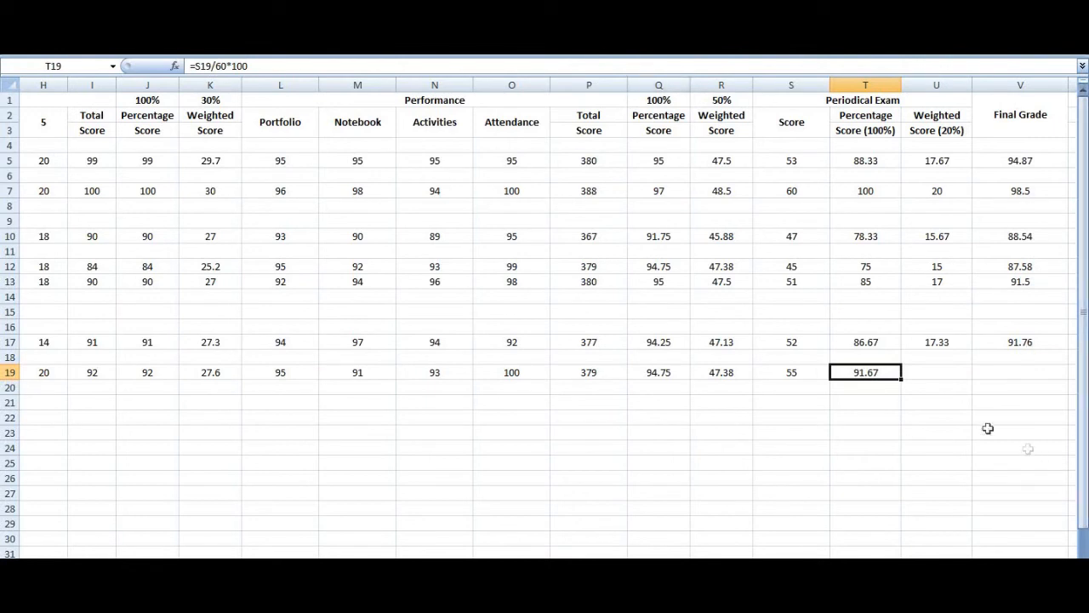
mouse_move(953, 374)
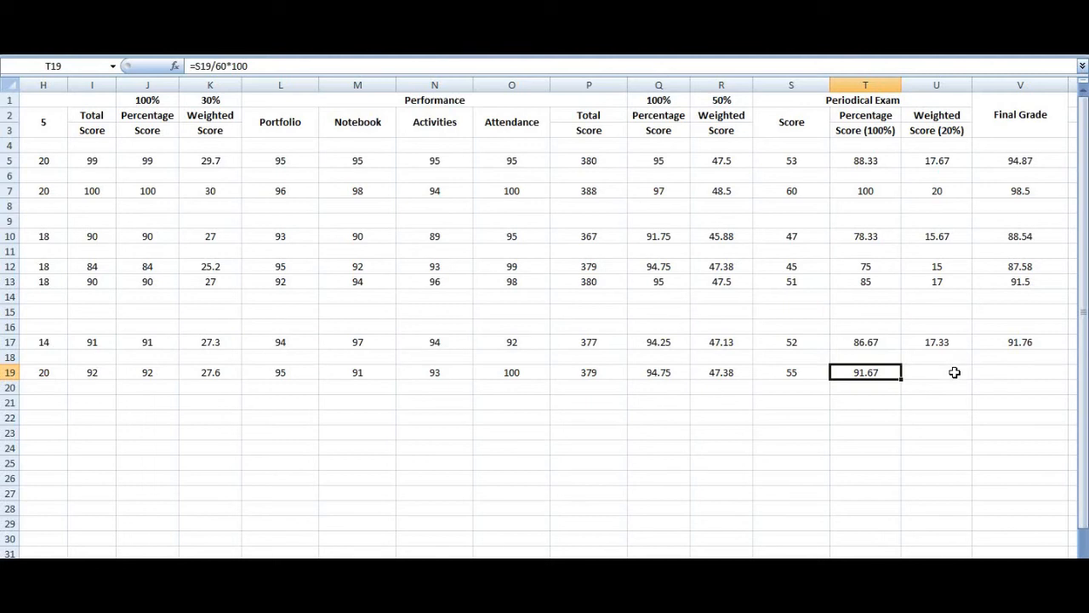
Step: Enter =T19*20% in U19 and format it to two decimals, showing 18.33
click(936, 371)
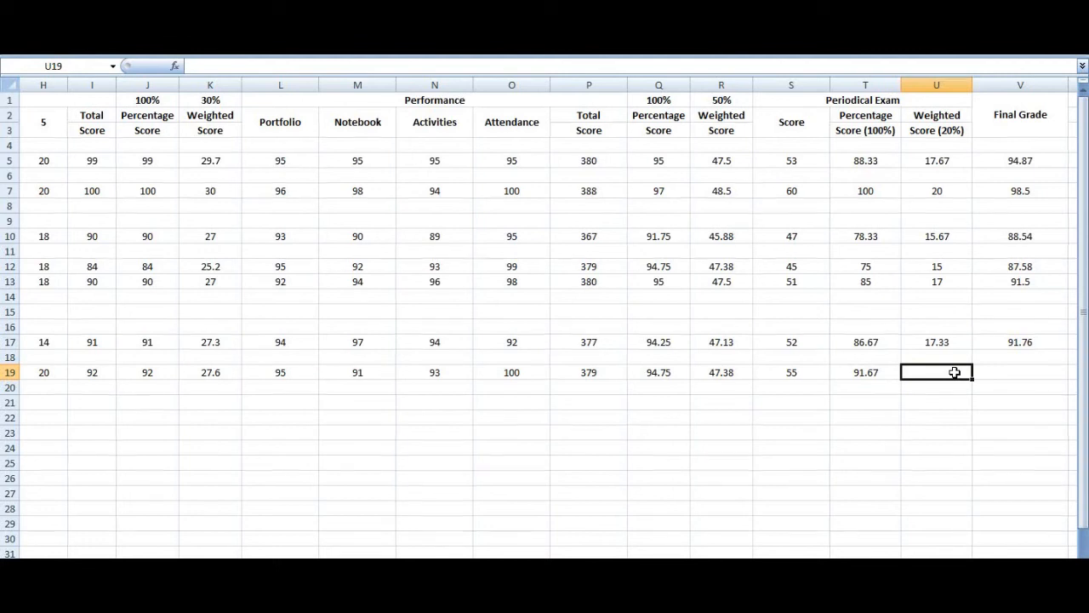
text(=T19)
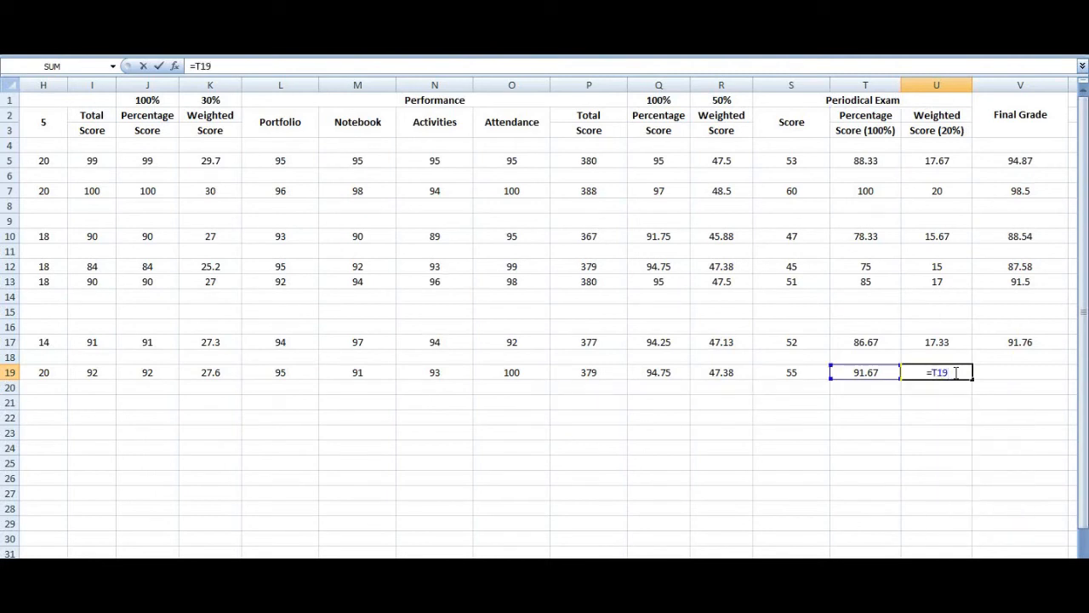
text(*)
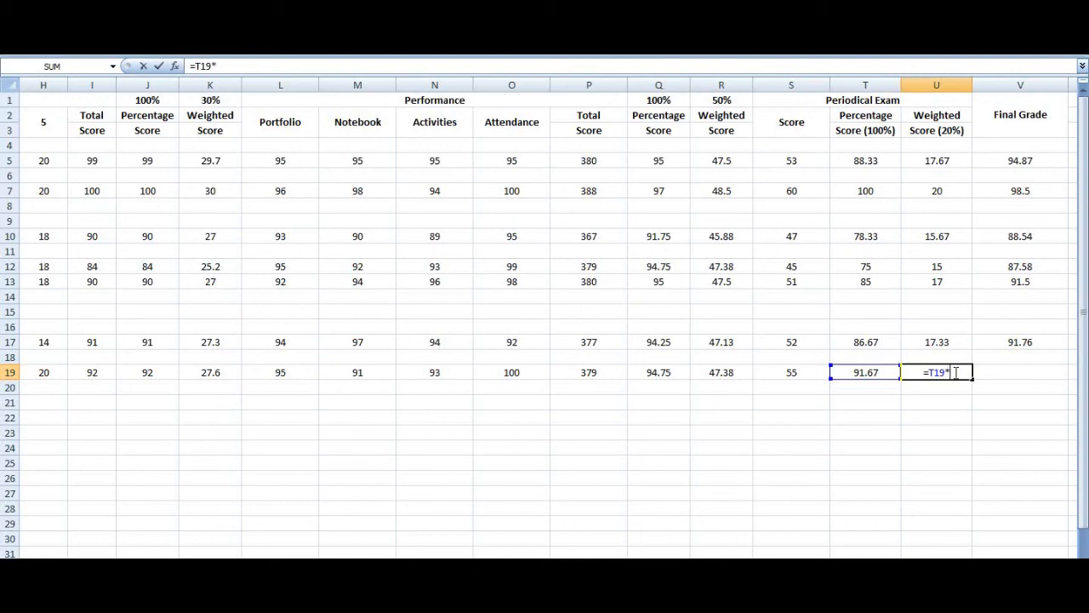
text(20%)
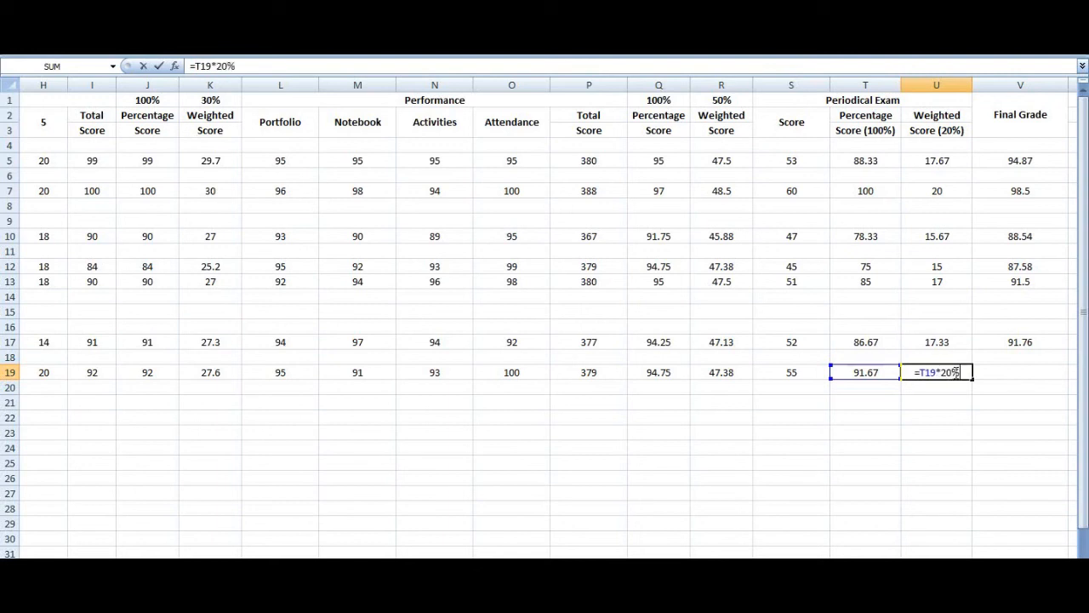
mouse_move(967, 435)
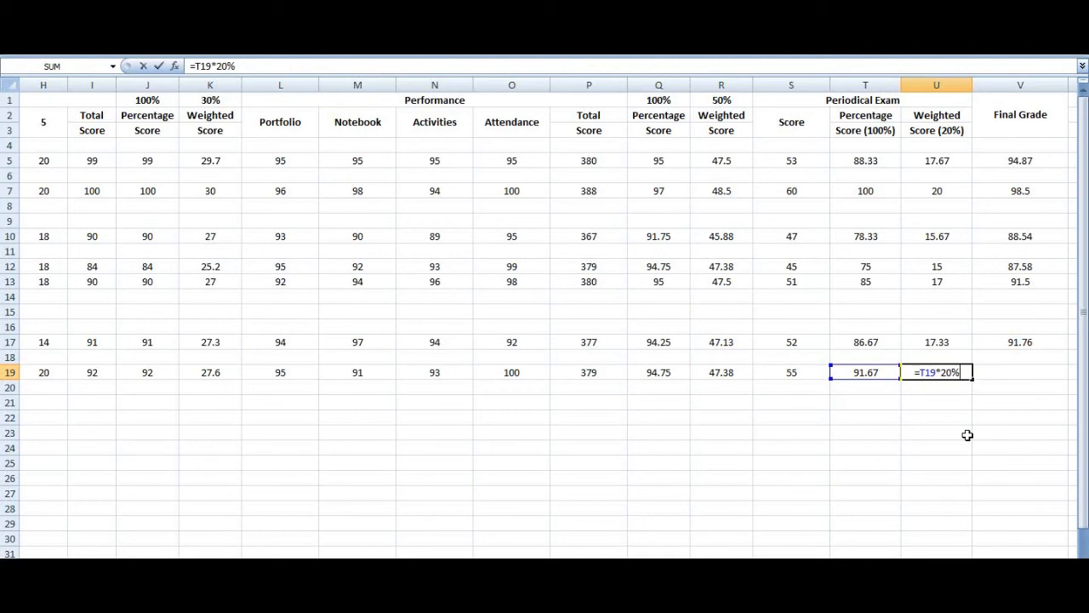
key(Return)
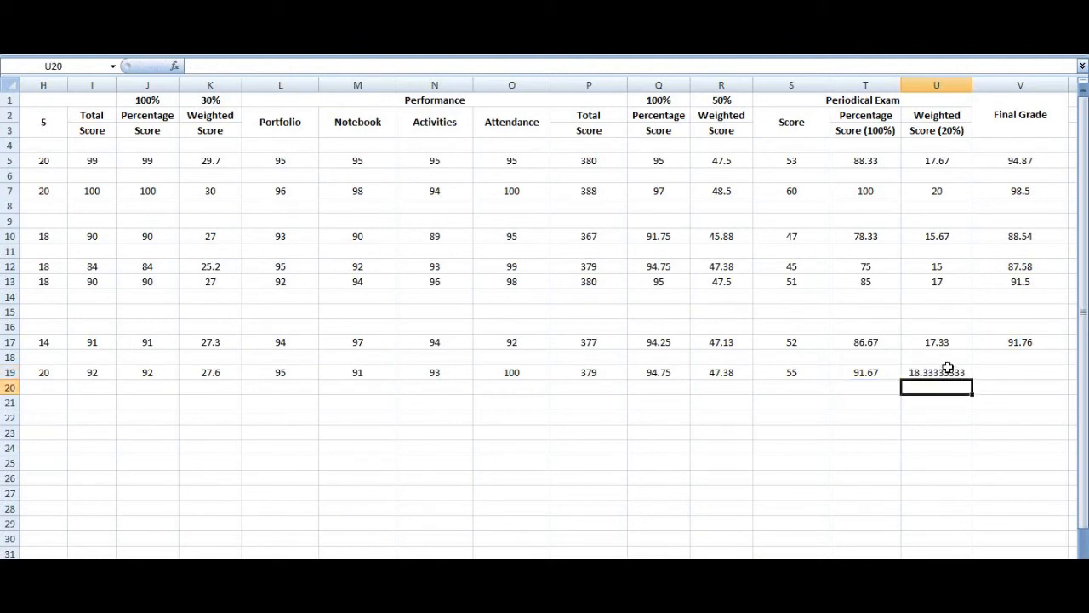
click(936, 371)
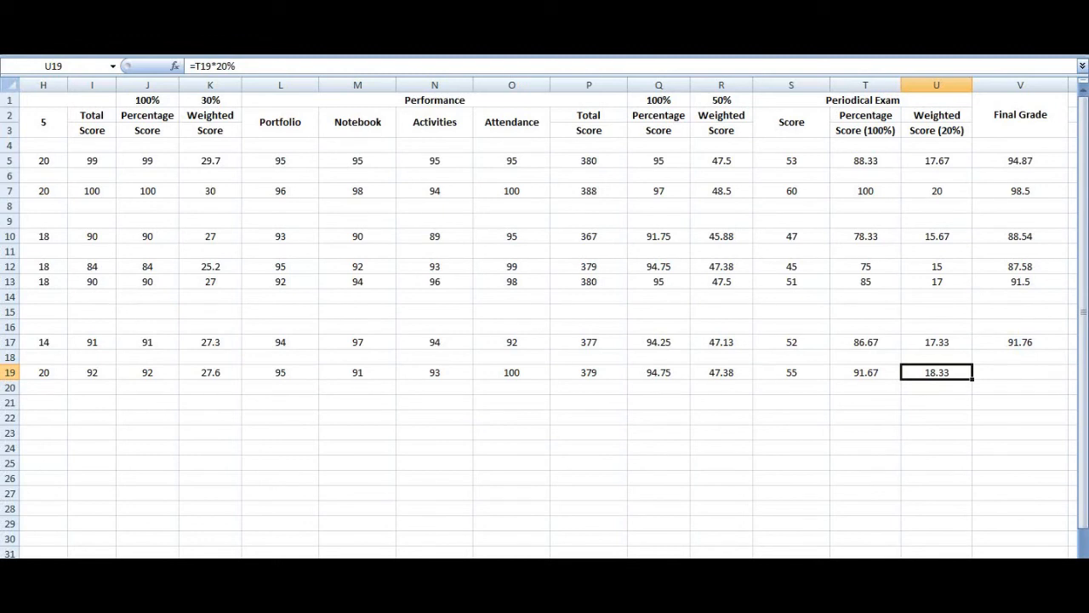
scroll(left, 3)
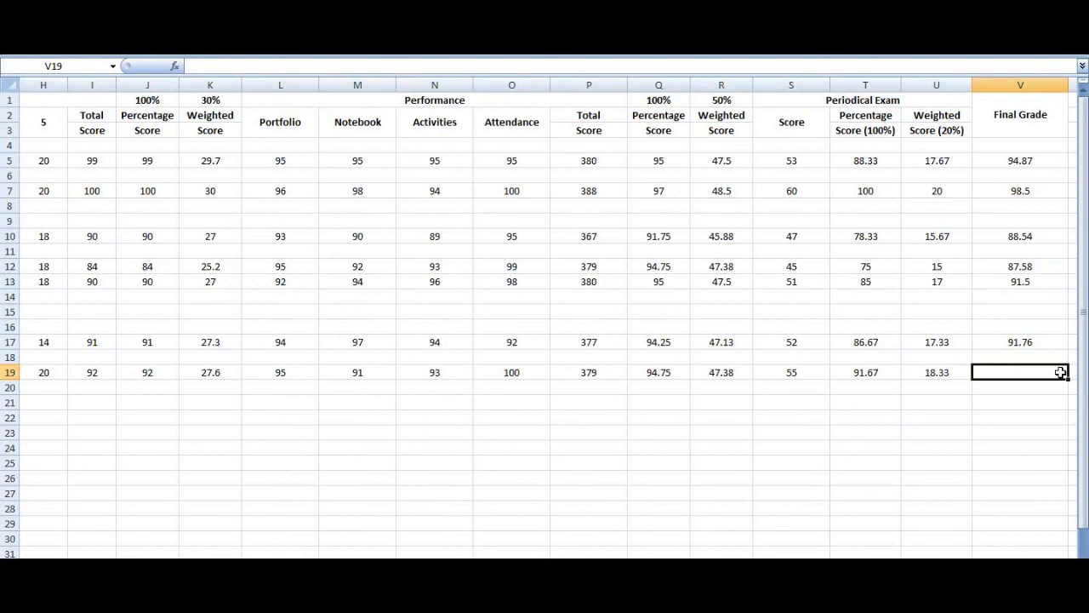
text(=)
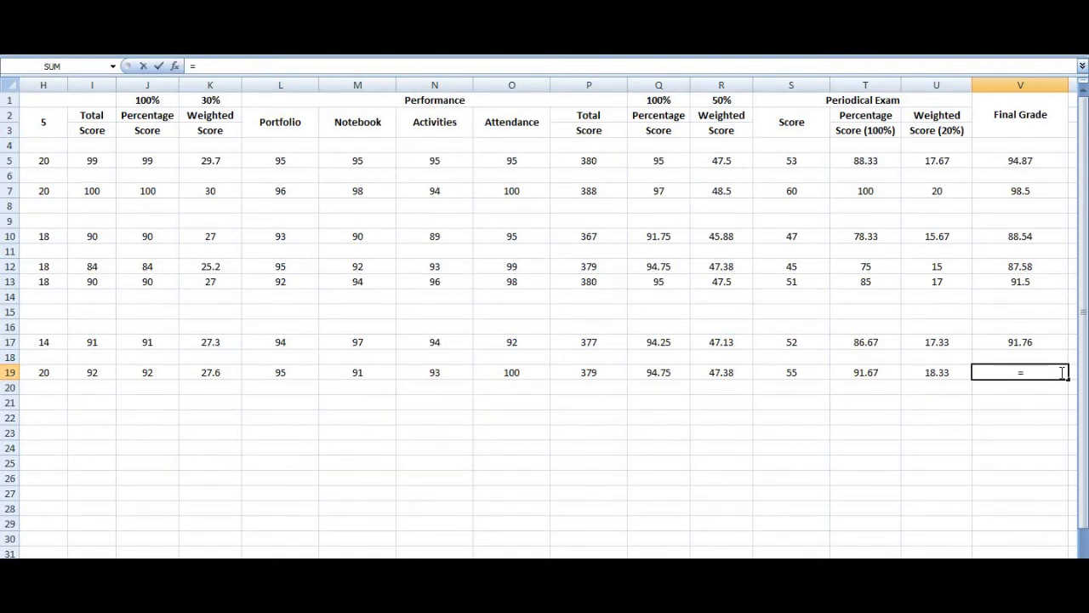
text(k)
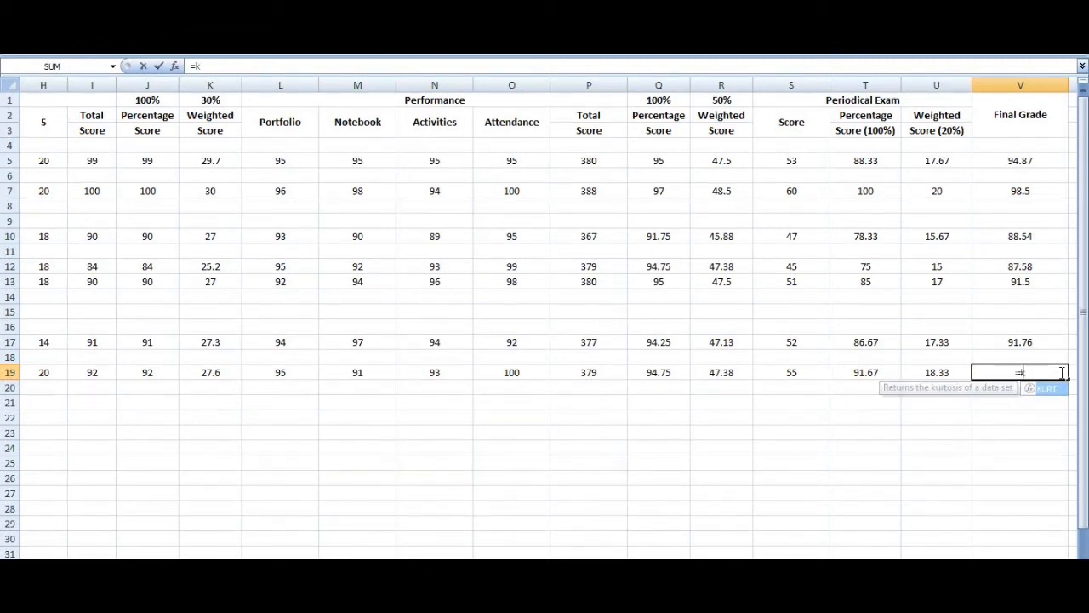
click(212, 371)
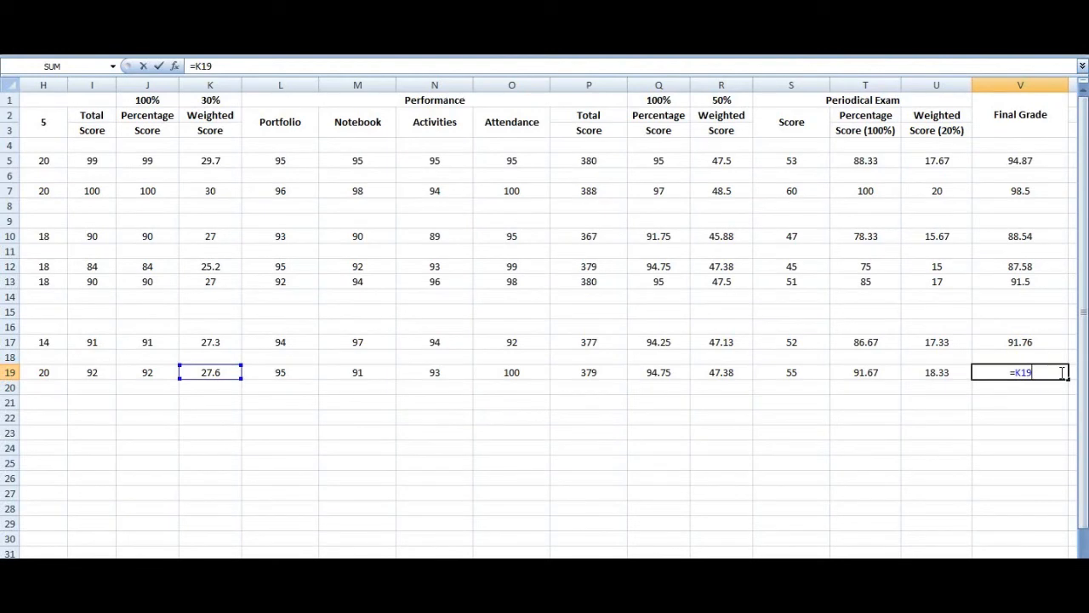
click(722, 266)
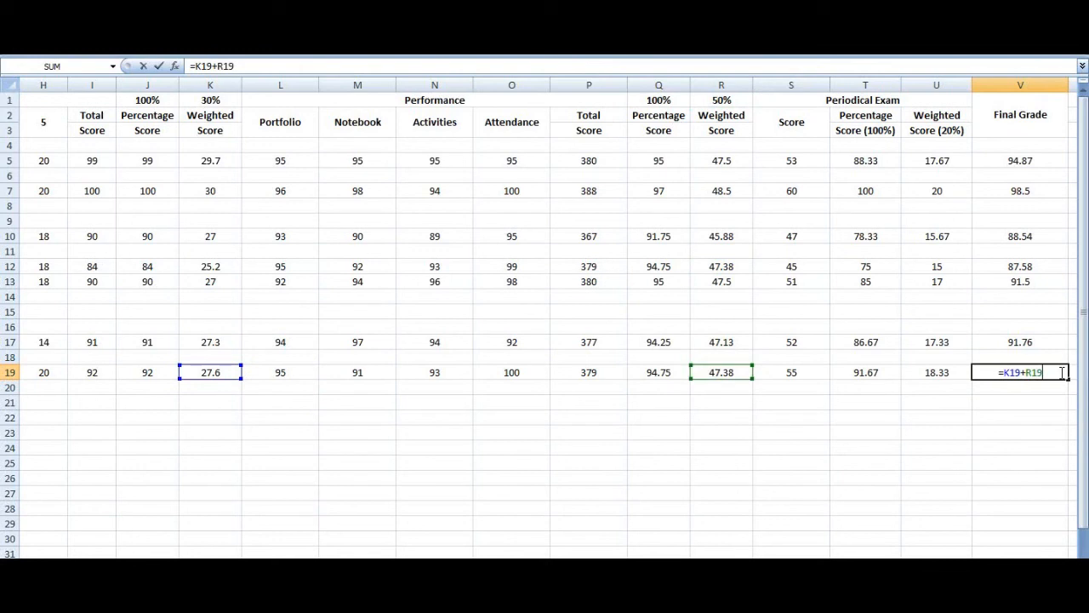
text(U)
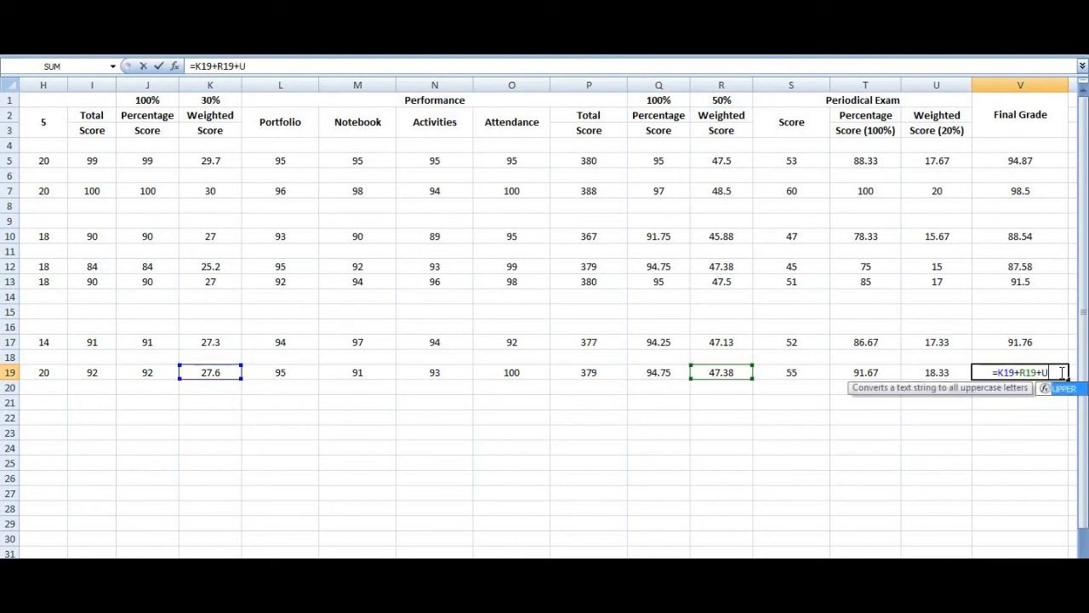
text(19)
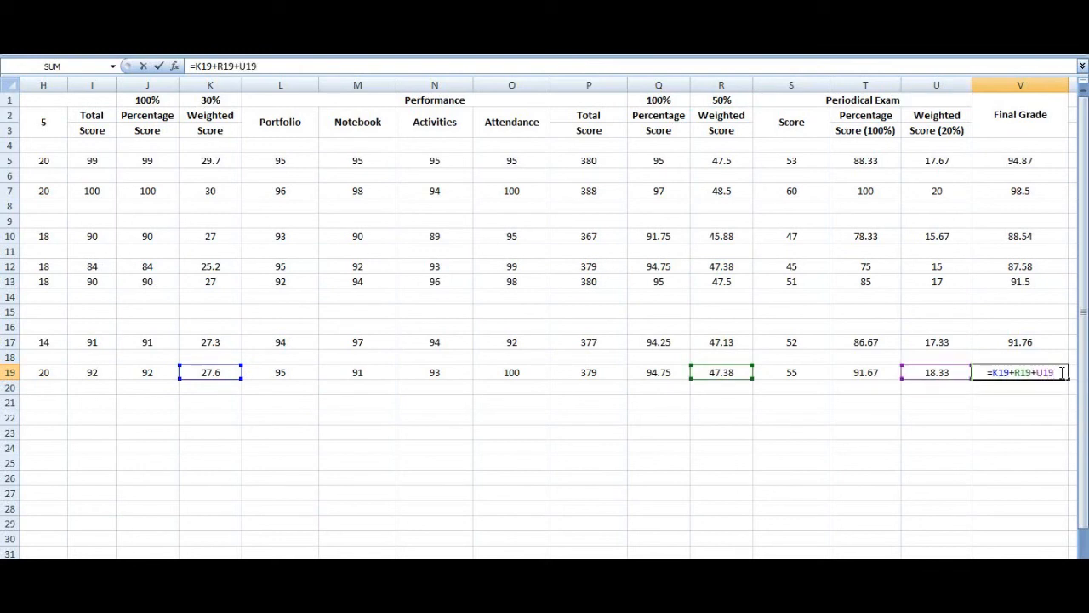
key(Return)
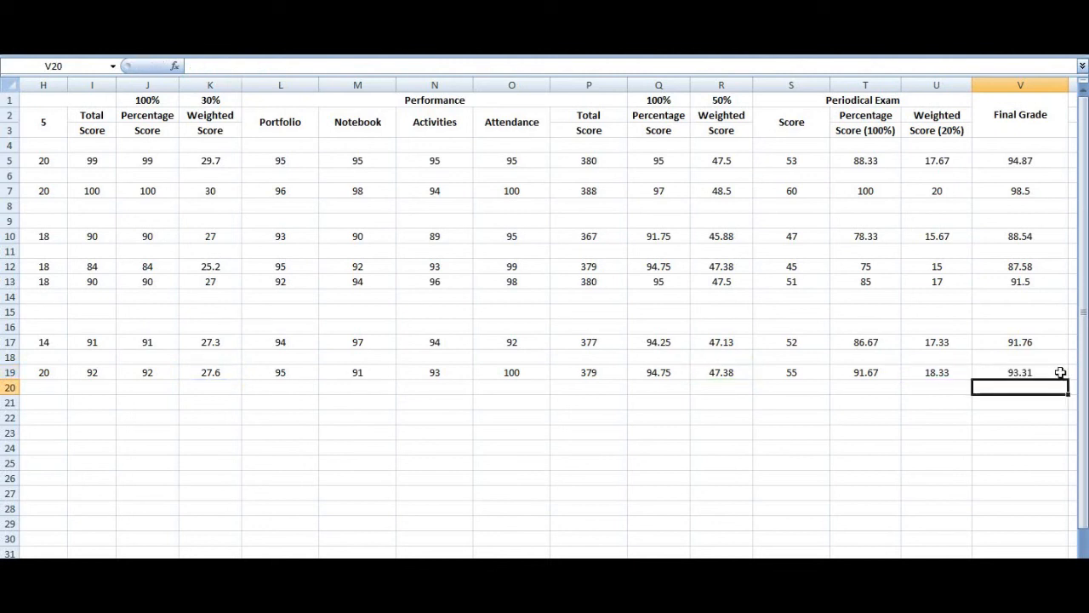
mouse_move(887, 524)
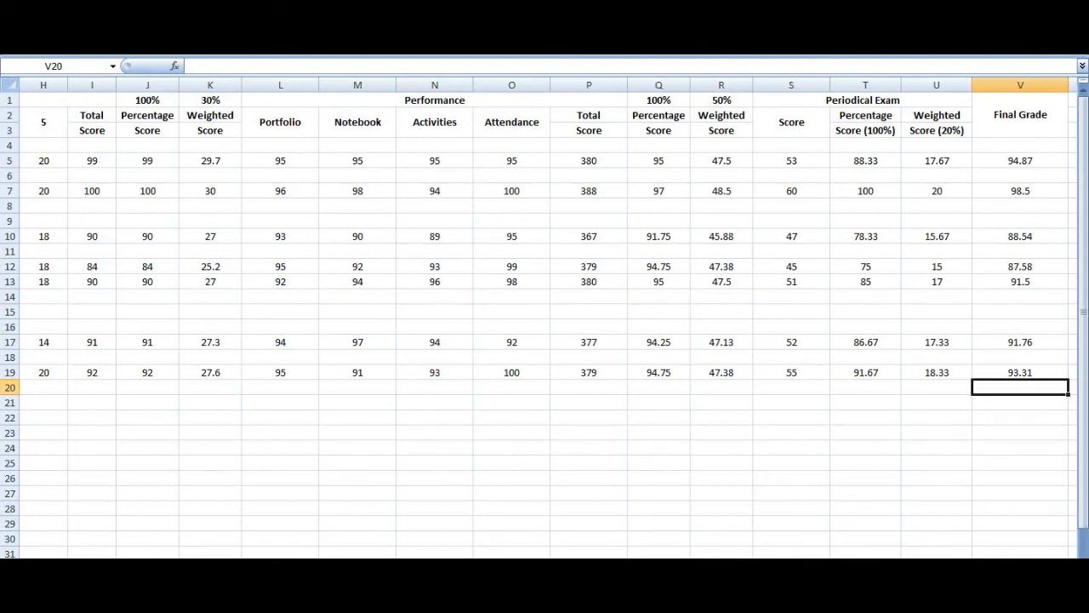
scroll(left, 3)
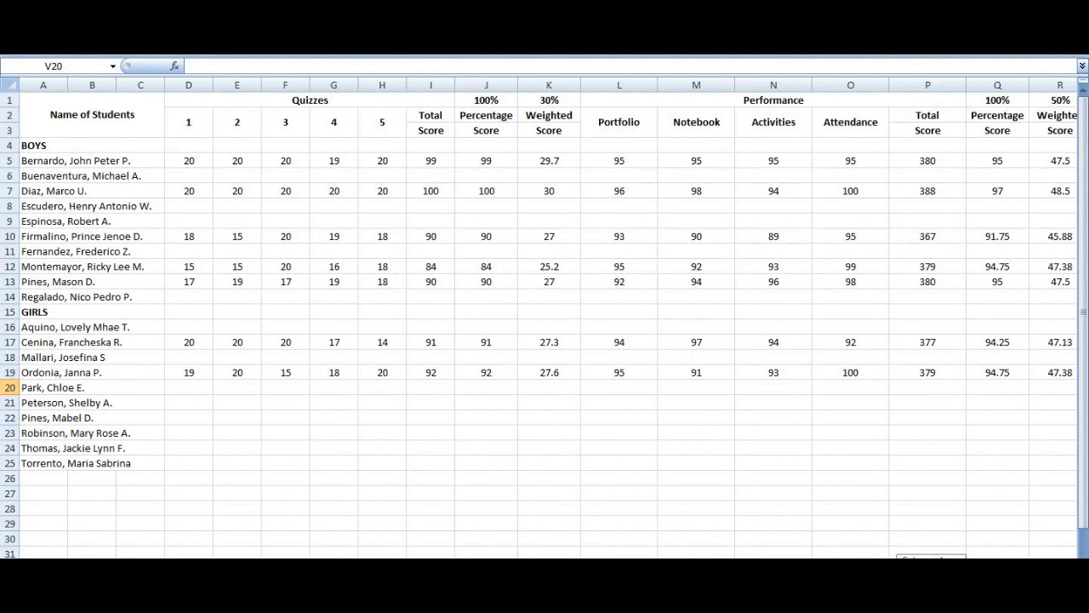
scroll(right, 3)
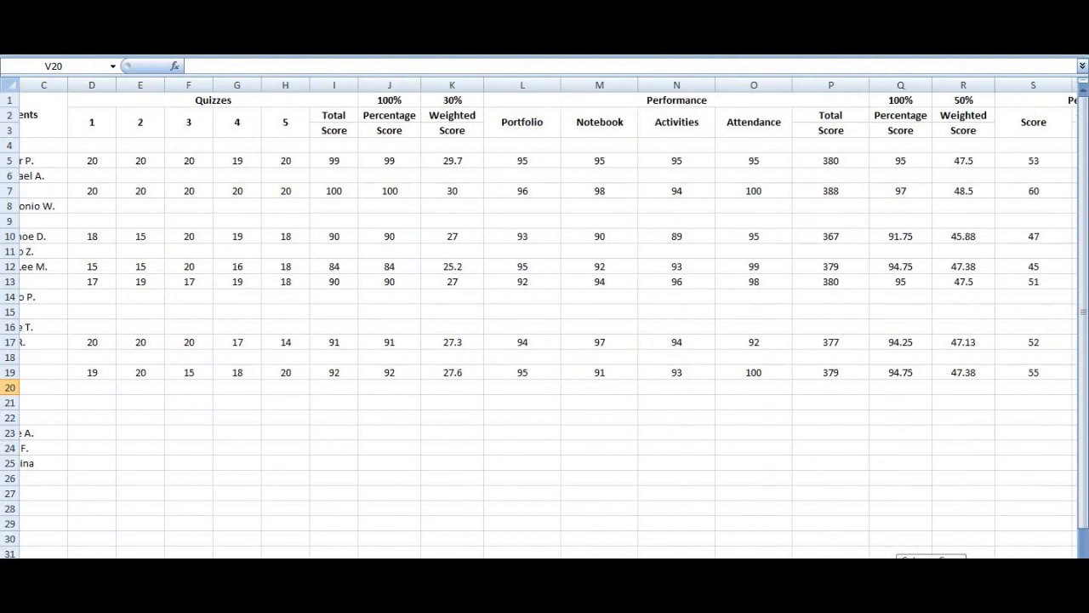
scroll(right, 3)
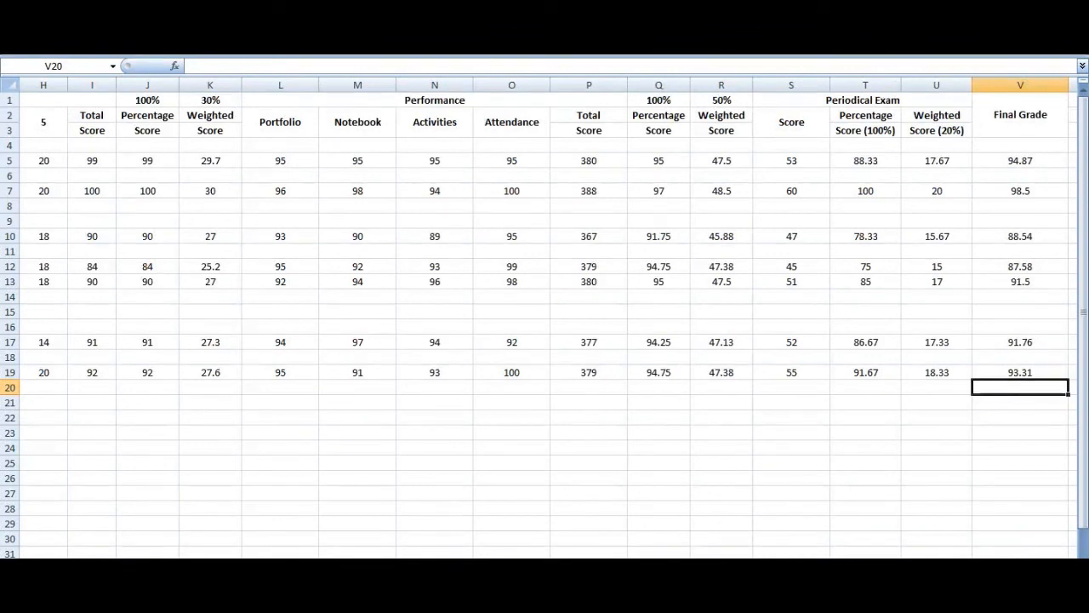
mouse_move(896, 551)
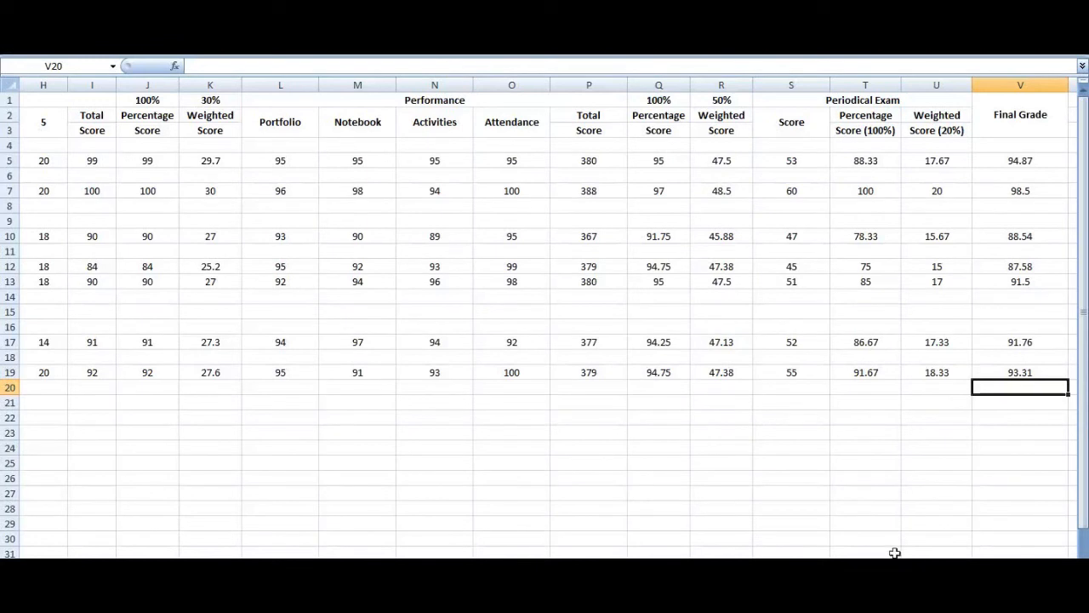